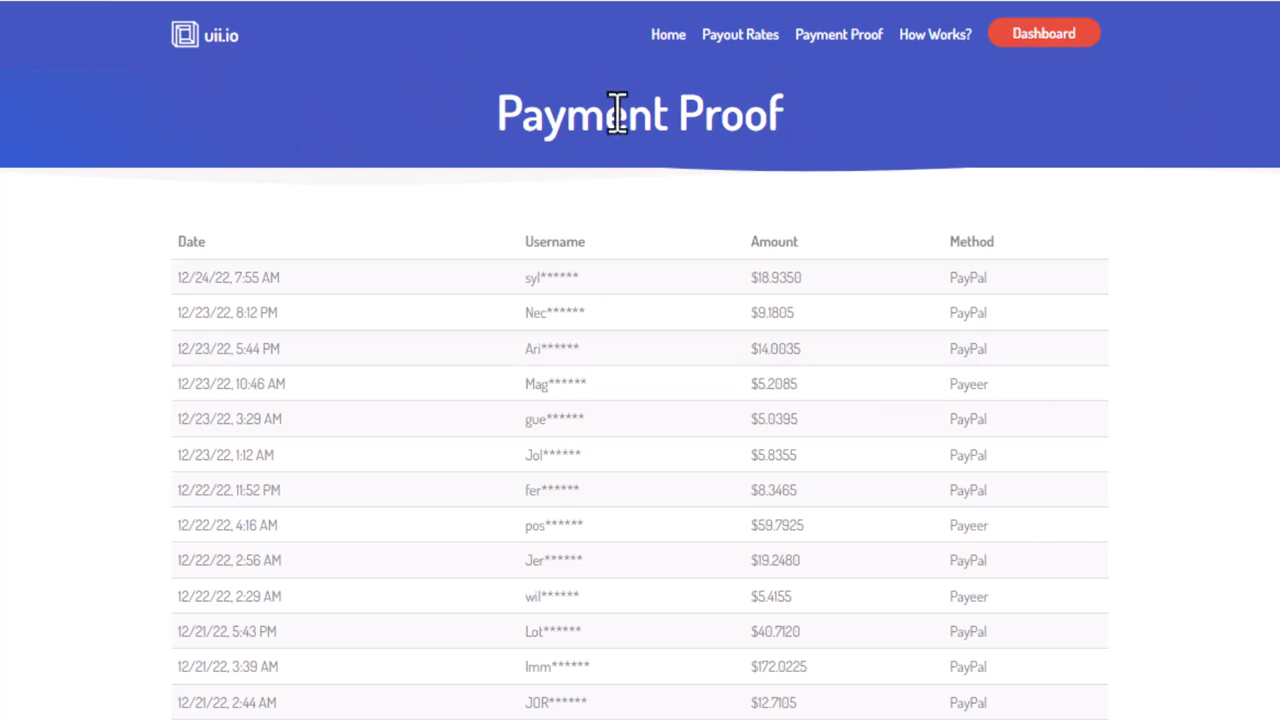
# Step: Scroll down through the current YouTube page before searching
pyautogui.scroll(-3)
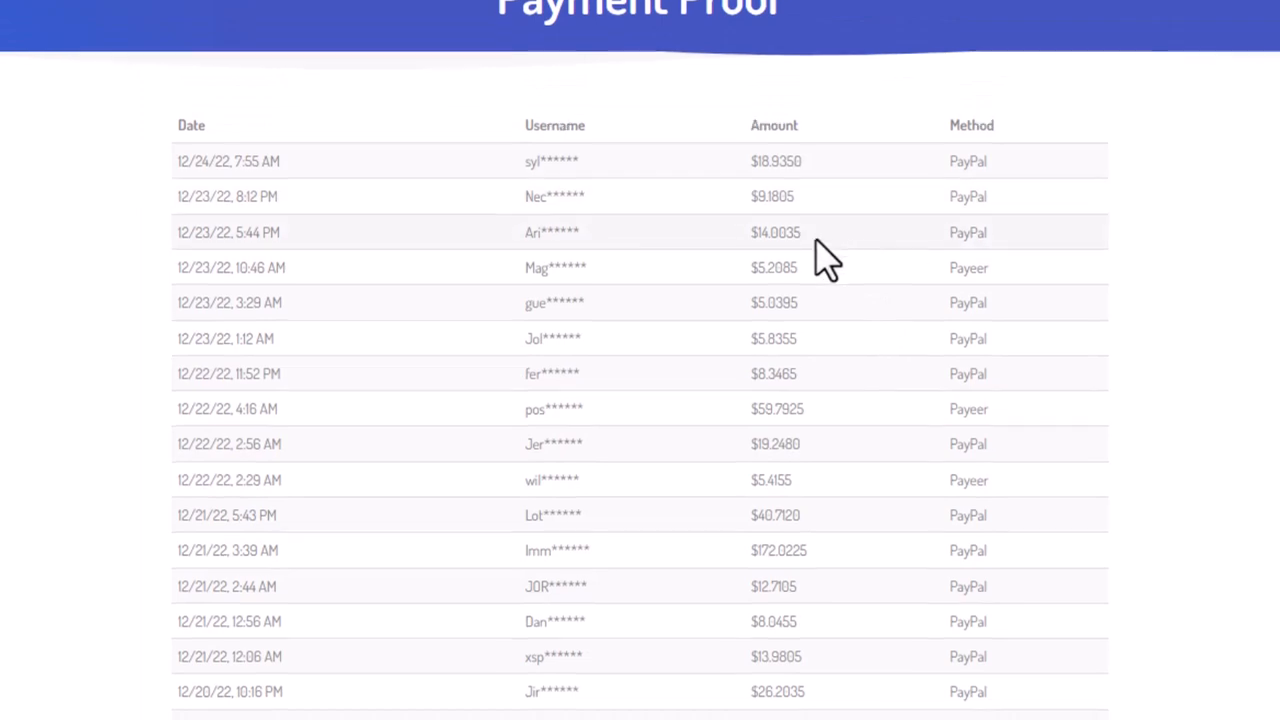
pyautogui.scroll(-3)
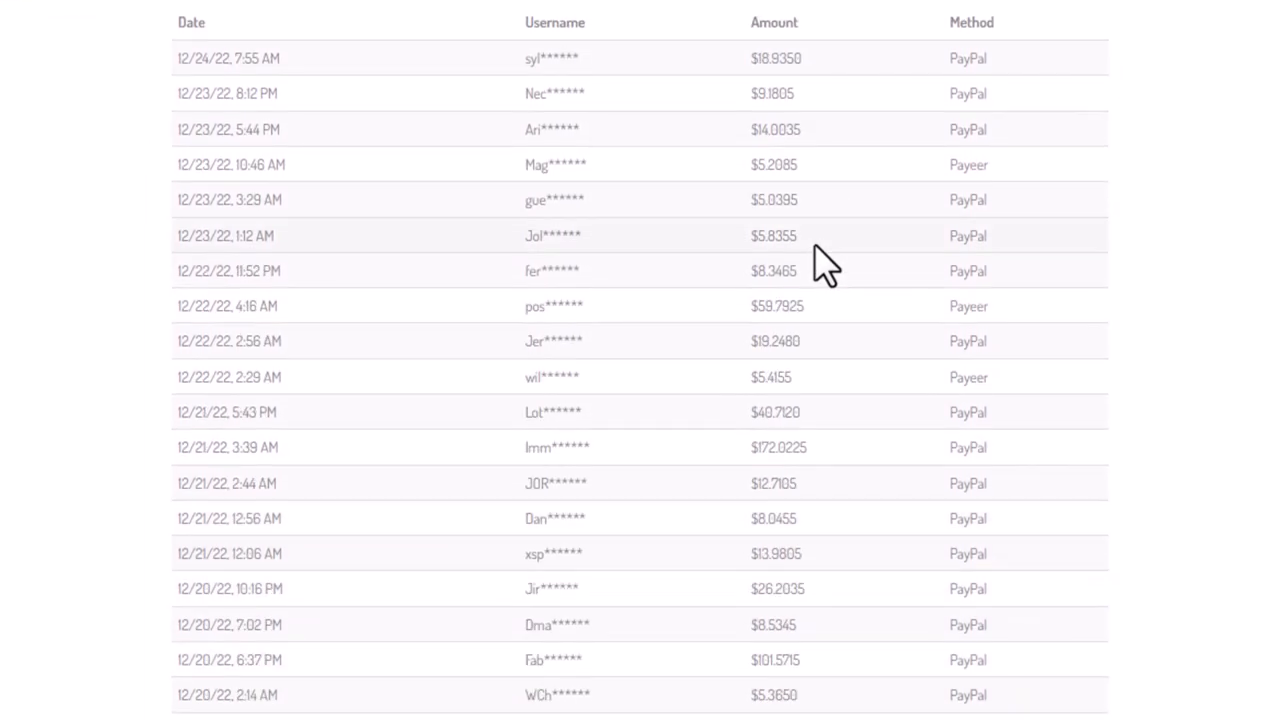
pyautogui.scroll(-3)
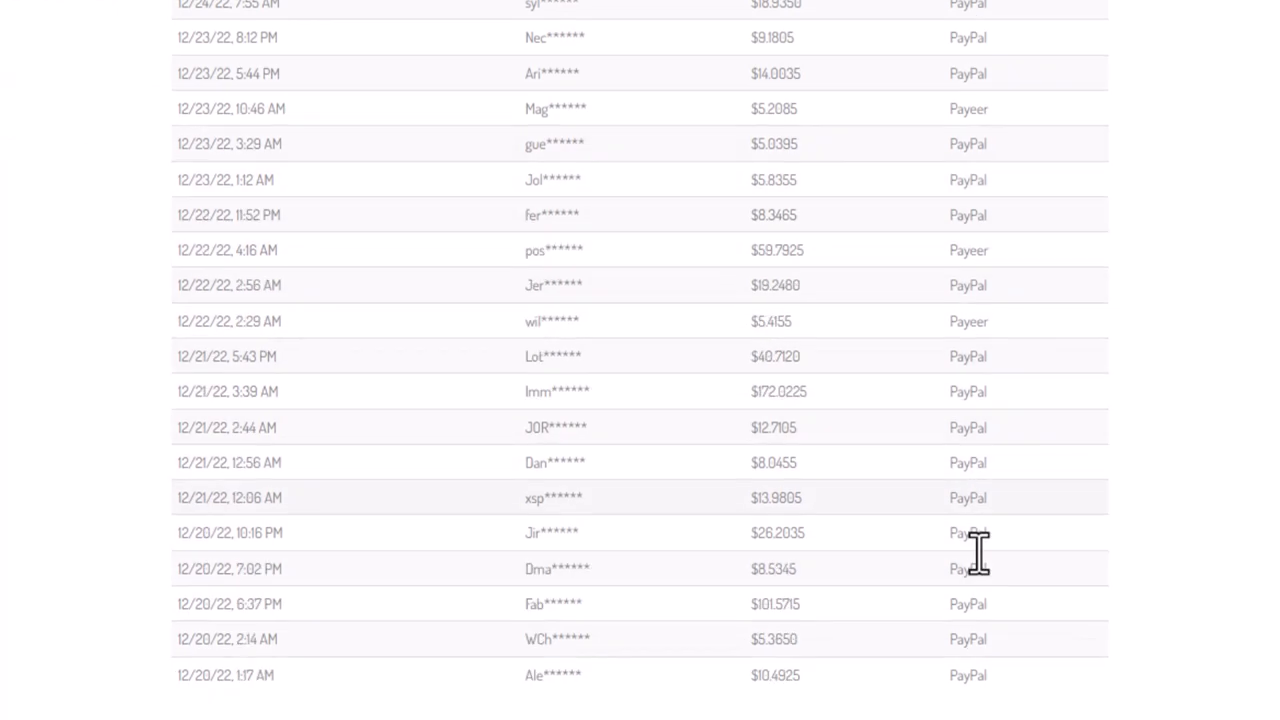
pyautogui.scroll(-3)
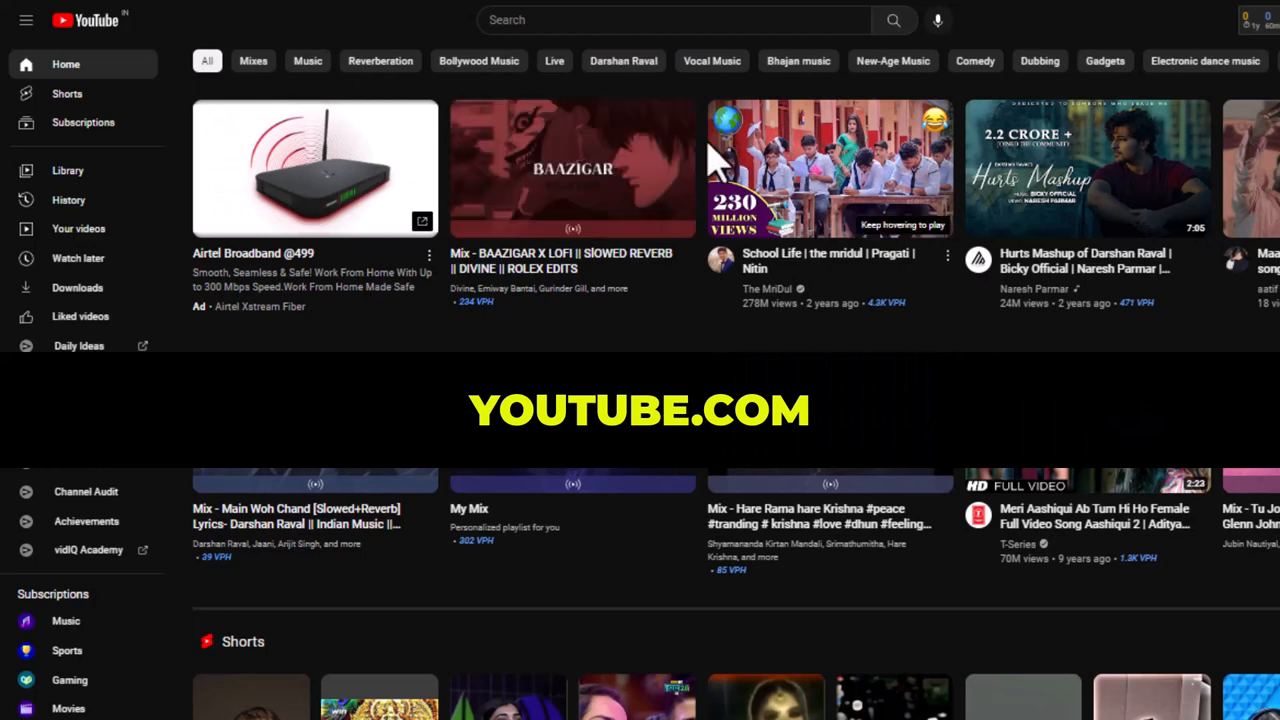
pyautogui.moveTo(830, 168)
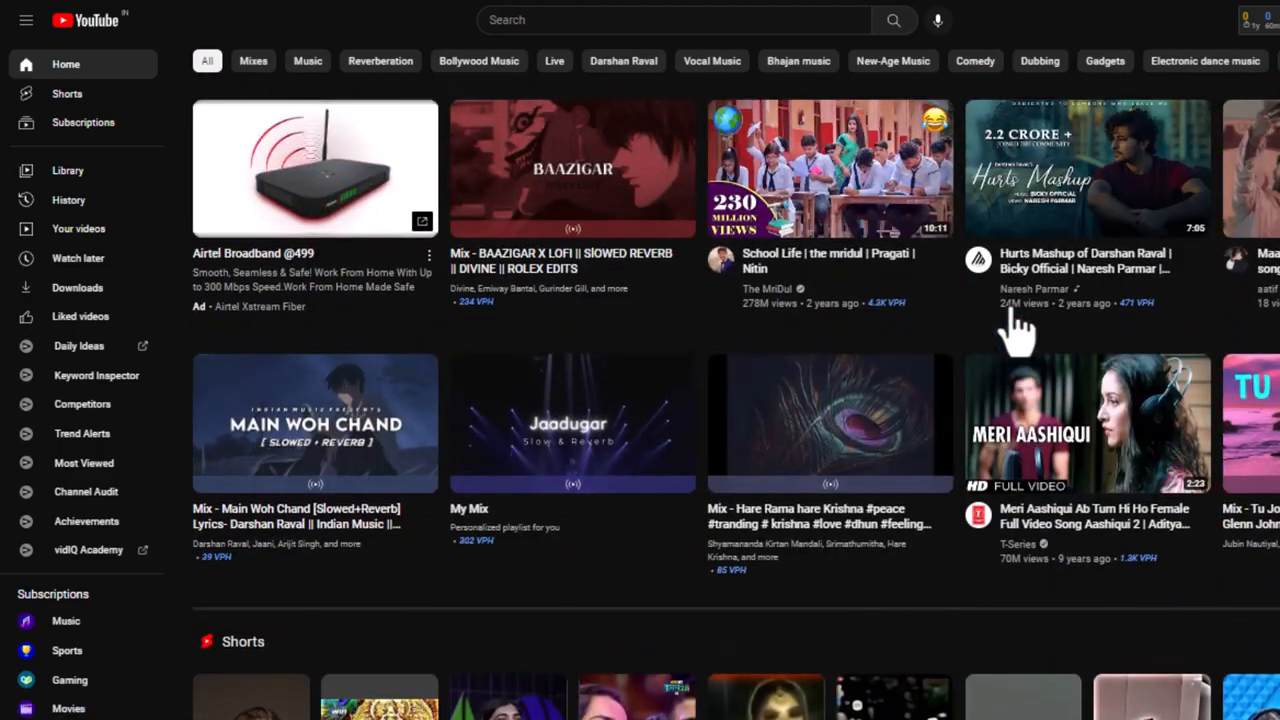
pyautogui.scroll(-3)
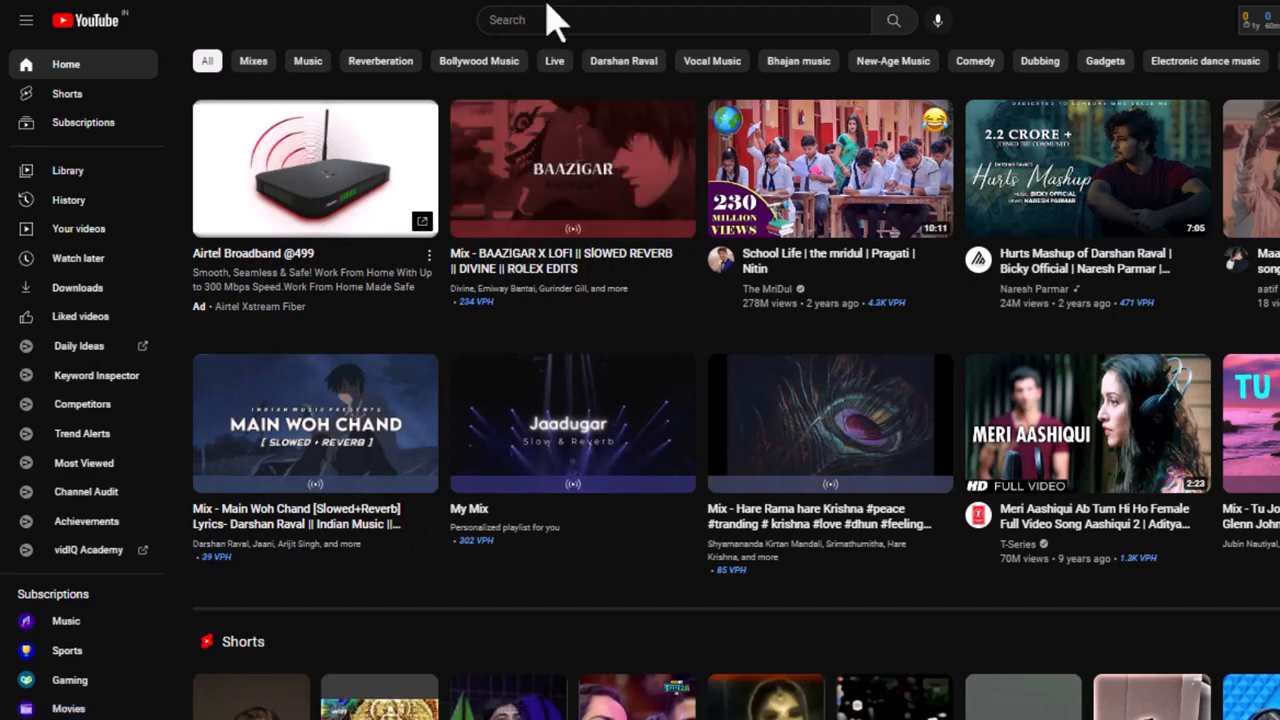
# Step: Search YouTube for 'how to become more attractive' and browse the results with the keyword score 43
pyautogui.click(660, 20)
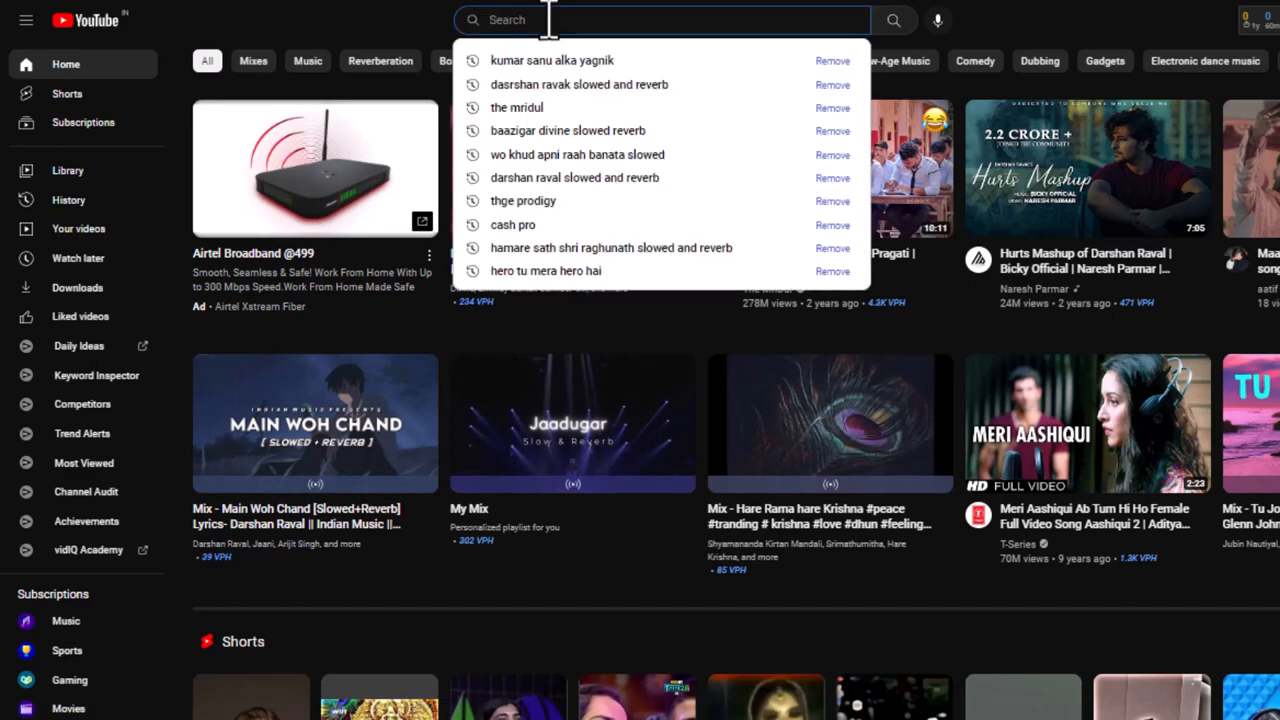
pyautogui.write('how to become more attractive')
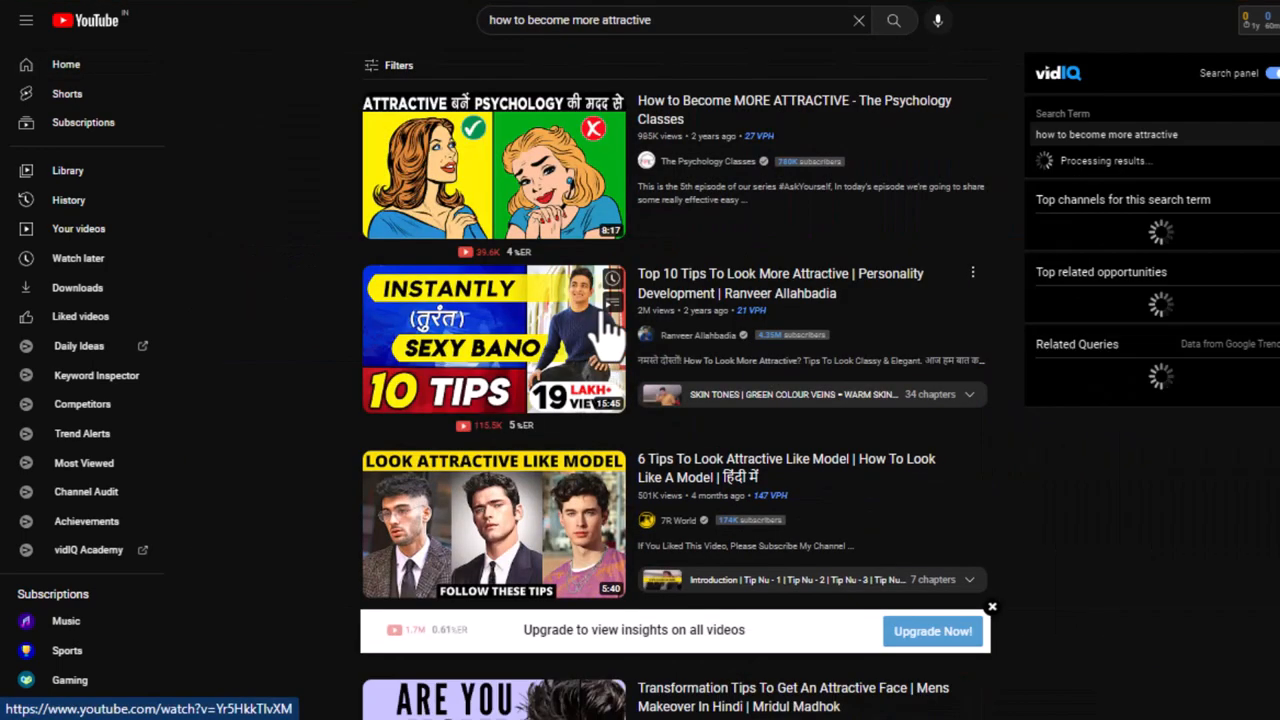
pyautogui.scroll(-3)
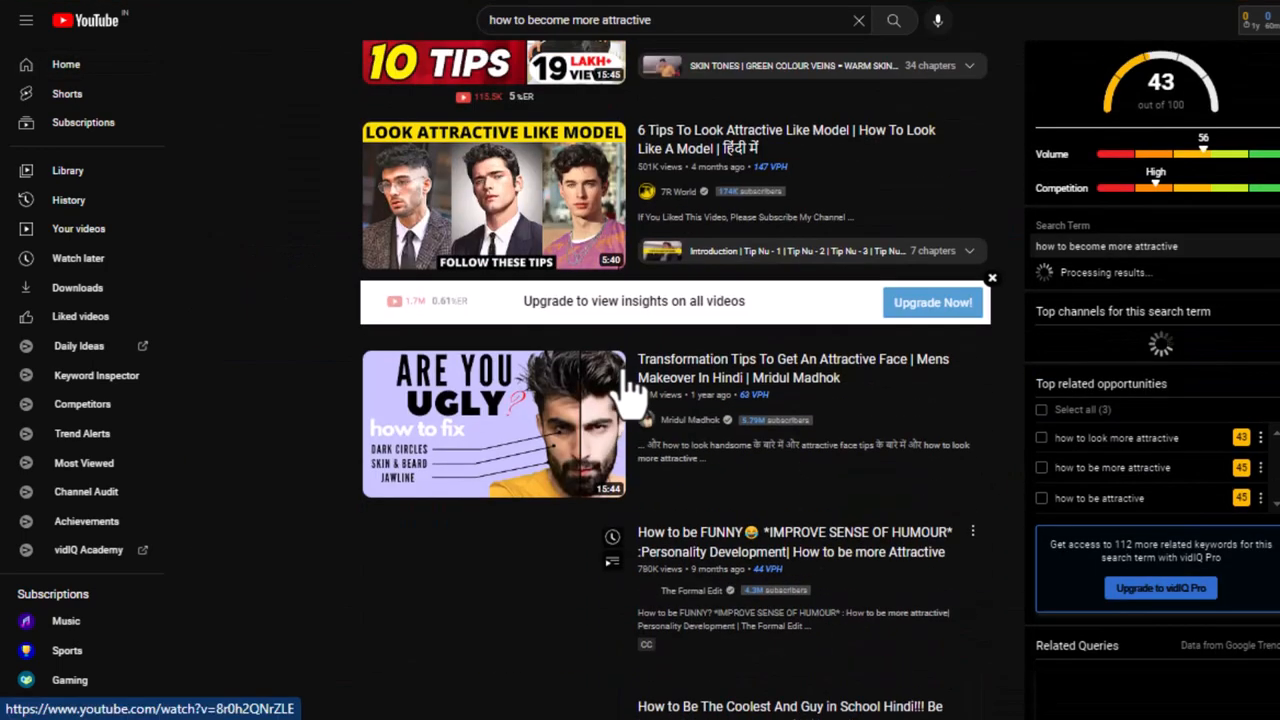
pyautogui.scroll(-3)
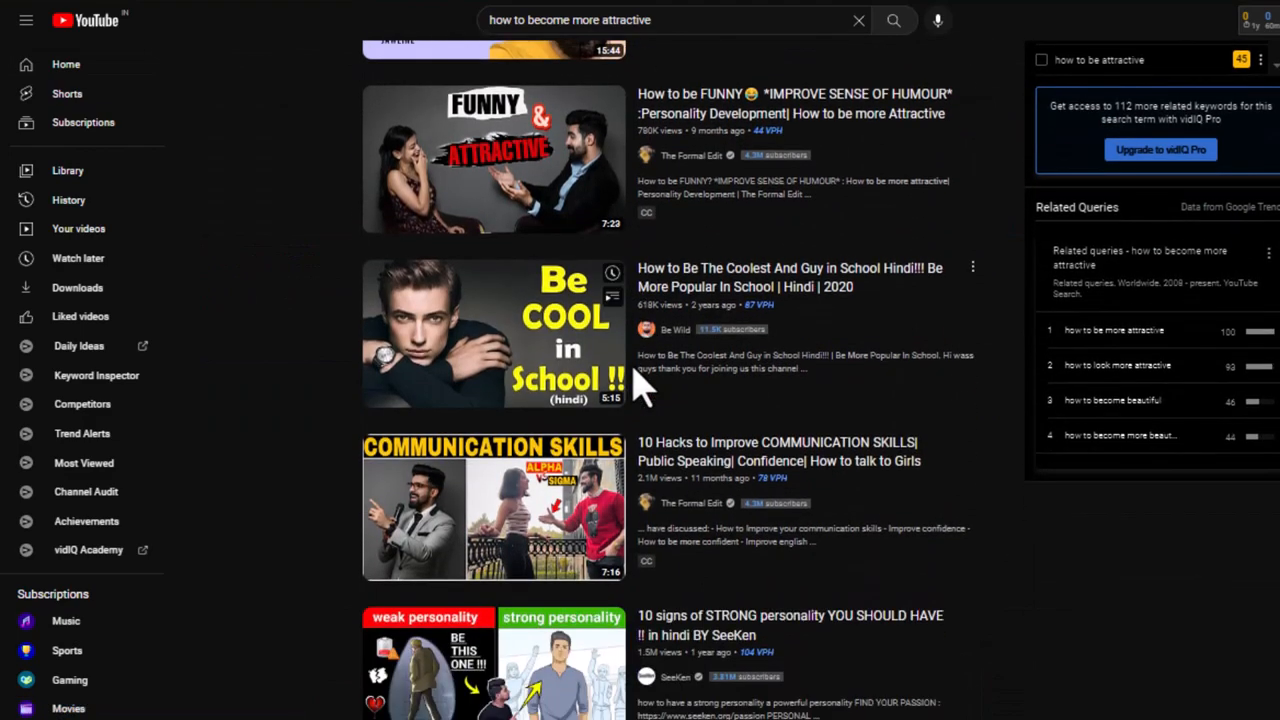
pyautogui.scroll(-3)
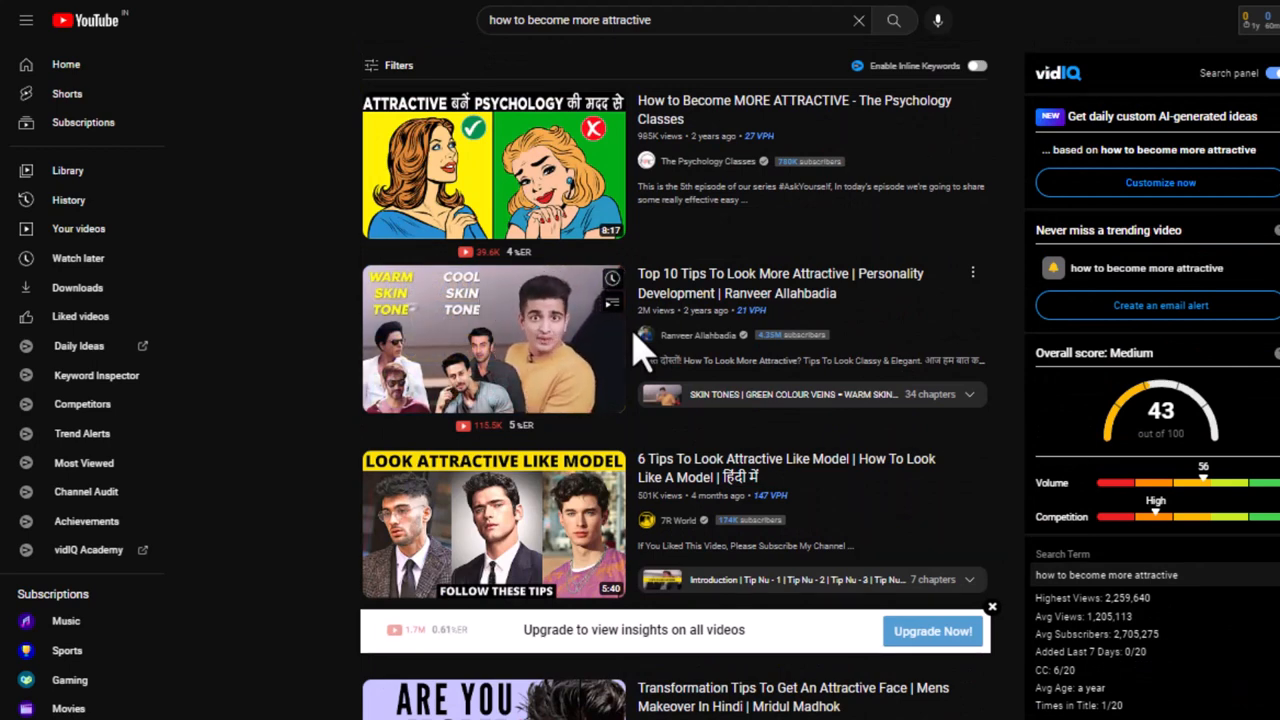
pyautogui.scroll(-3)
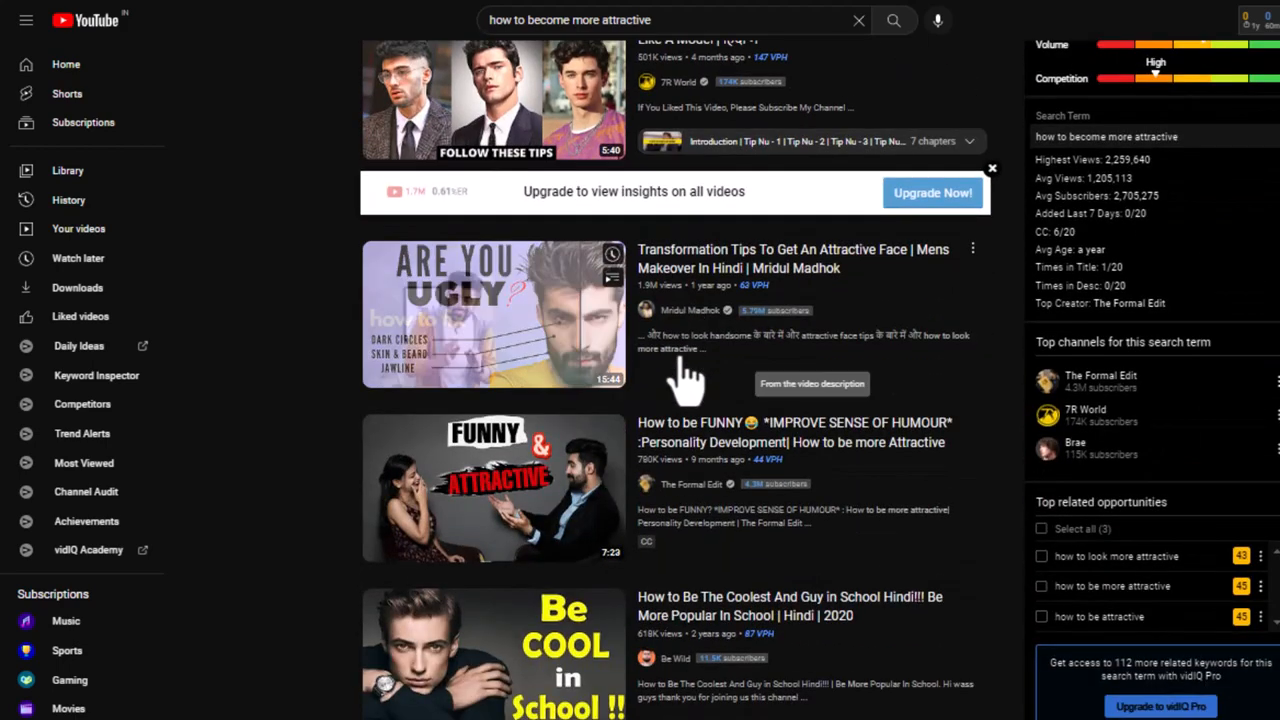
pyautogui.scroll(-3)
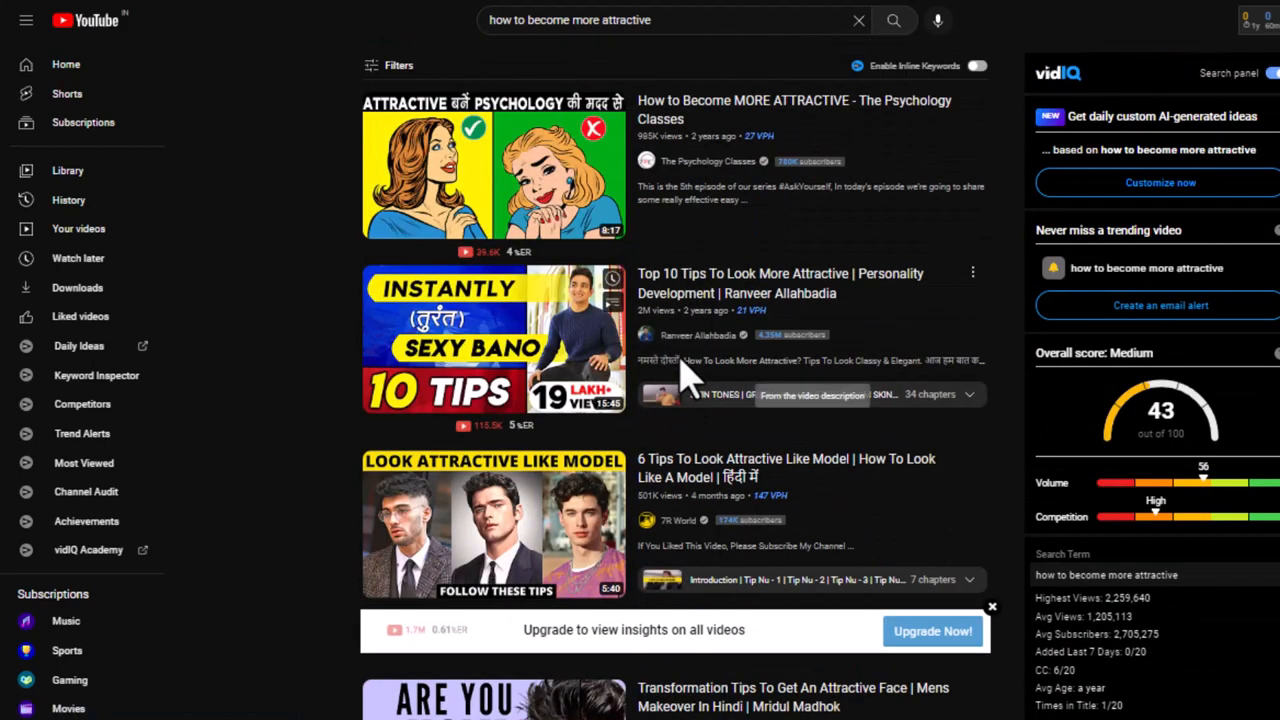
pyautogui.moveTo(600, 350)
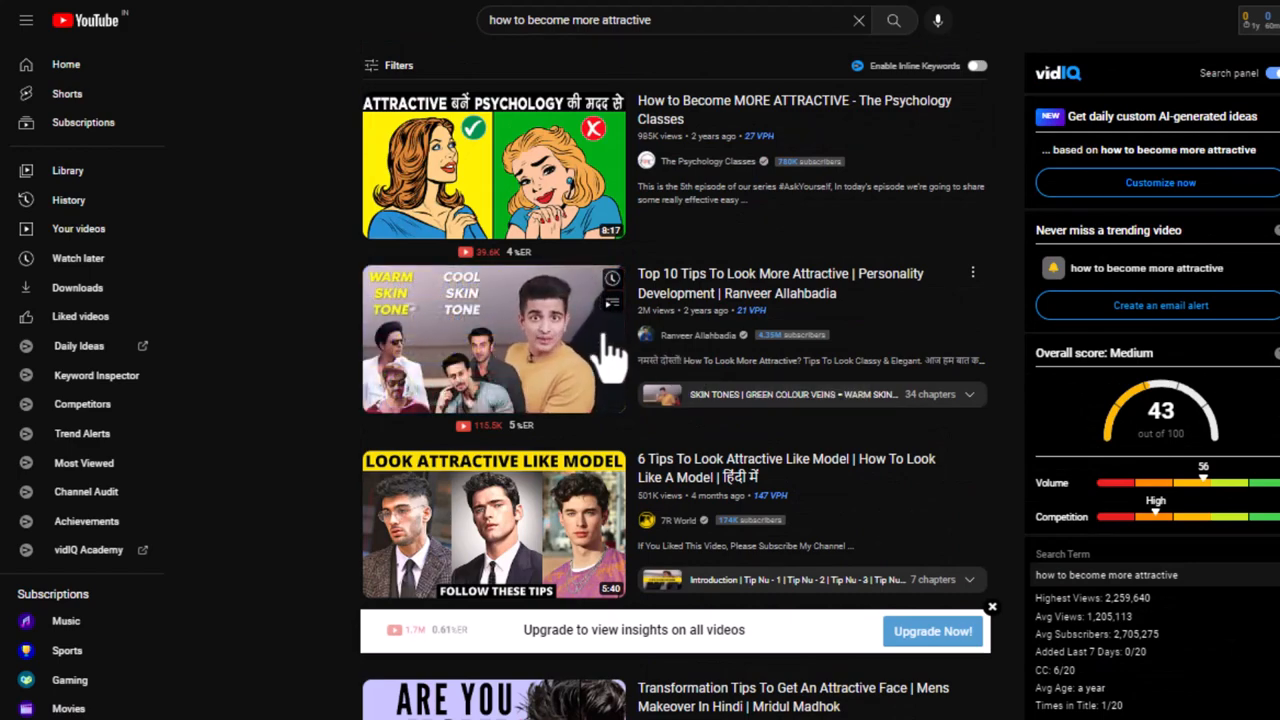
# Step: Scroll further down the results and select a self-improvement video
pyautogui.scroll(-3)
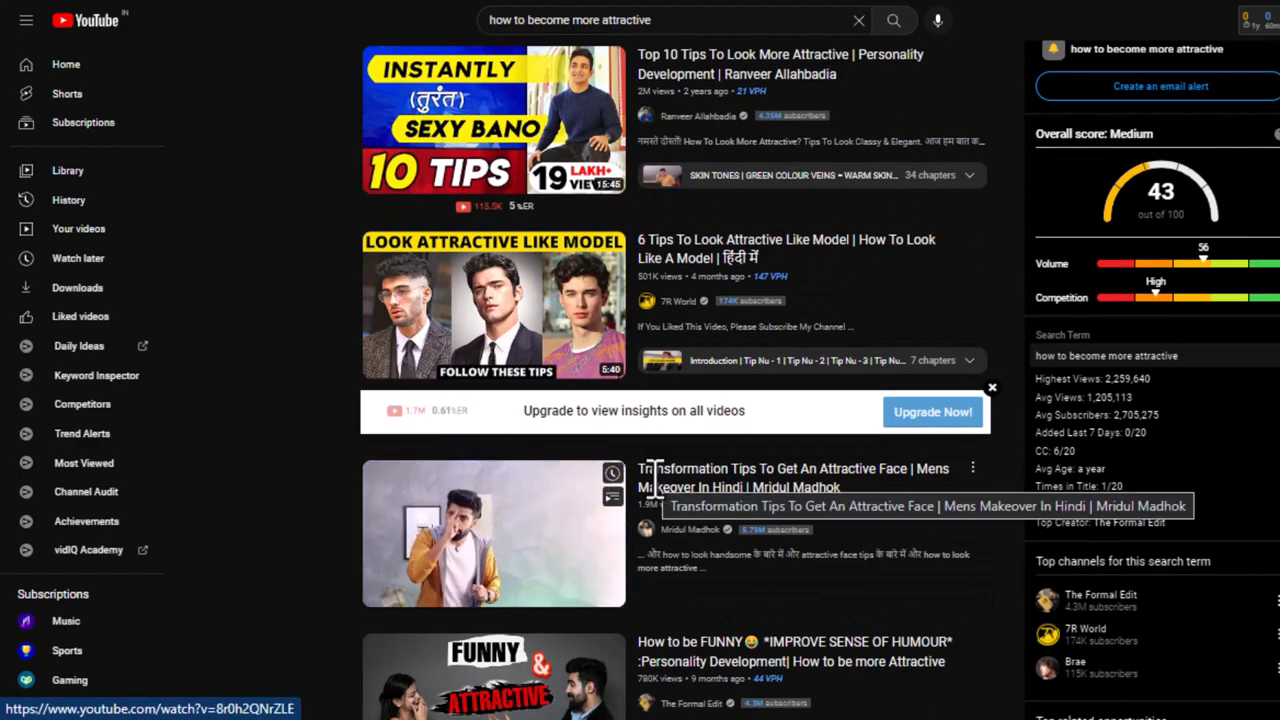
pyautogui.scroll(-3)
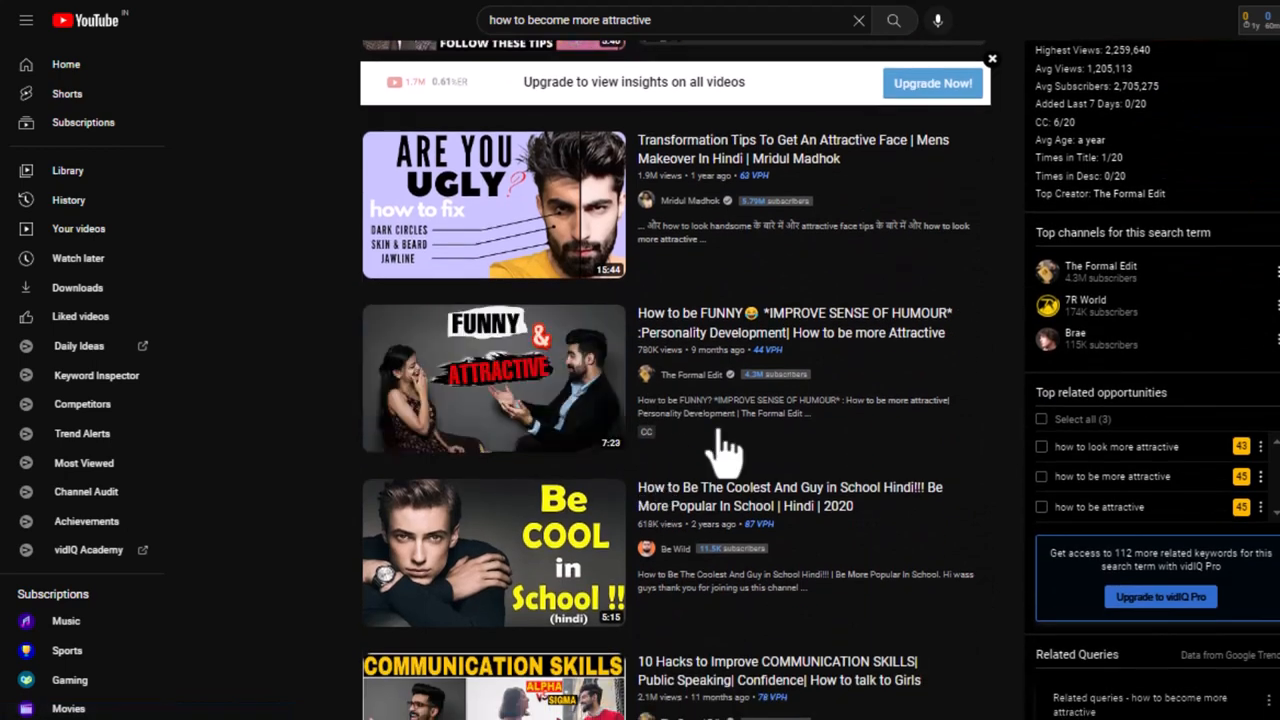
pyautogui.moveTo(656, 520)
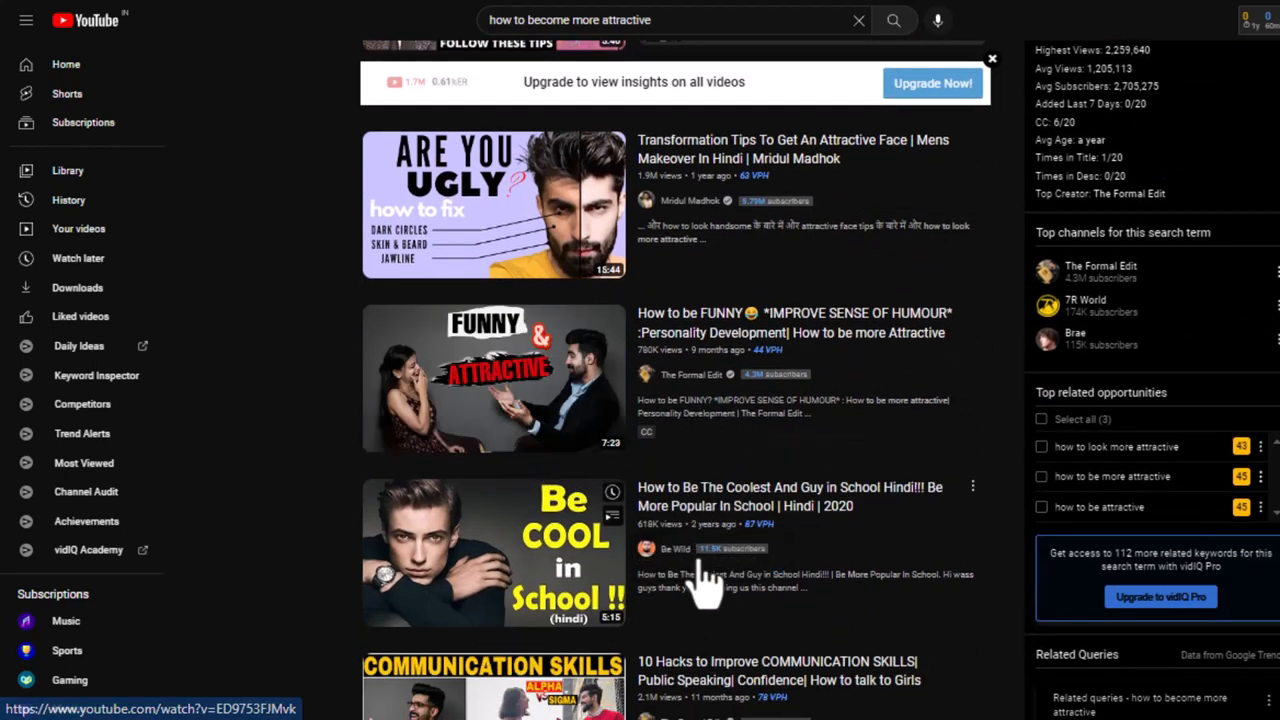
pyautogui.scroll(-3)
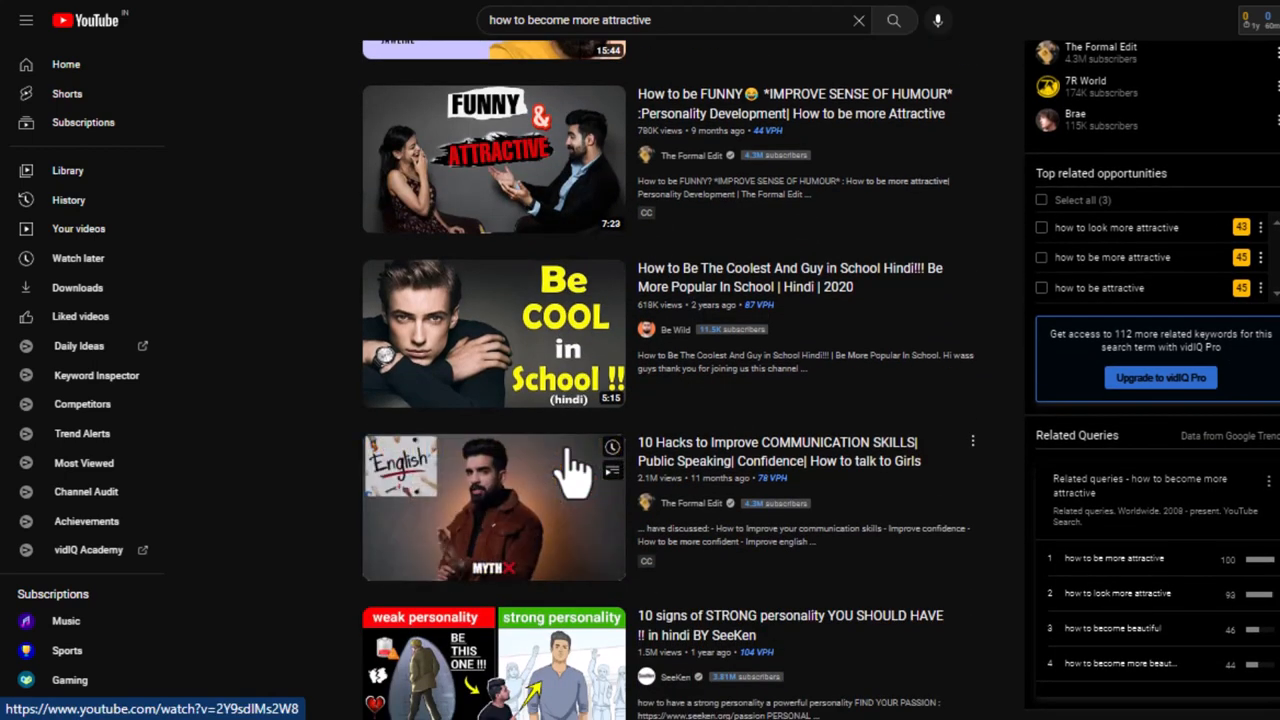
pyautogui.scroll(-3)
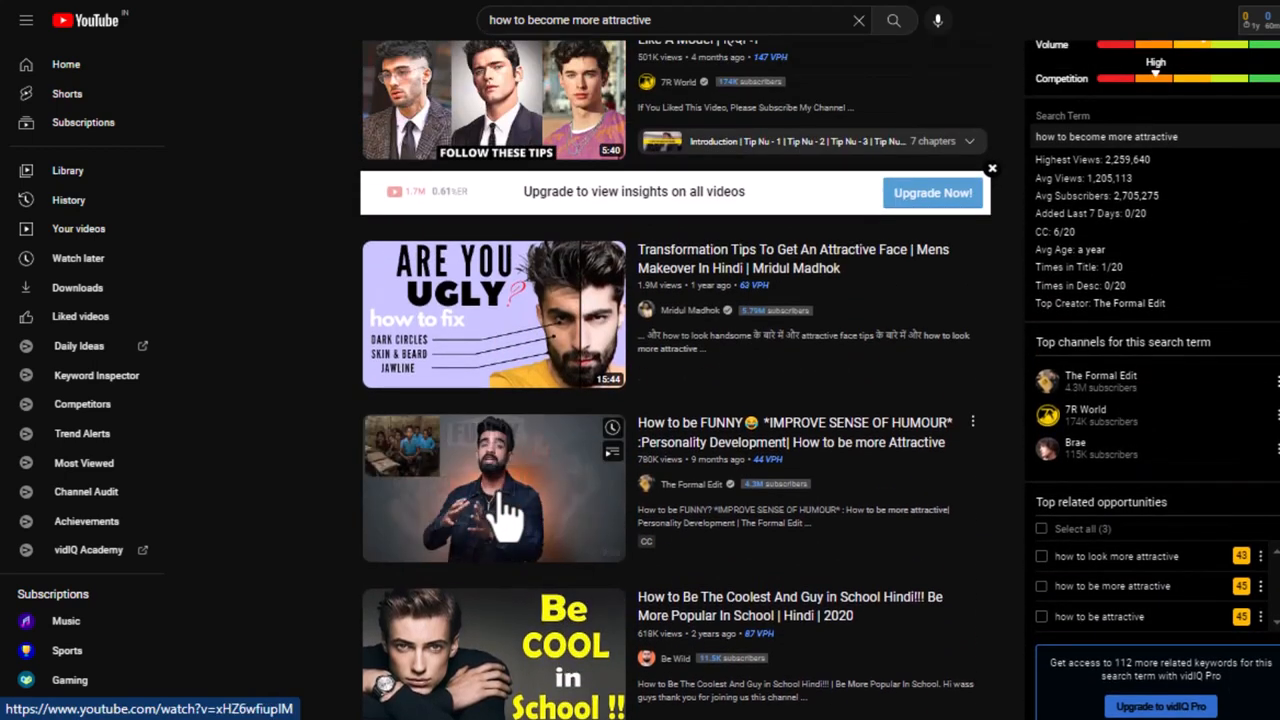
pyautogui.click(492, 488)
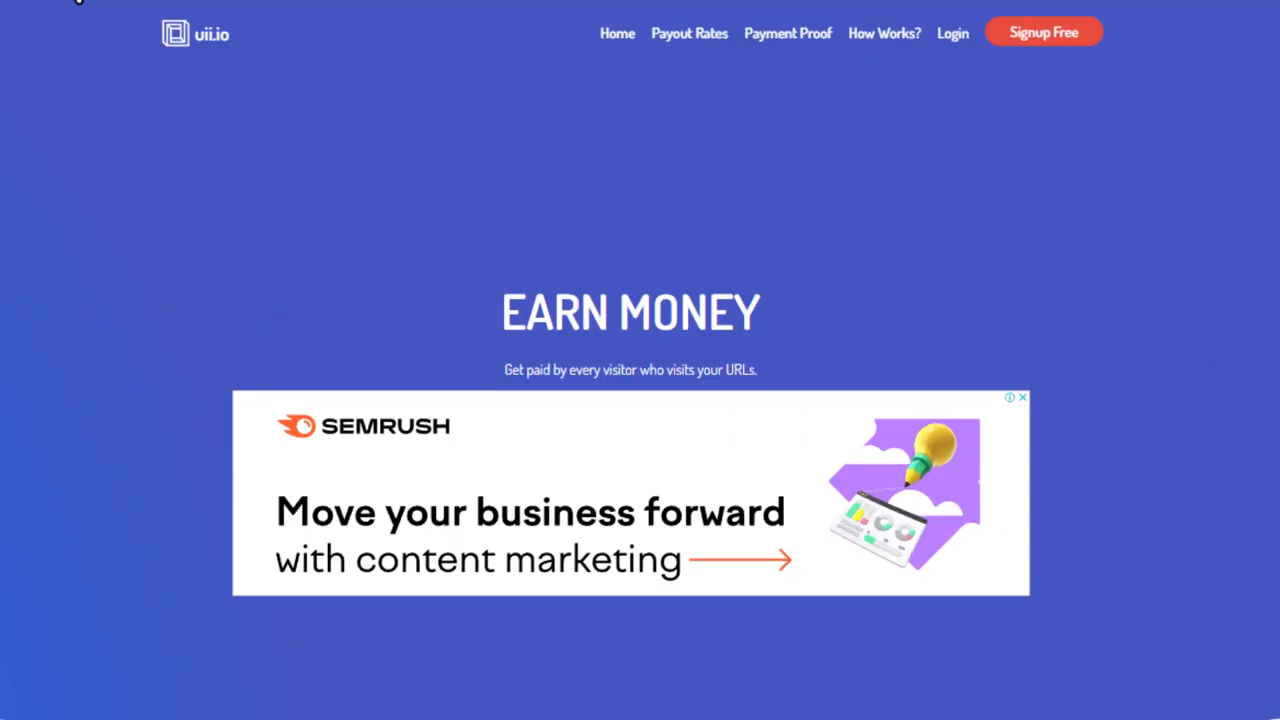
pyautogui.moveTo(1128, 160)
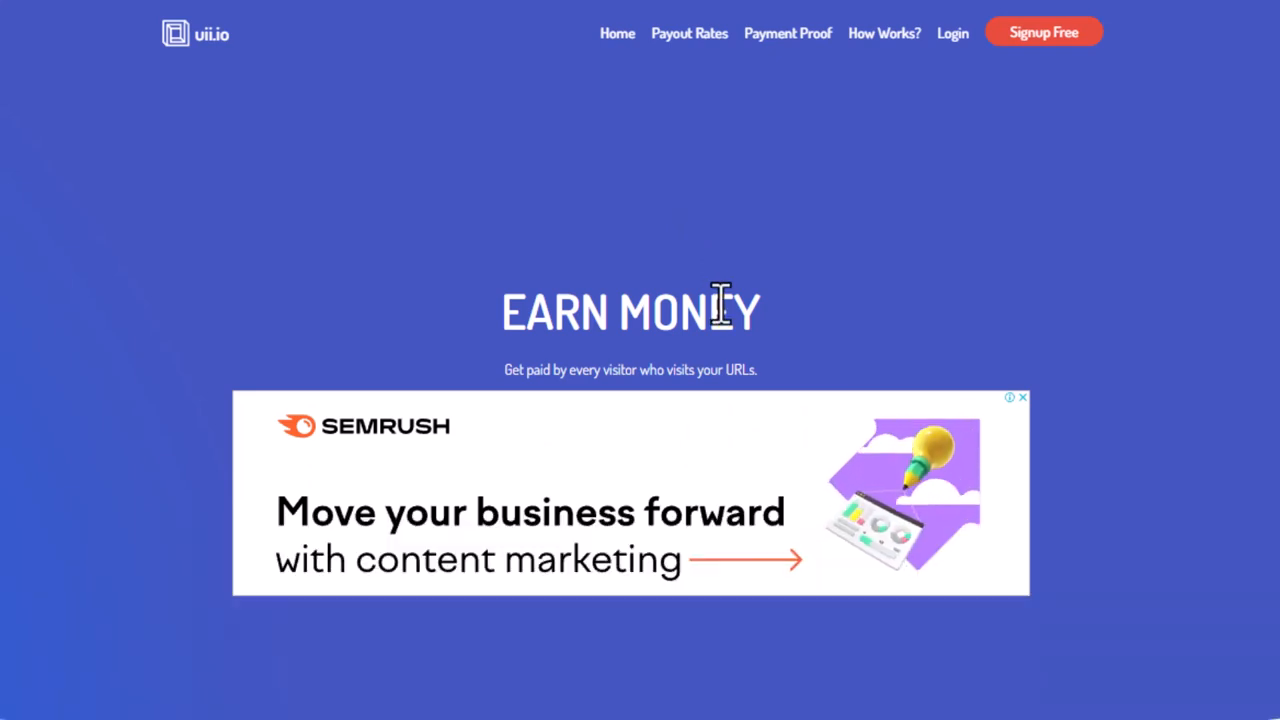
# Step: Scroll the uii.io homepage through the Earn Money banner and Why Join Us benefits
pyautogui.scroll(-3)
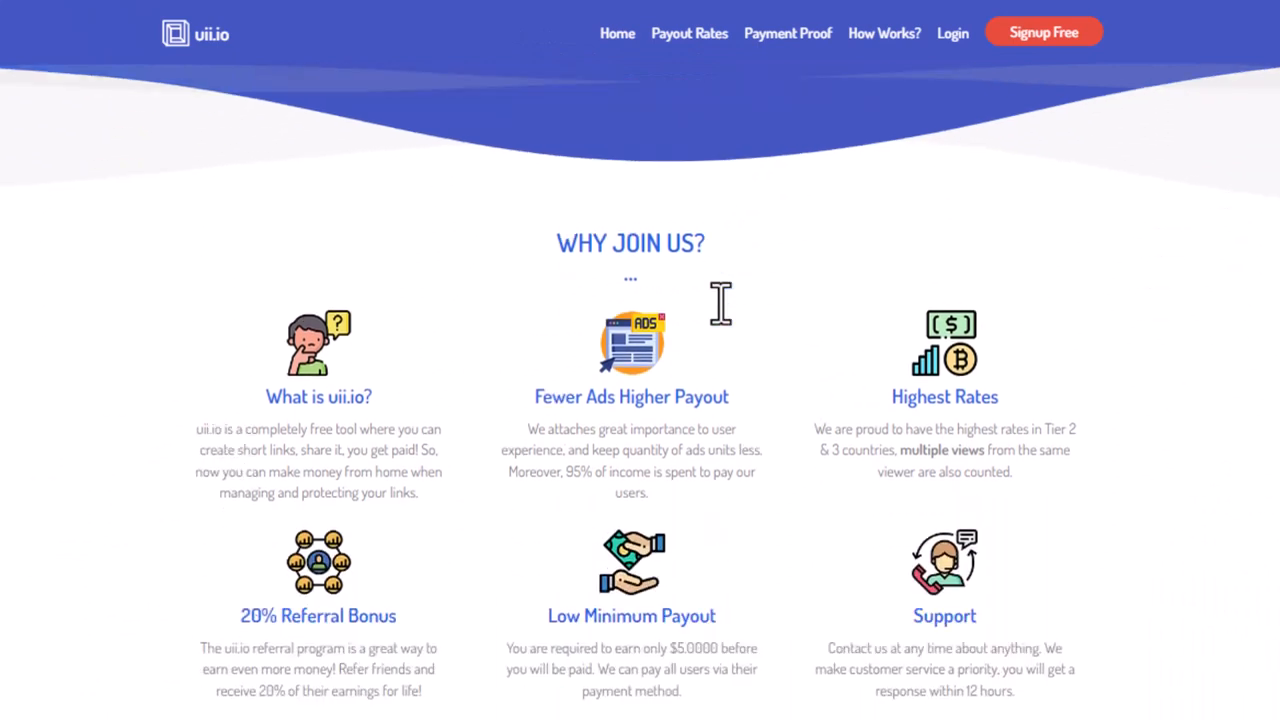
pyautogui.scroll(-3)
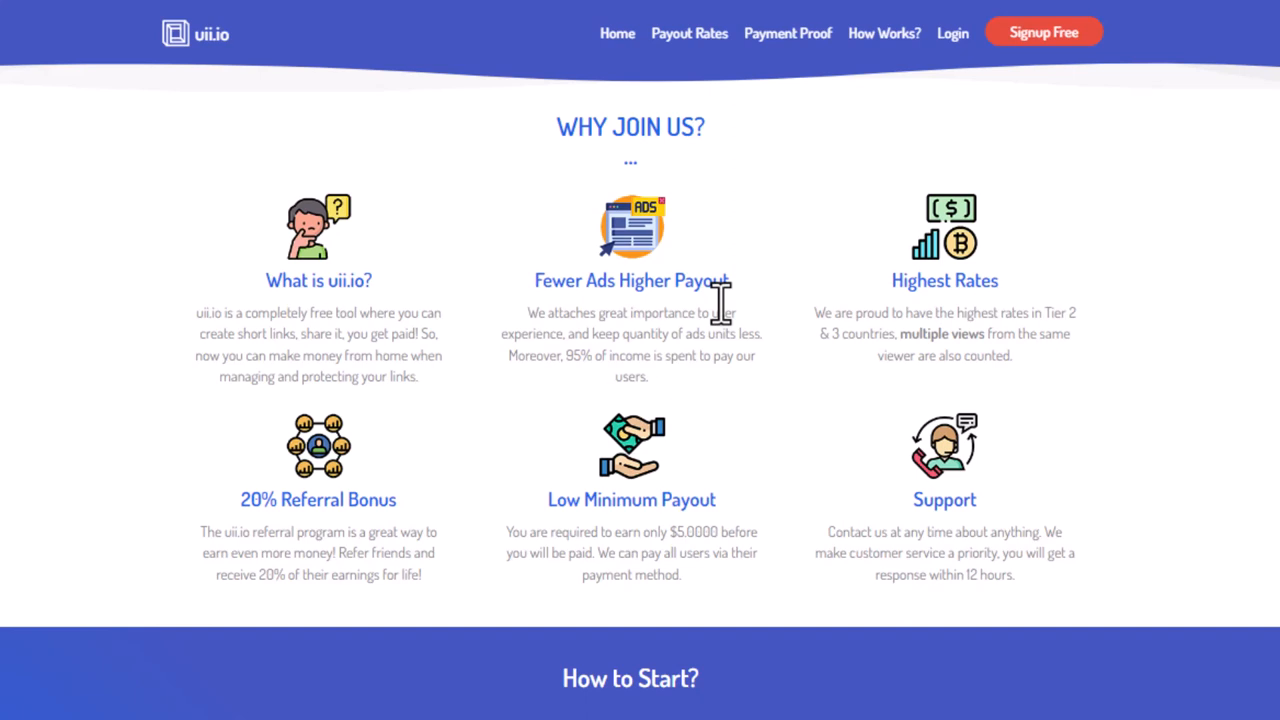
pyautogui.moveTo(848, 370)
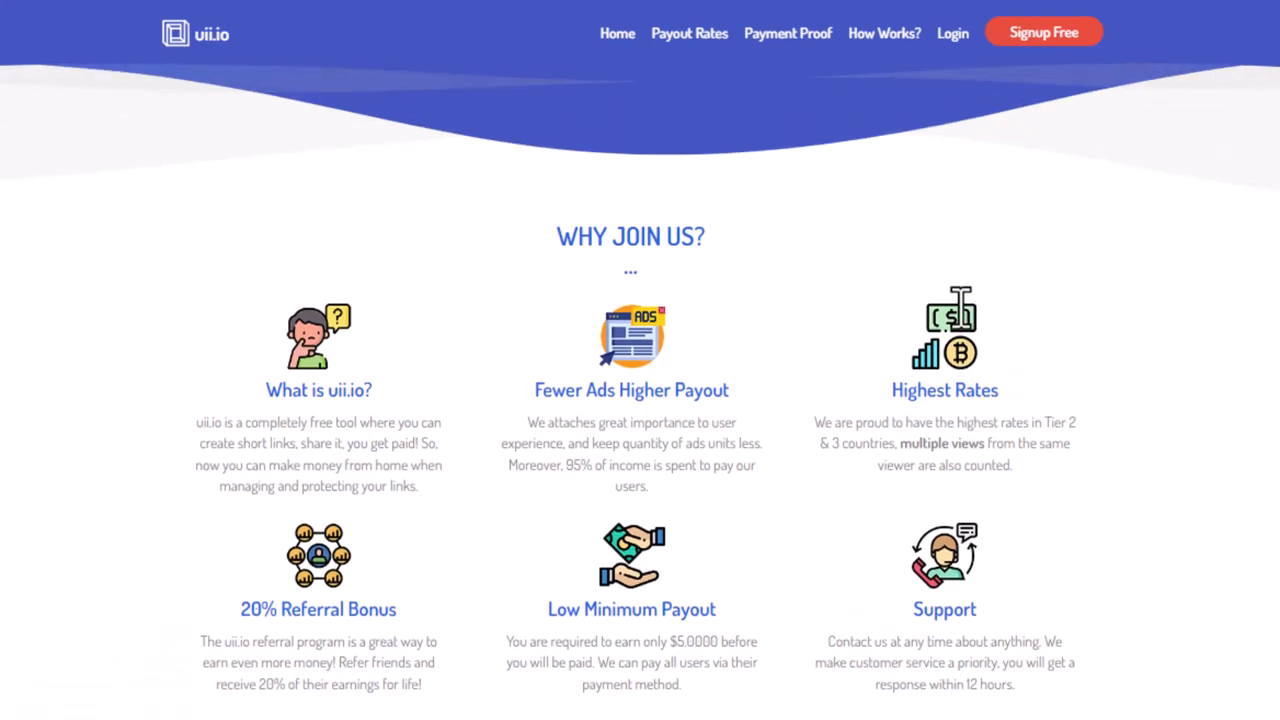
pyautogui.scroll(3)
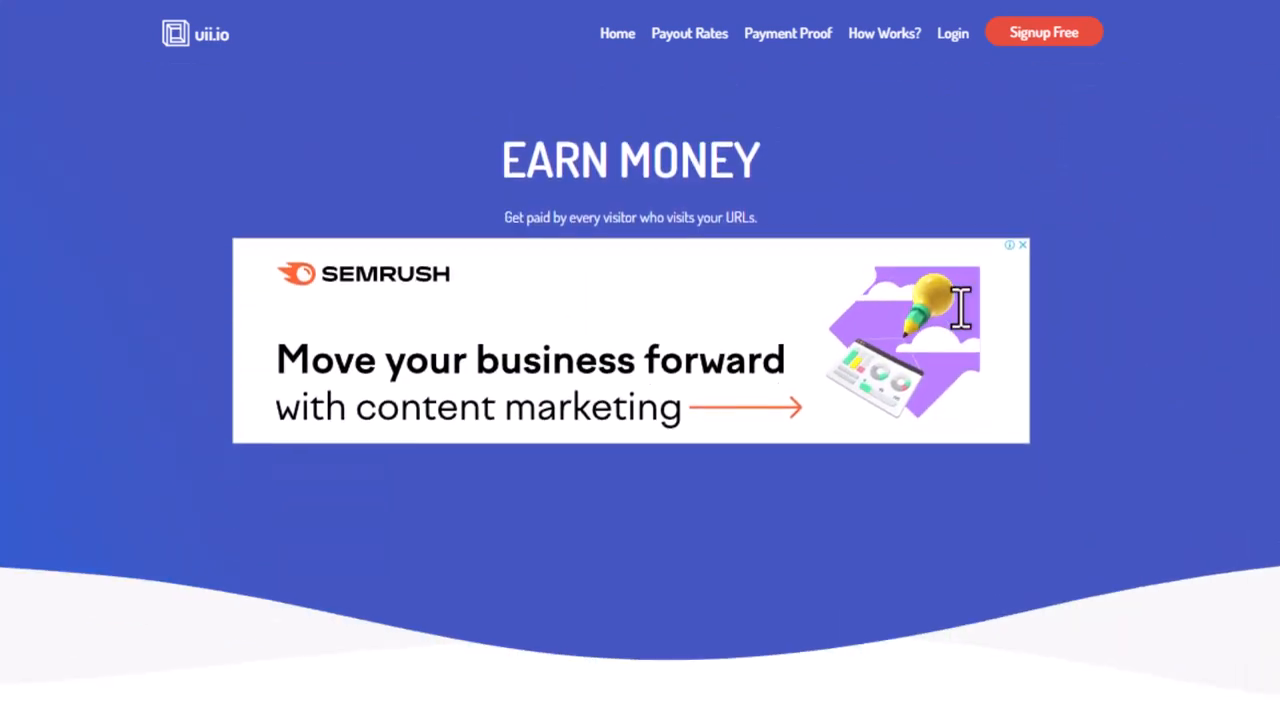
pyautogui.scroll(-3)
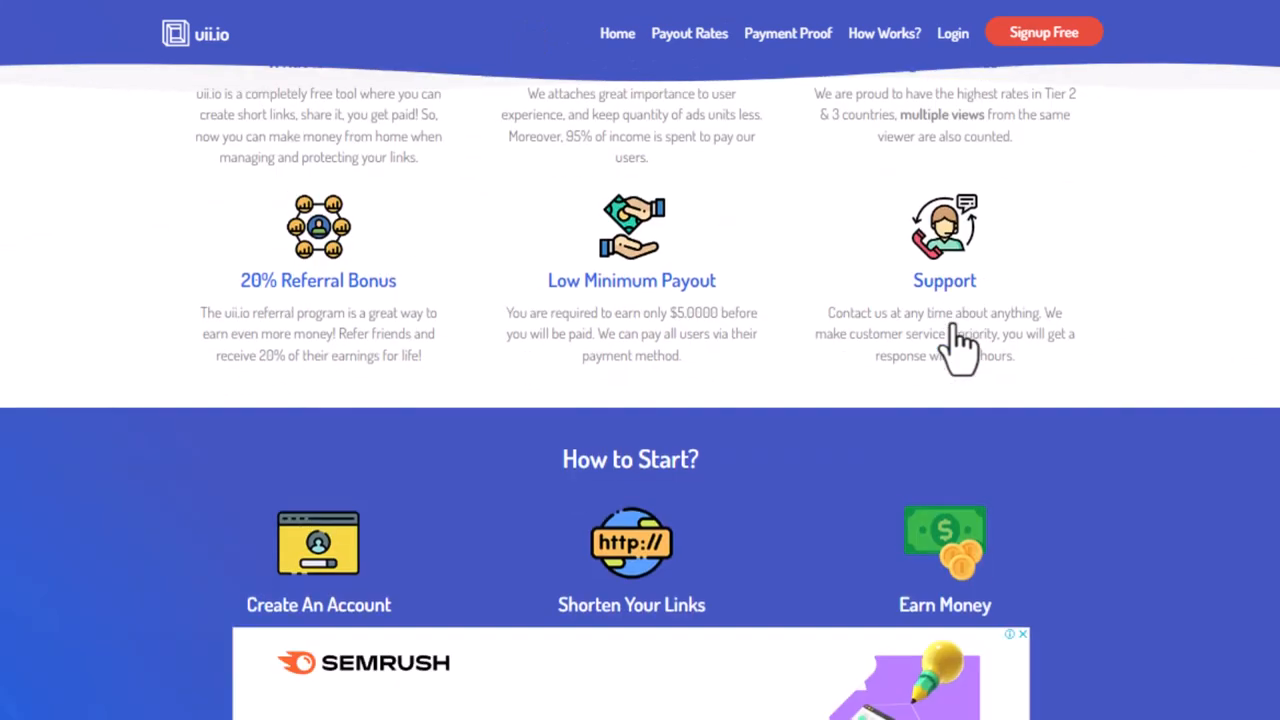
pyautogui.scroll(-3)
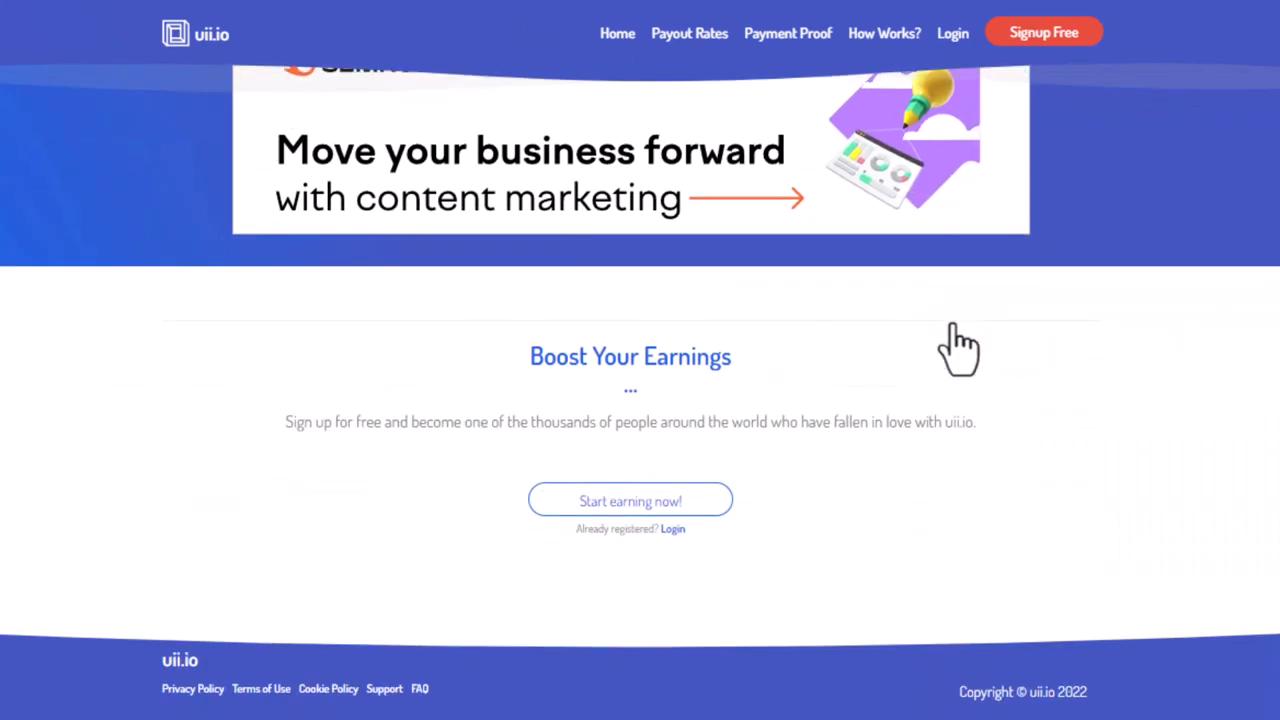
pyautogui.scroll(3)
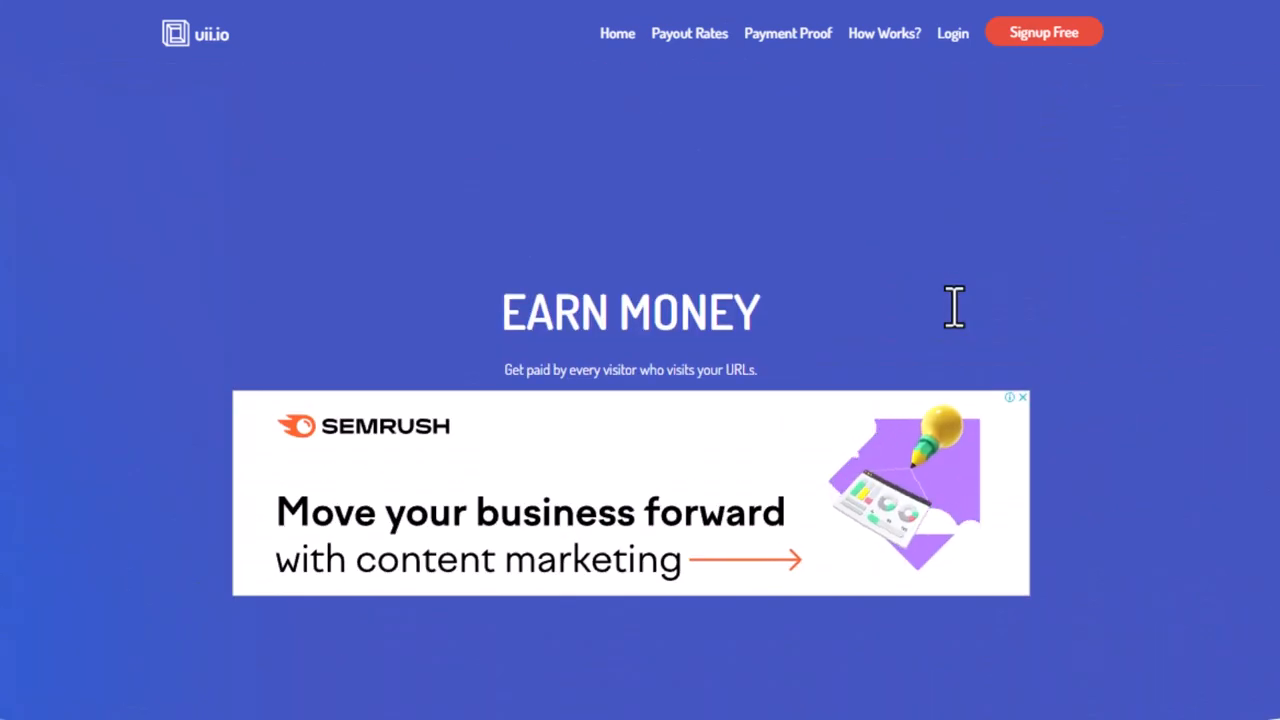
pyautogui.moveTo(976, 280)
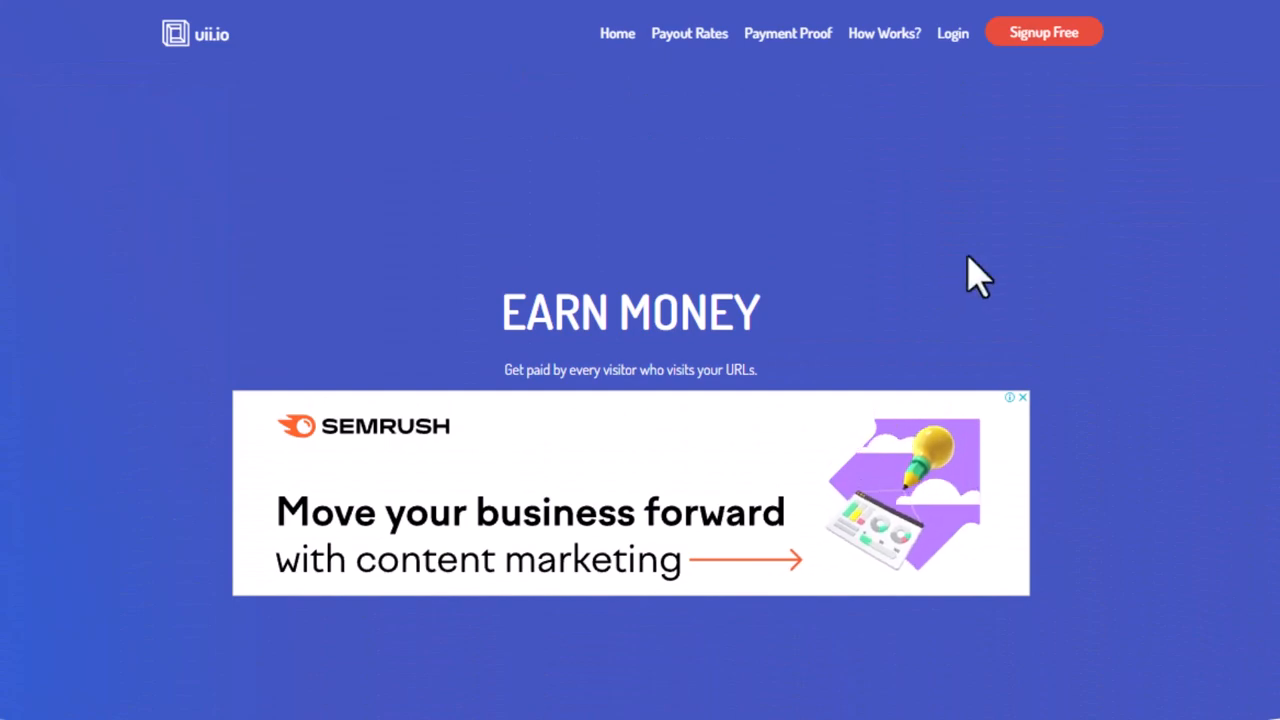
# Step: Continue down the homepage to the How to Start steps and Boost Your Earnings section
pyautogui.scroll(-3)
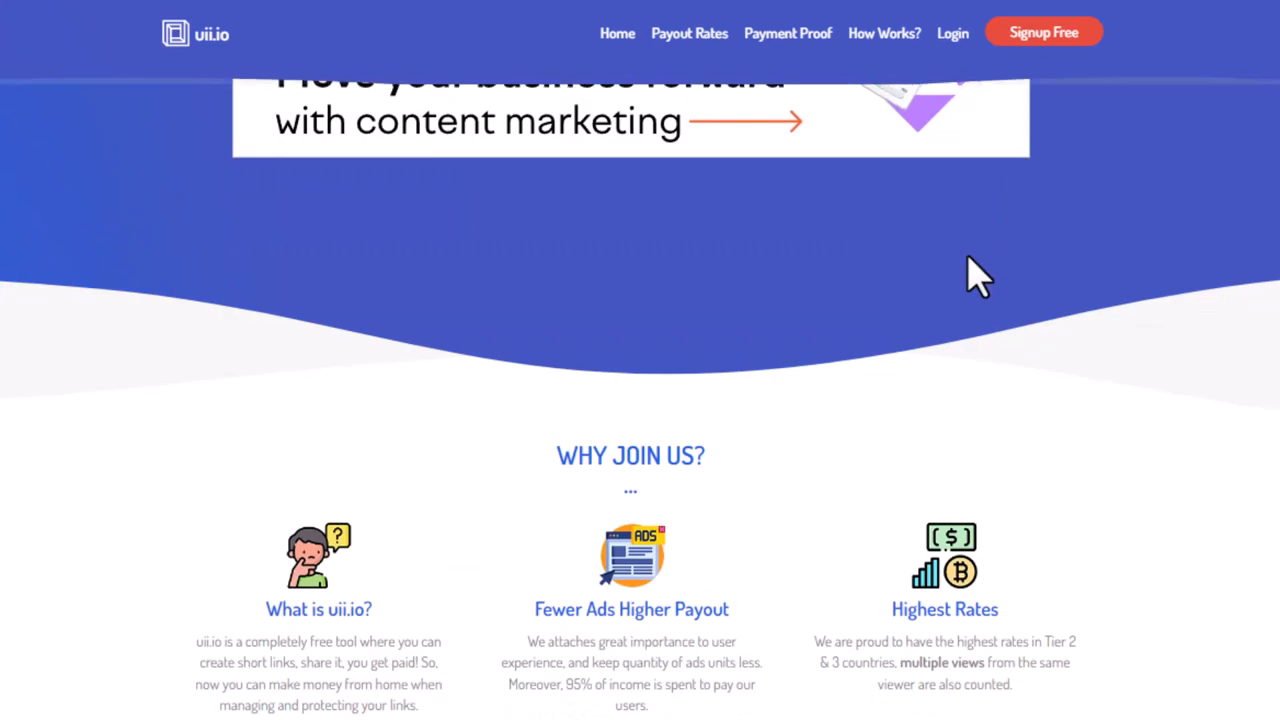
pyautogui.scroll(-3)
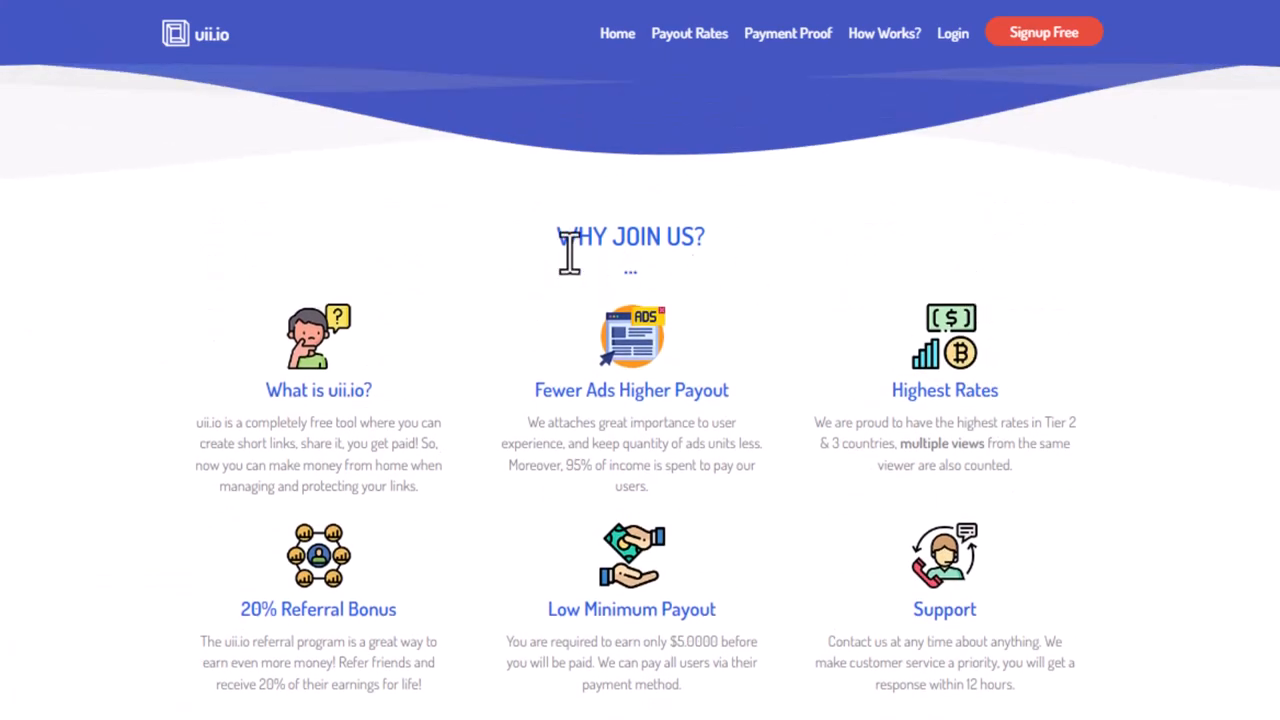
pyautogui.moveTo(888, 320)
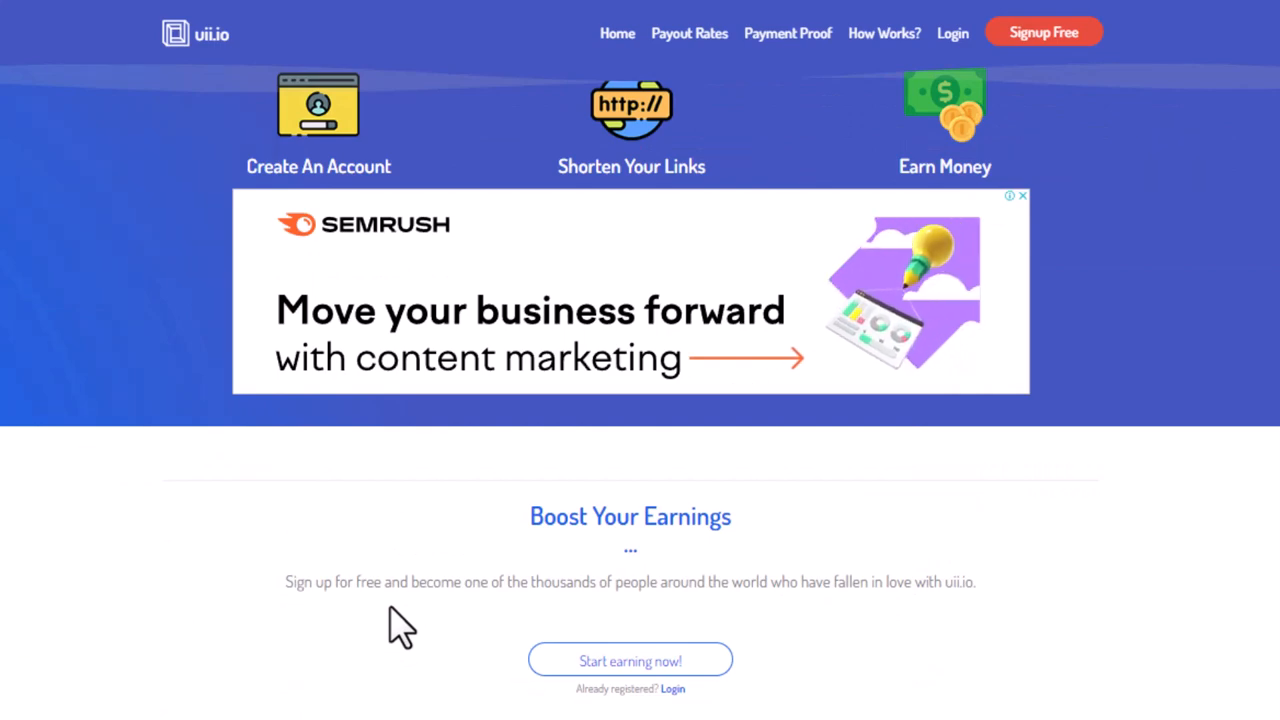
pyautogui.scroll(-3)
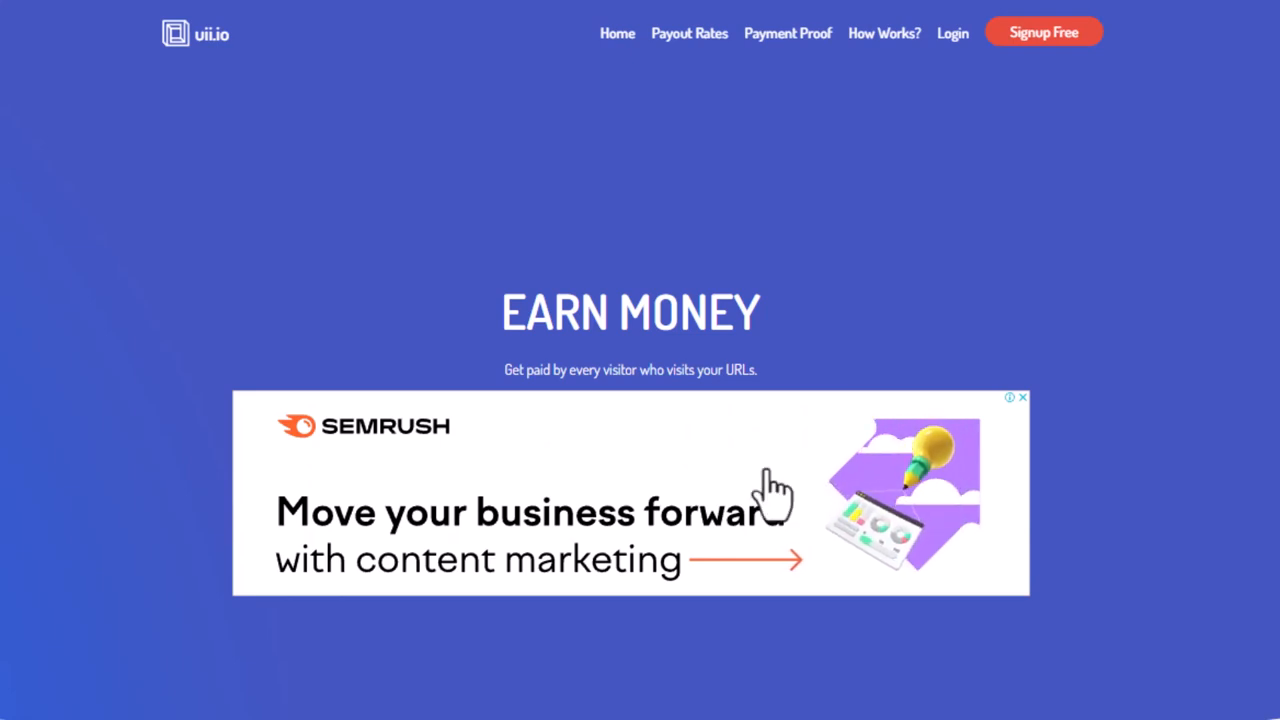
pyautogui.moveTo(890, 204)
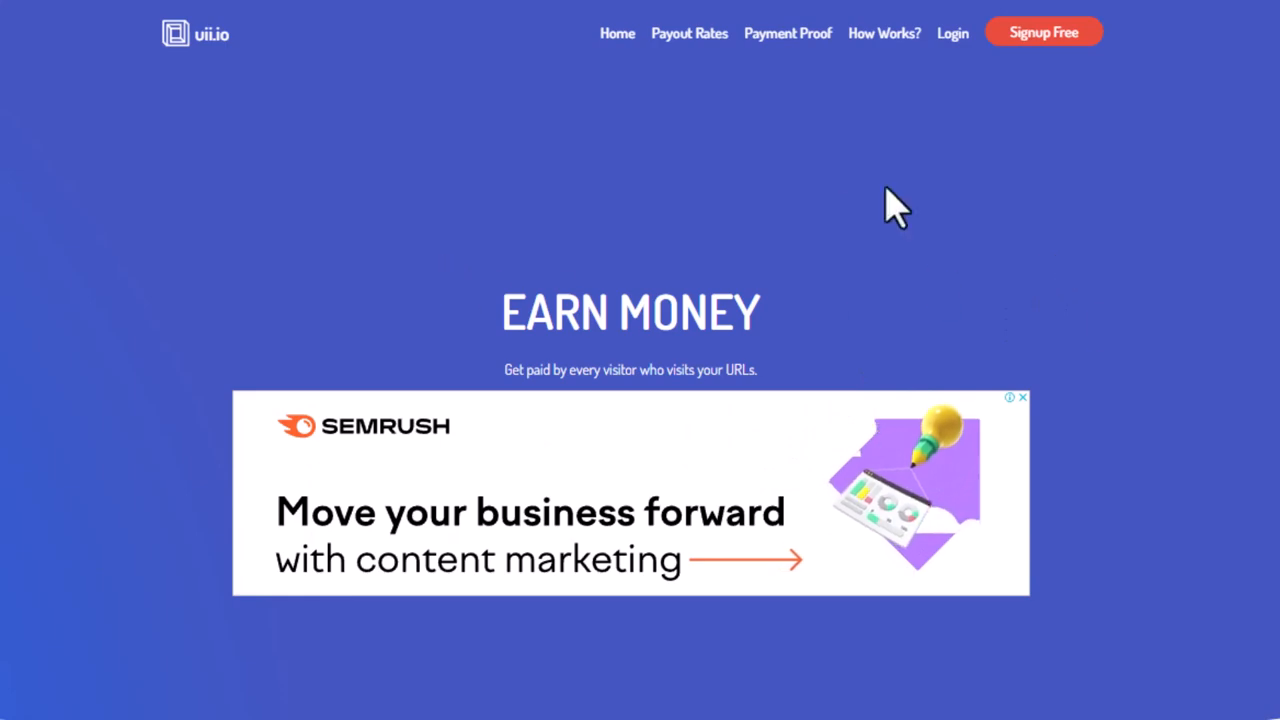
pyautogui.scroll(-3)
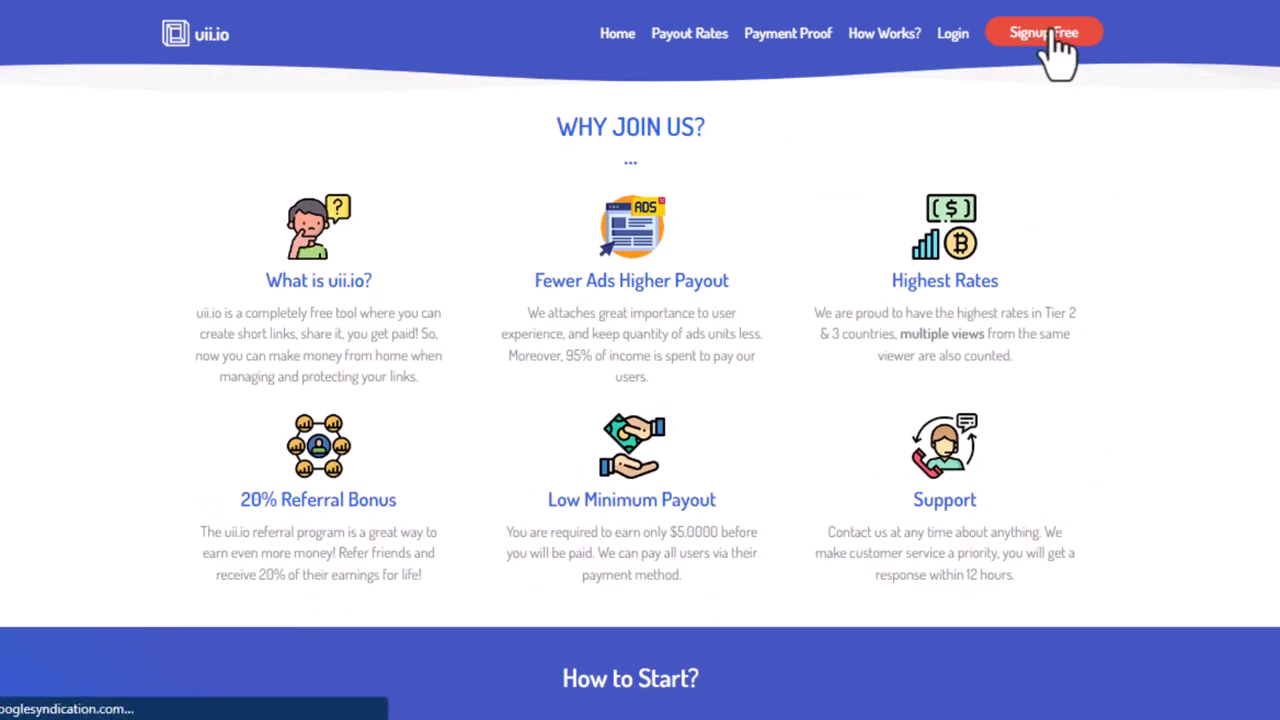
# Step: Go to Signup Free to show the uii.io Register a new membership form
pyautogui.click(1044, 32)
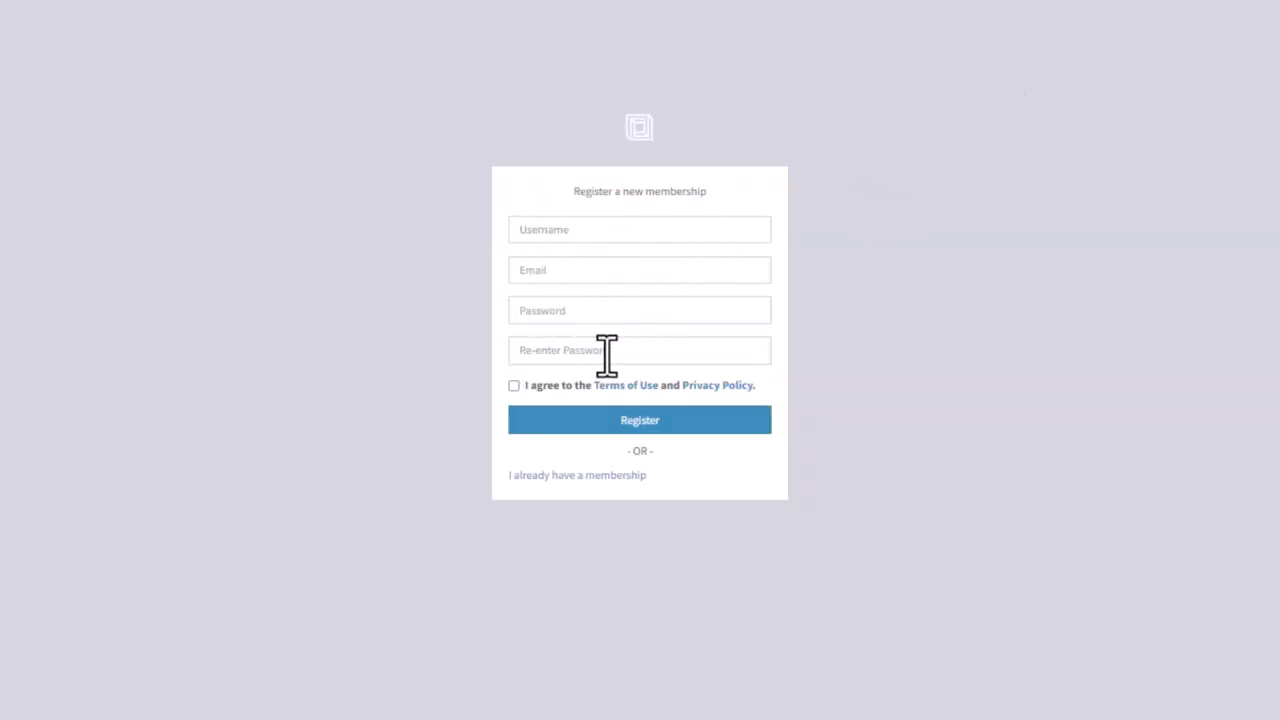
pyautogui.moveTo(990, 114)
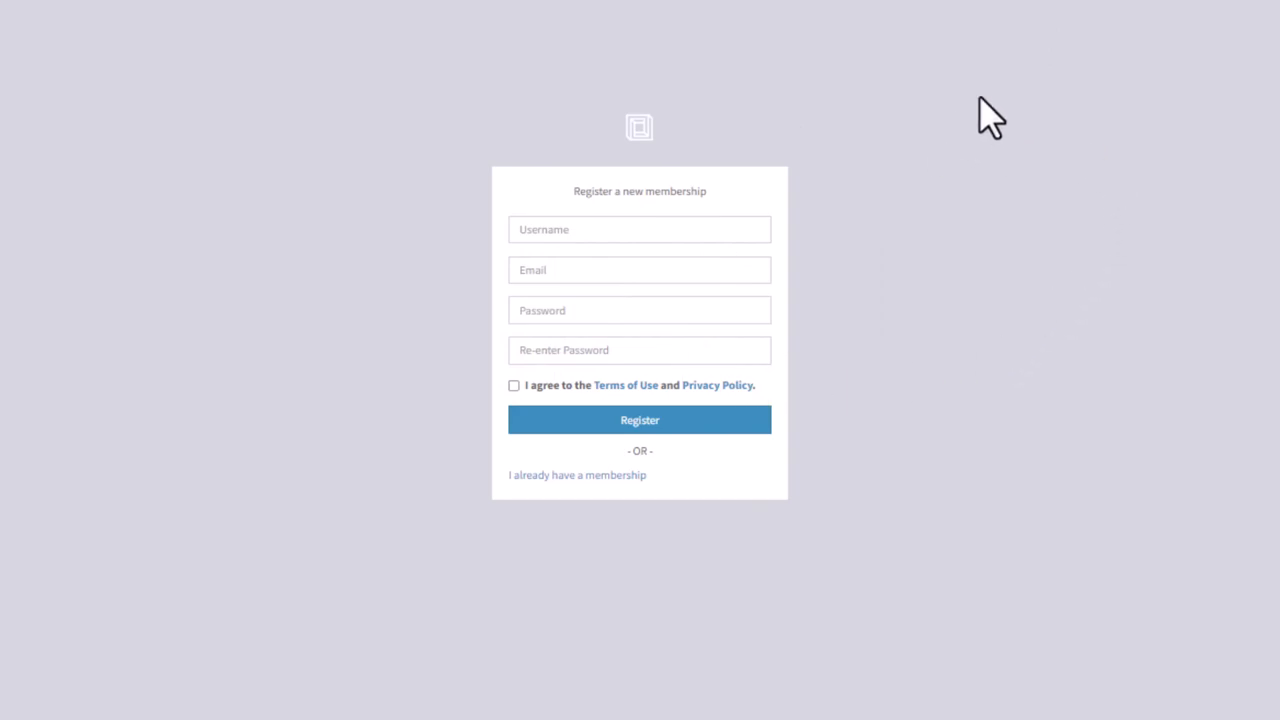
pyautogui.moveTo(720, 108)
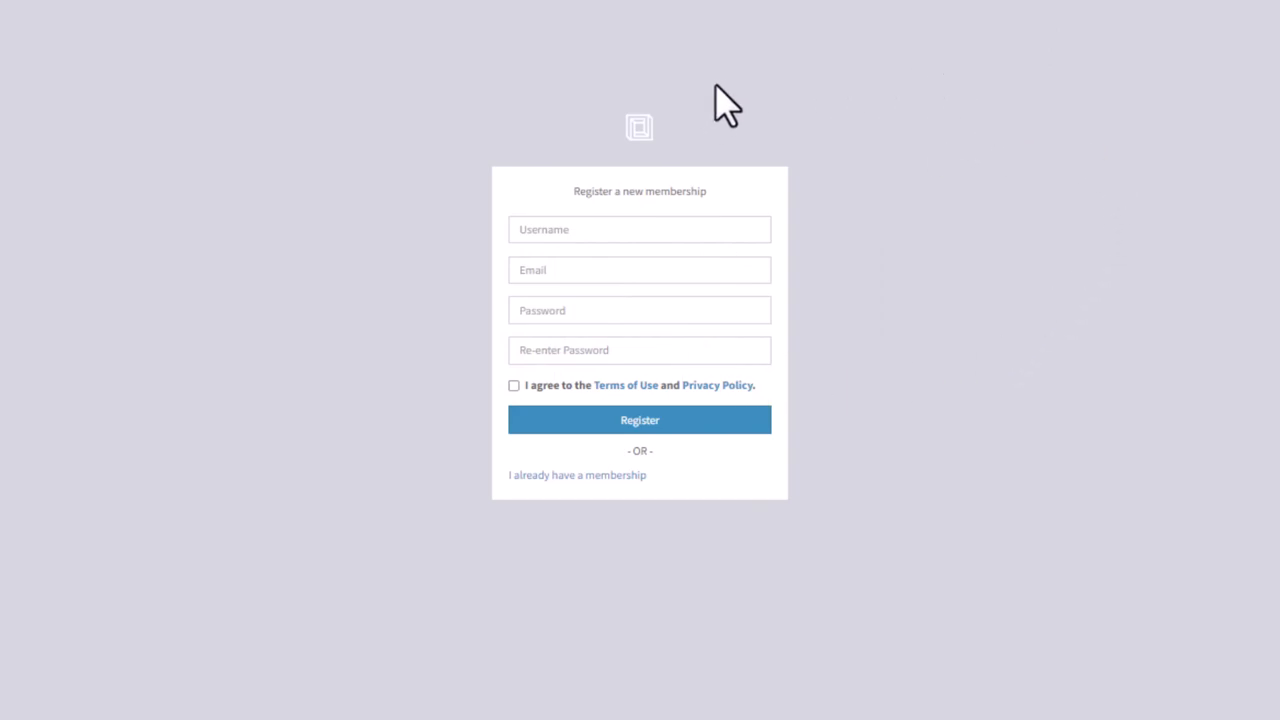
pyautogui.moveTo(720, 180)
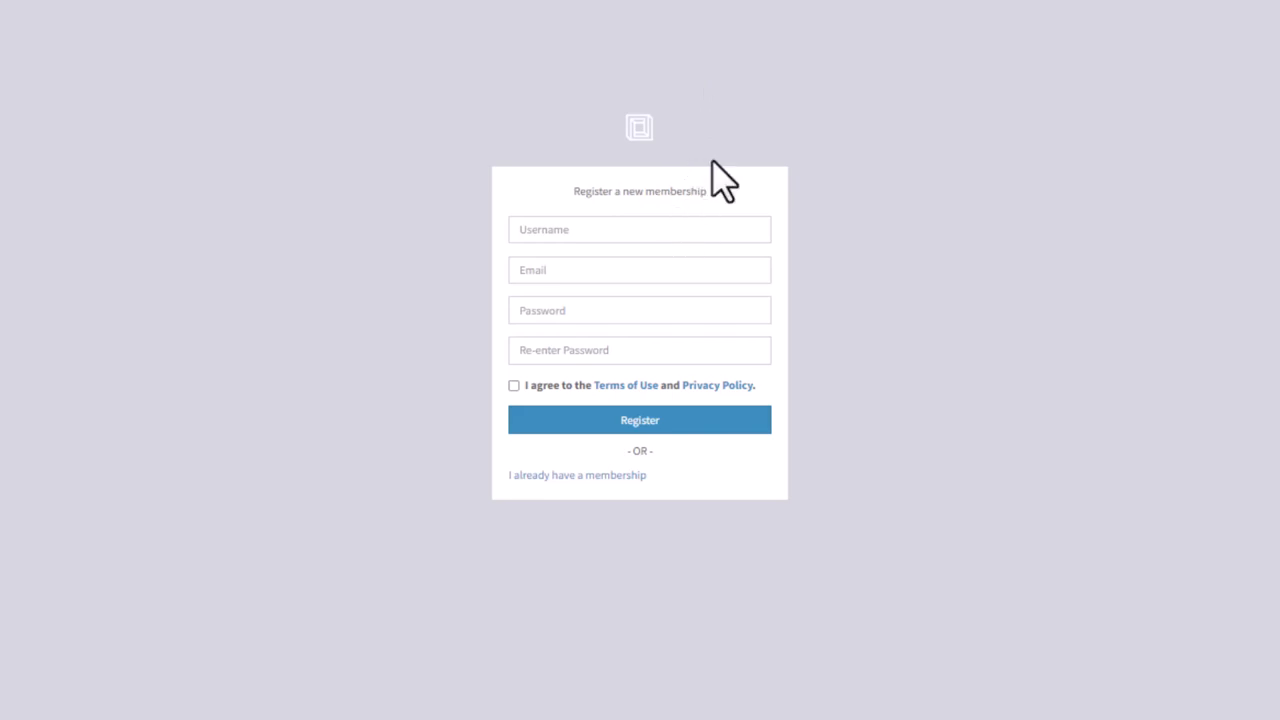
# Step: Enter the uii.io dashboard and bring up the Shorten Link form from the sidebar
pyautogui.click(640, 420)
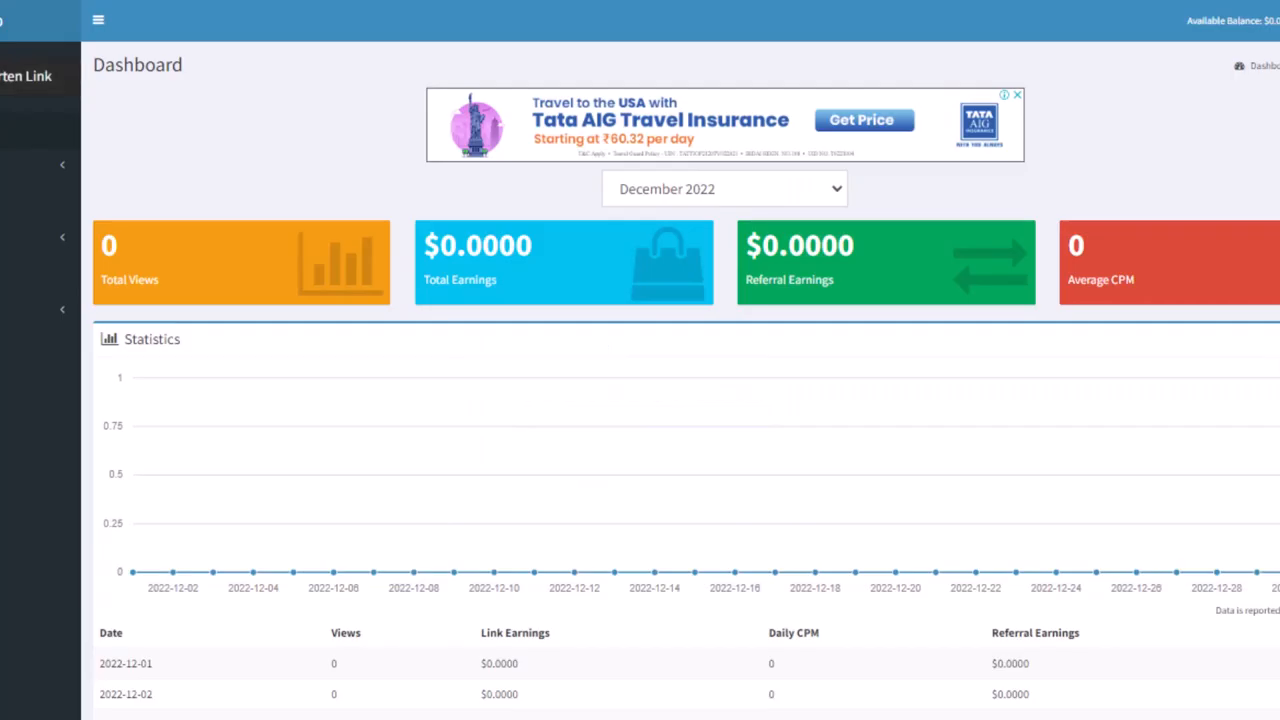
pyautogui.moveTo(614, 572)
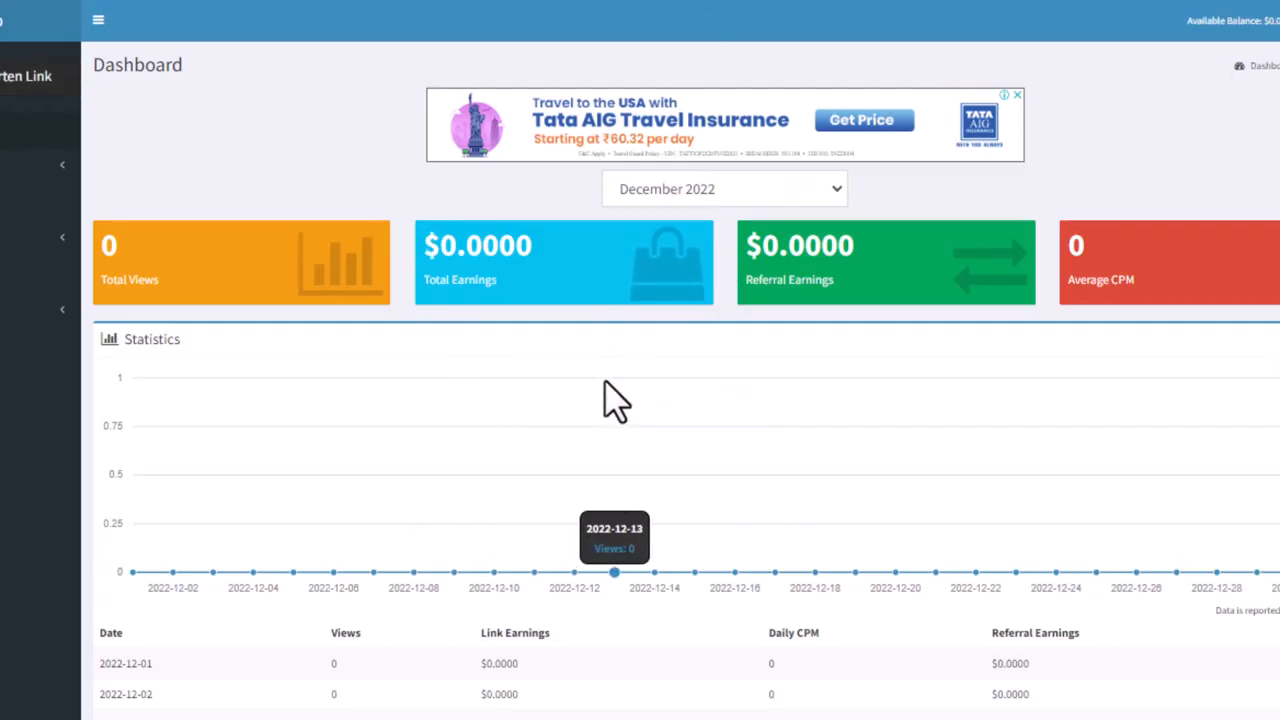
pyautogui.moveTo(330, 104)
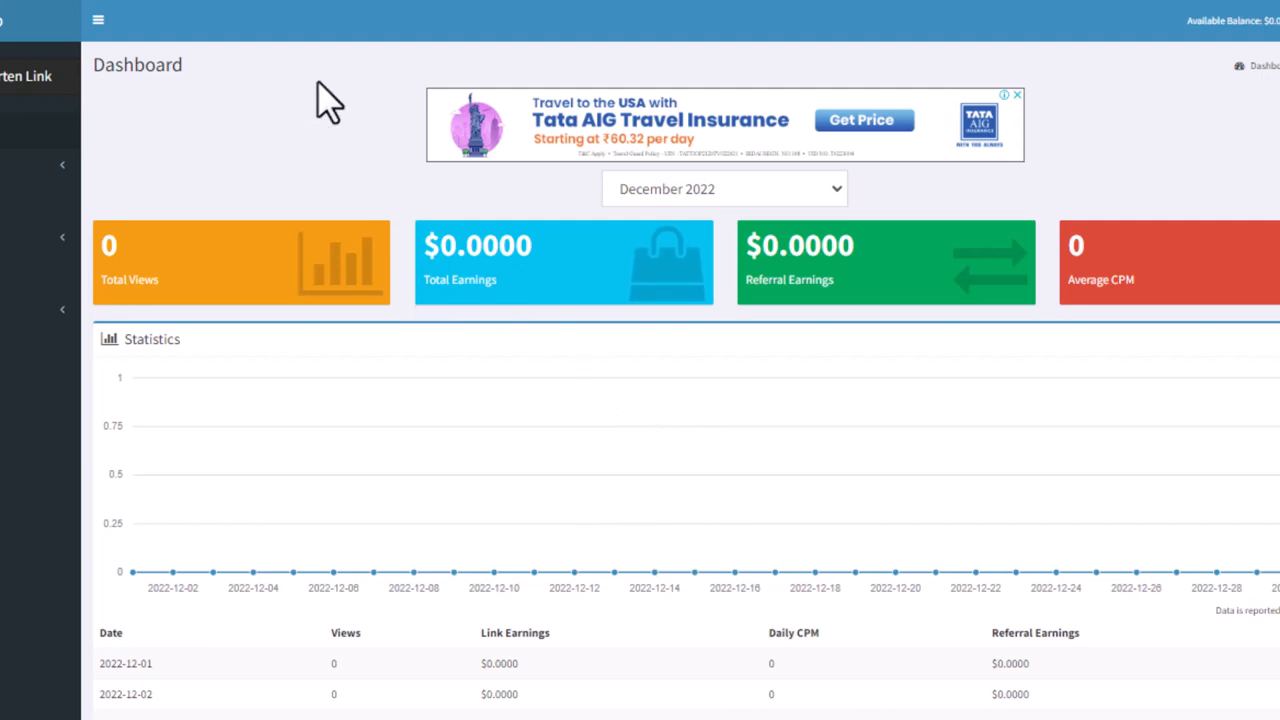
pyautogui.click(30, 76)
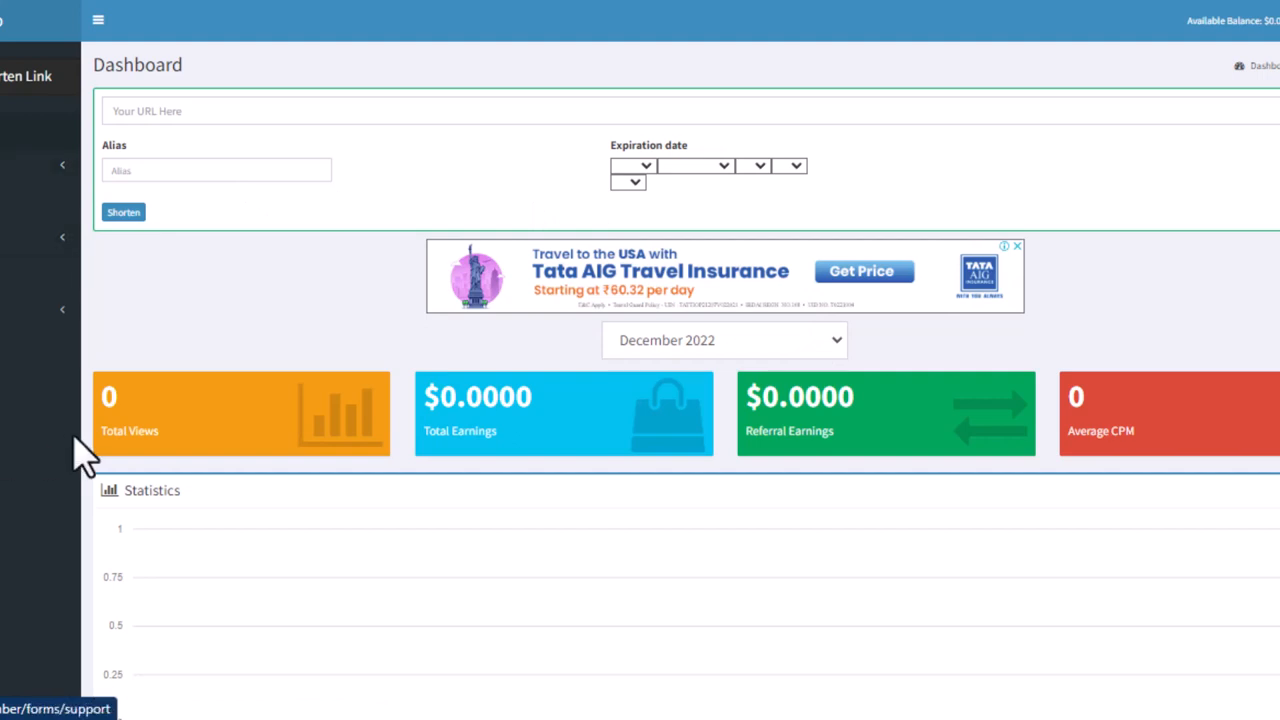
pyautogui.moveTo(436, 436)
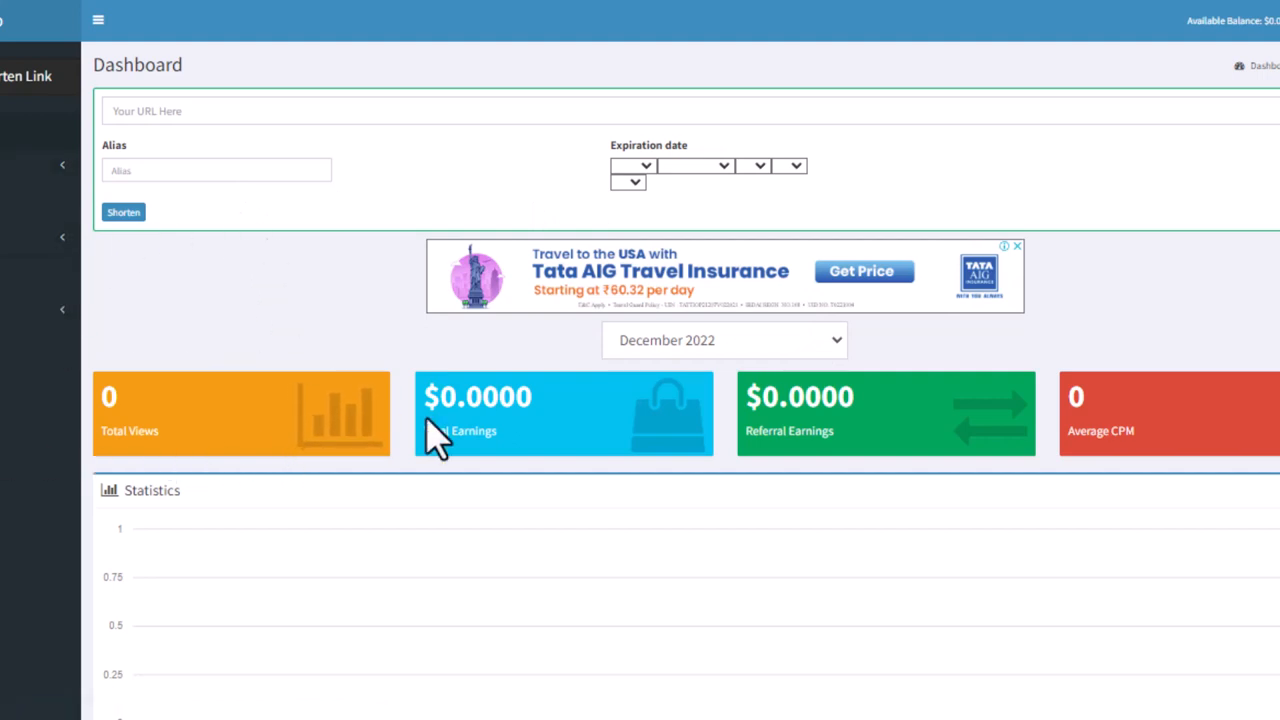
pyautogui.moveTo(590, 410)
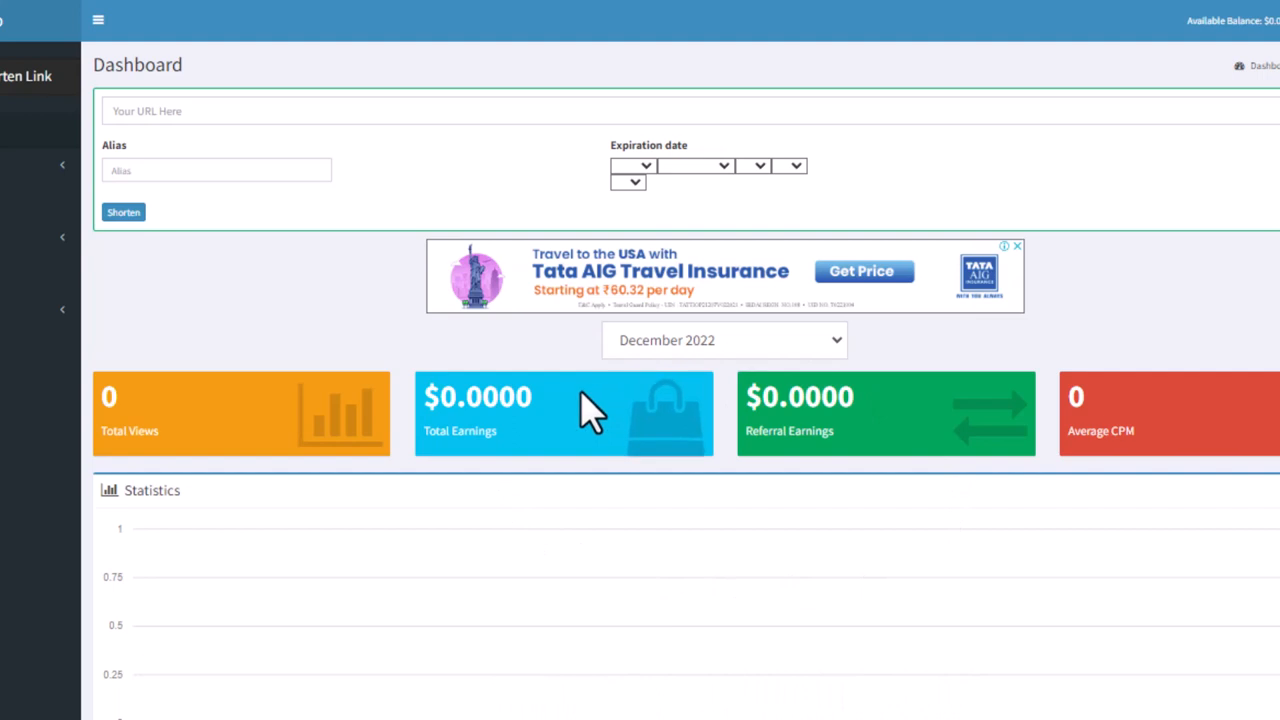
pyautogui.moveTo(416, 376)
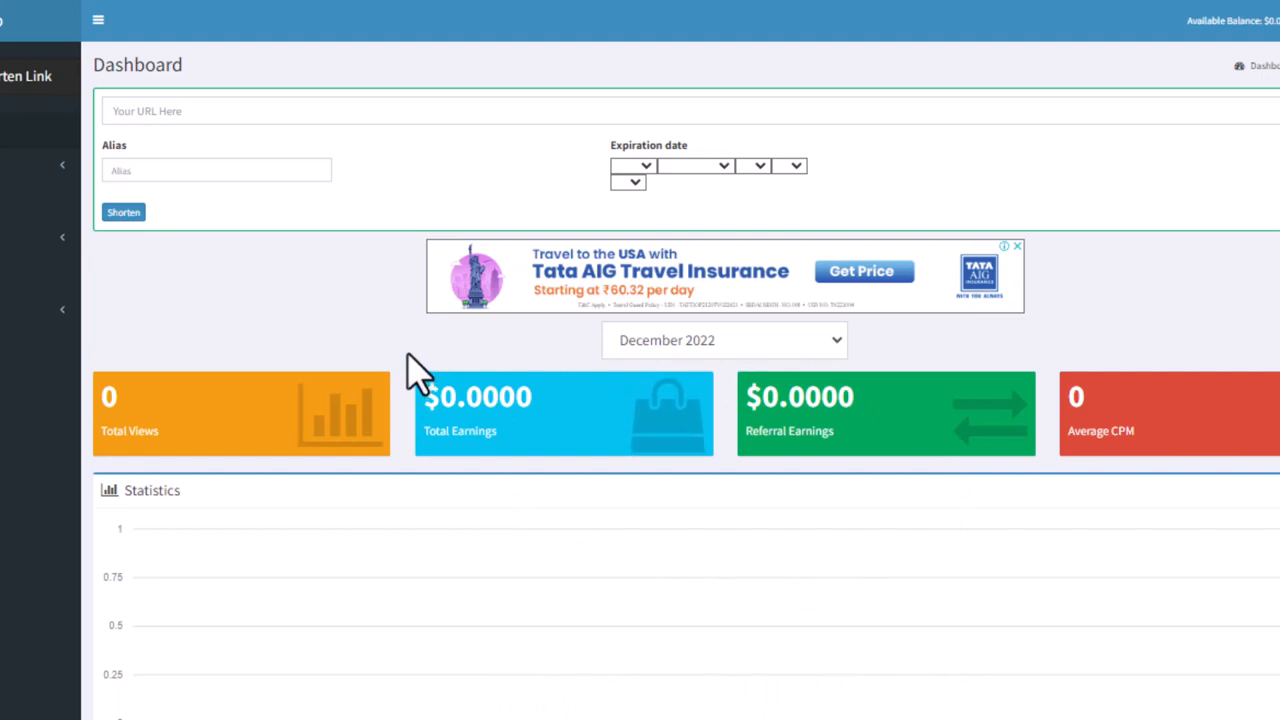
pyautogui.moveTo(320, 324)
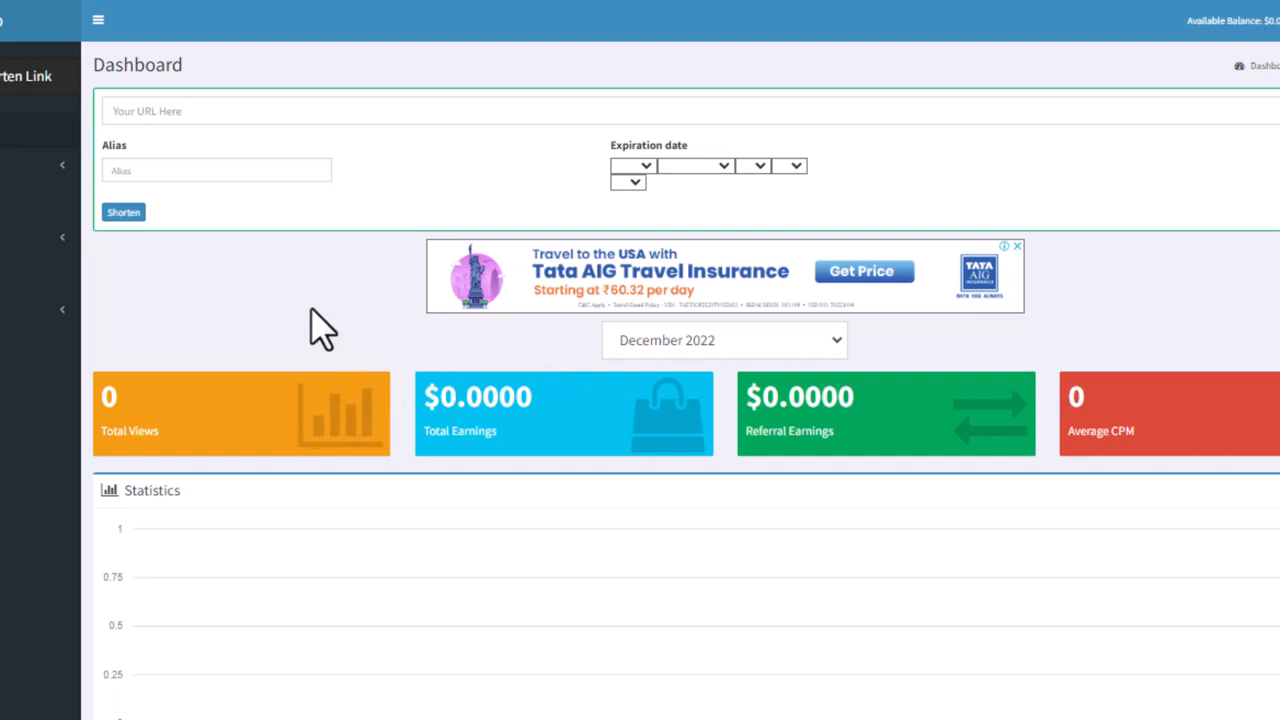
pyautogui.moveTo(316, 344)
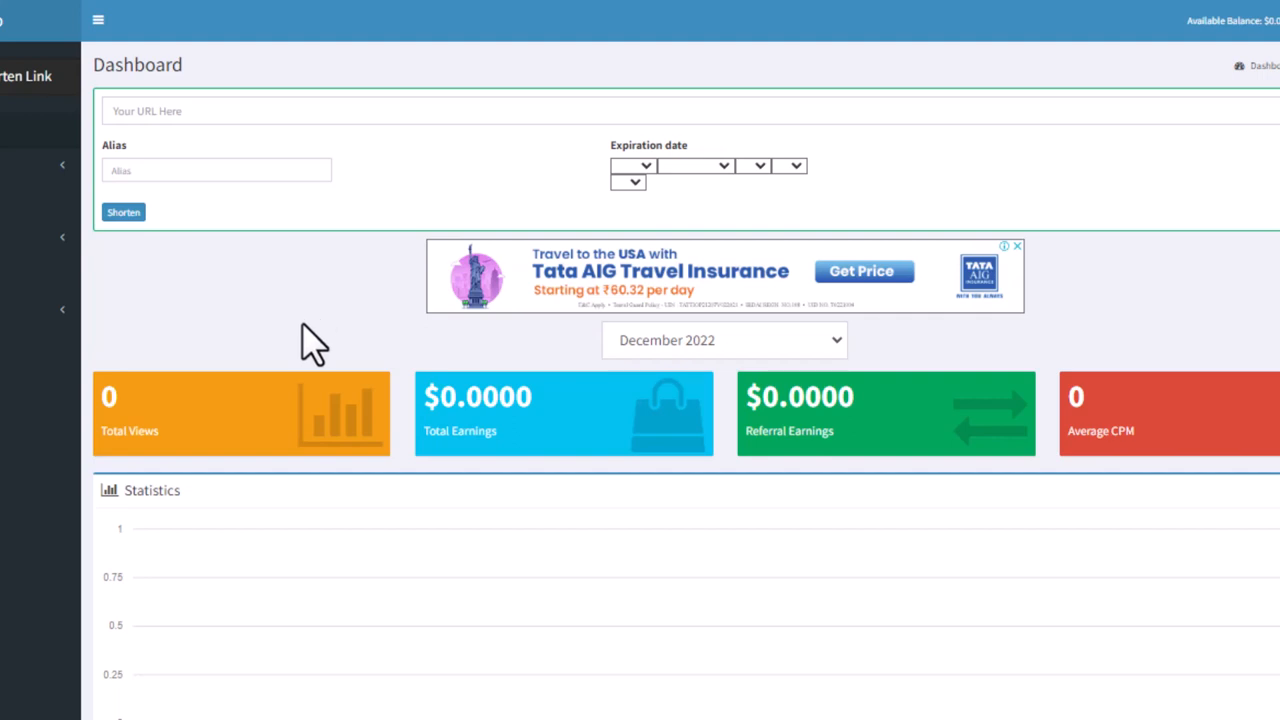
pyautogui.moveTo(1248, 420)
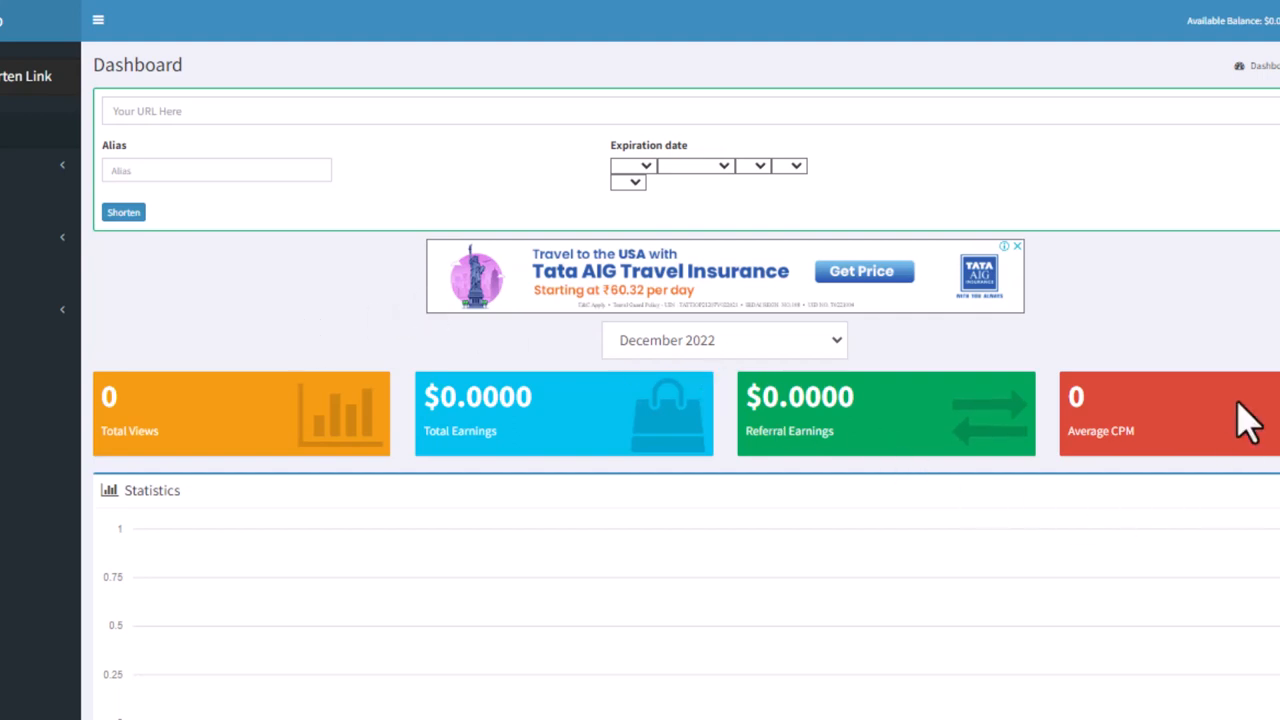
pyautogui.moveTo(496, 344)
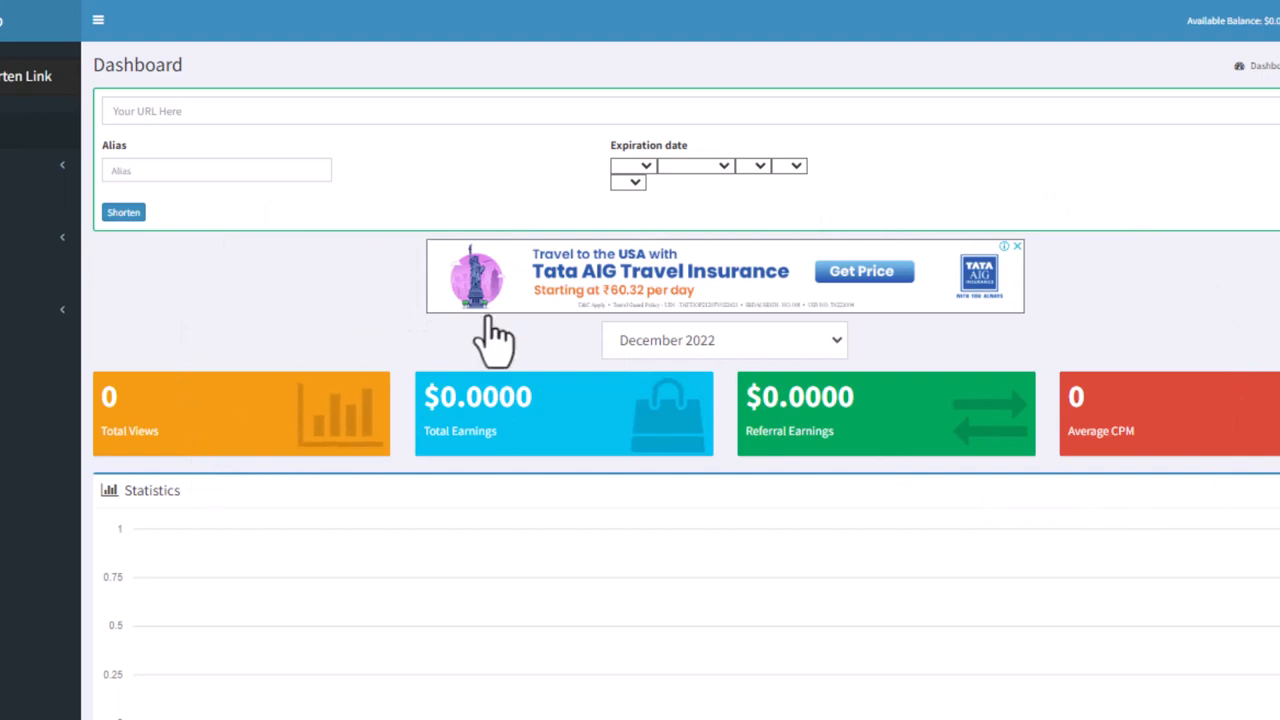
pyautogui.moveTo(644, 456)
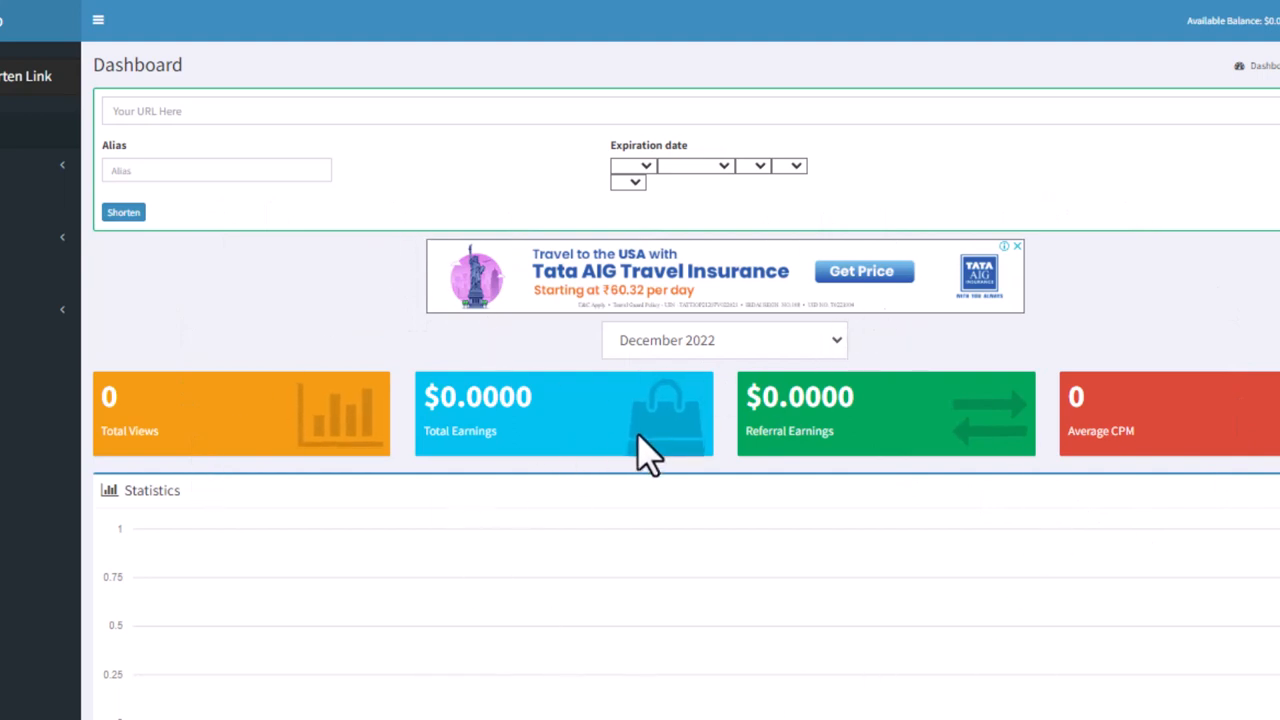
pyautogui.moveTo(140, 296)
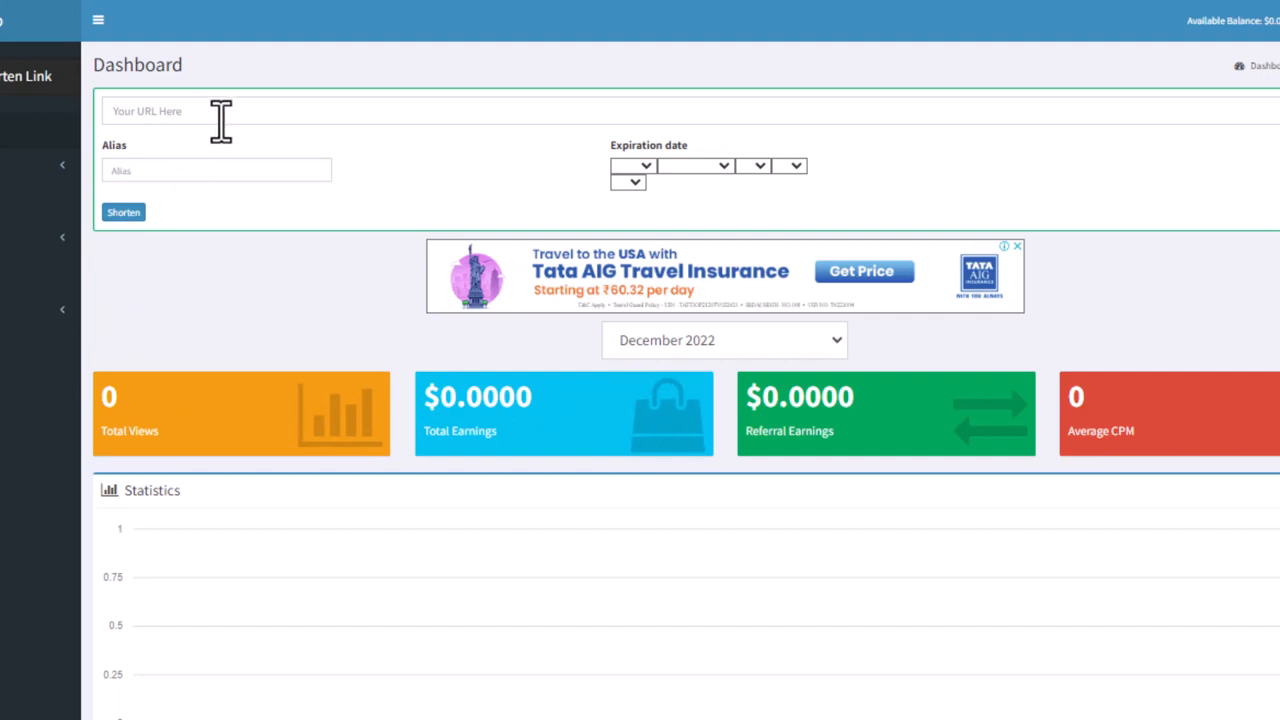
pyautogui.moveTo(290, 110)
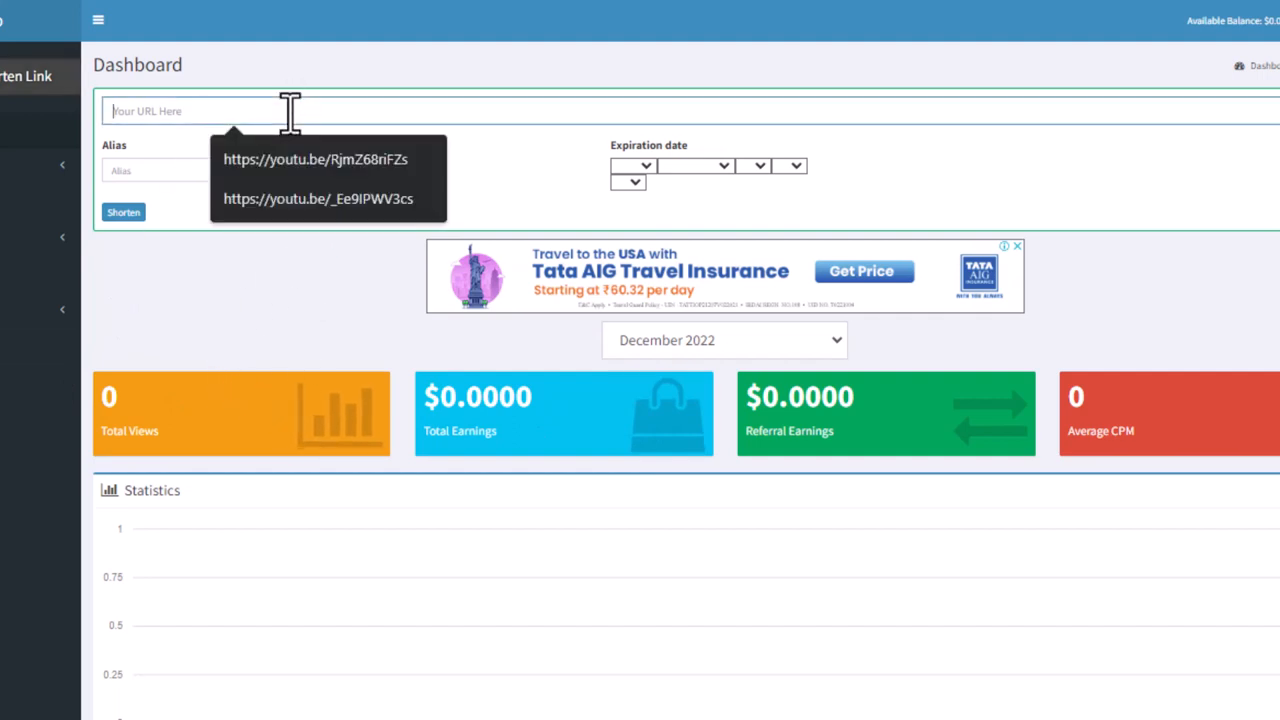
pyautogui.write('https://youtu.be/xHZ6wfiupIM')
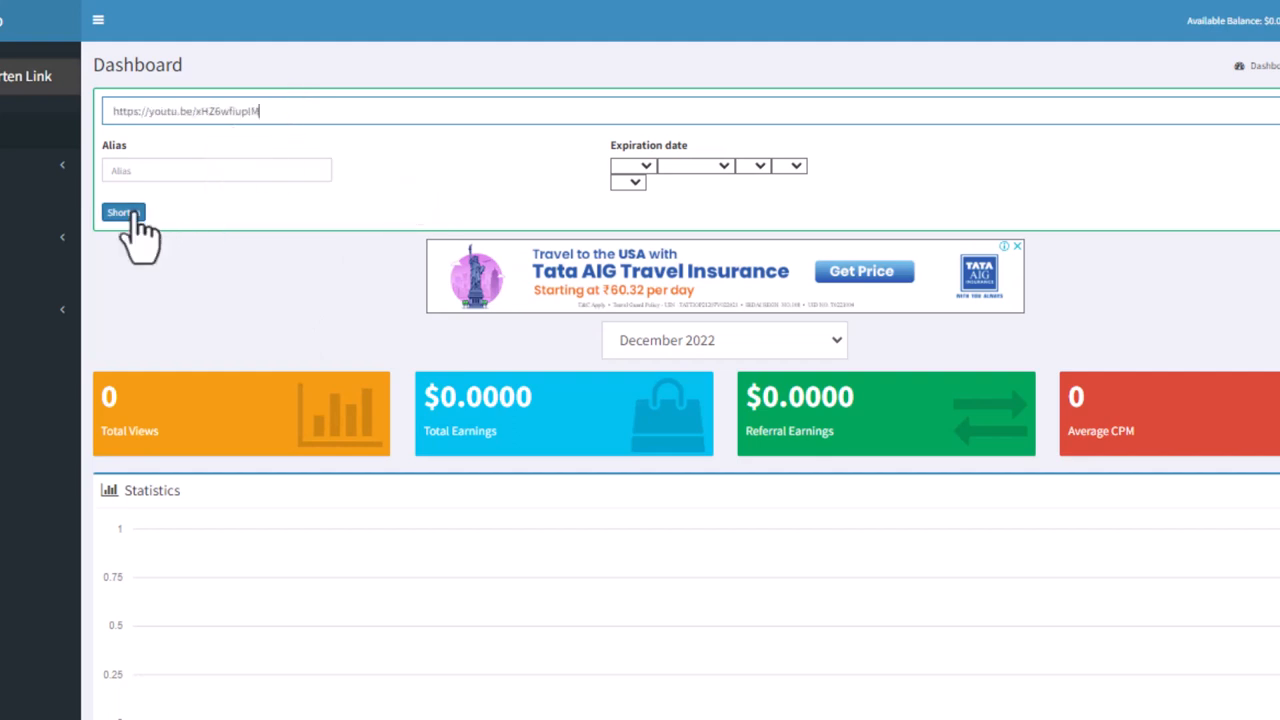
pyautogui.click(122, 212)
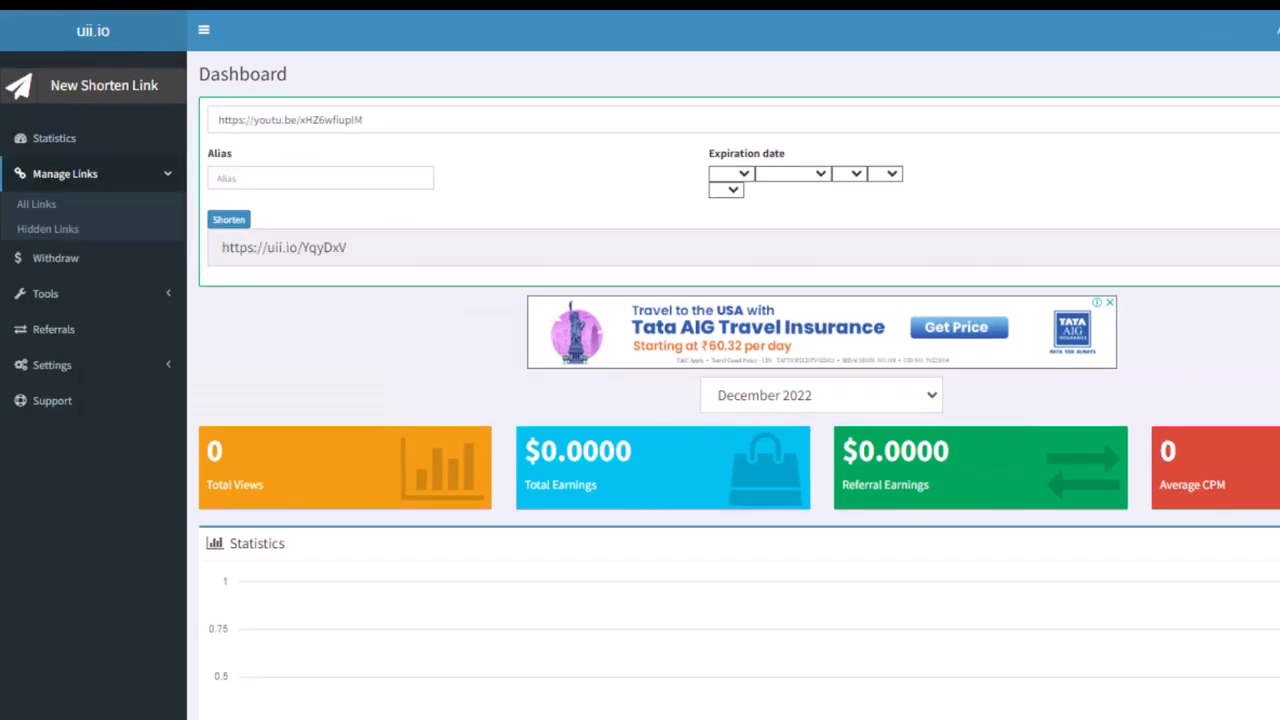
pyautogui.moveTo(1016, 464)
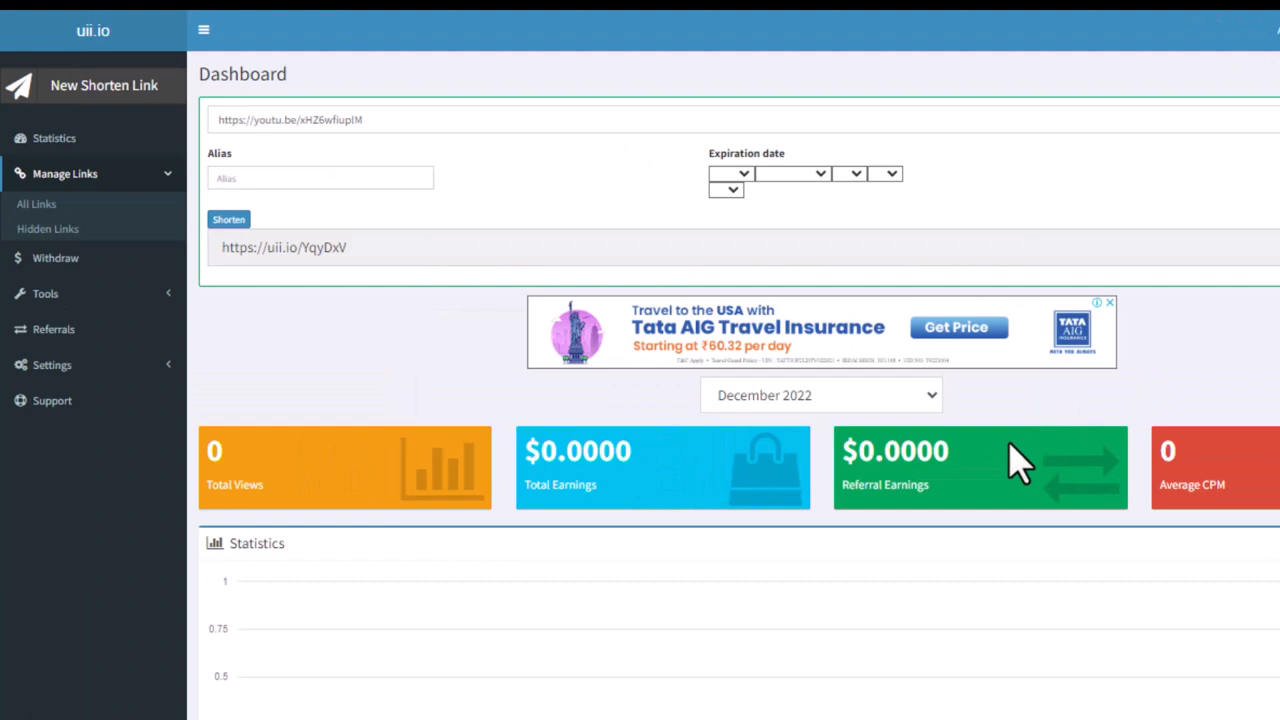
pyautogui.moveTo(920, 60)
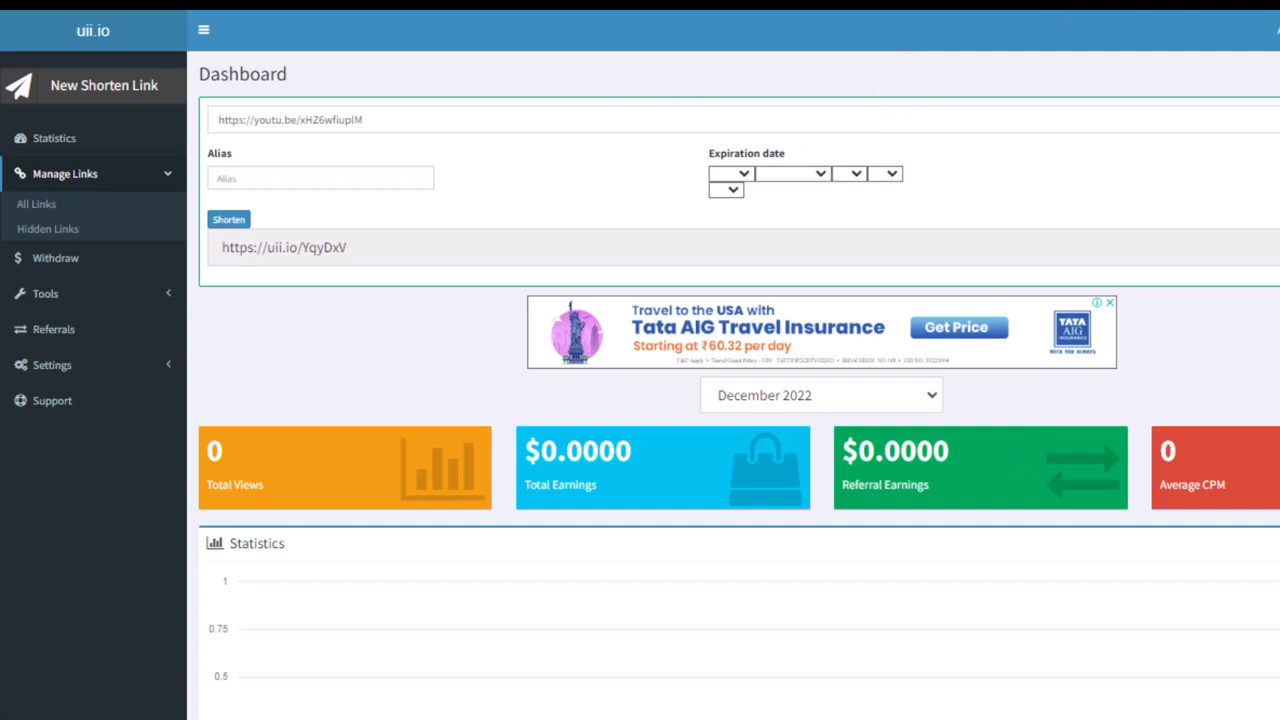
pyautogui.moveTo(1056, 424)
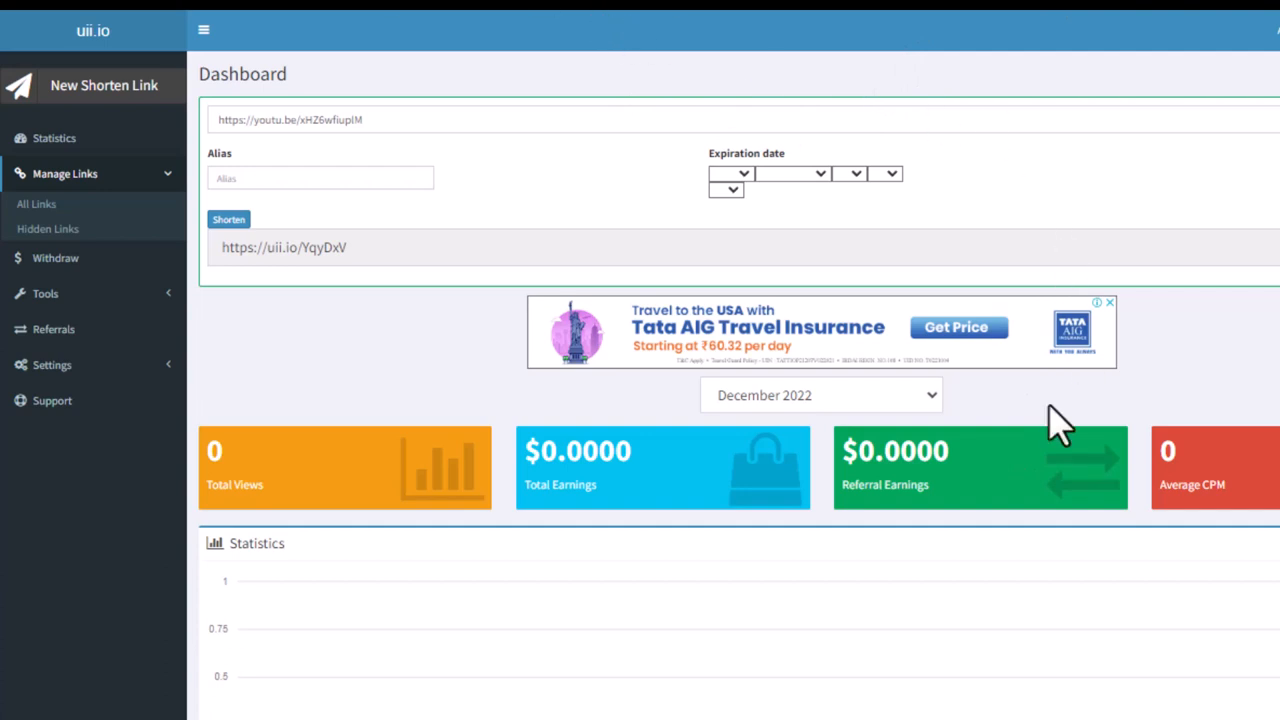
pyautogui.moveTo(370, 310)
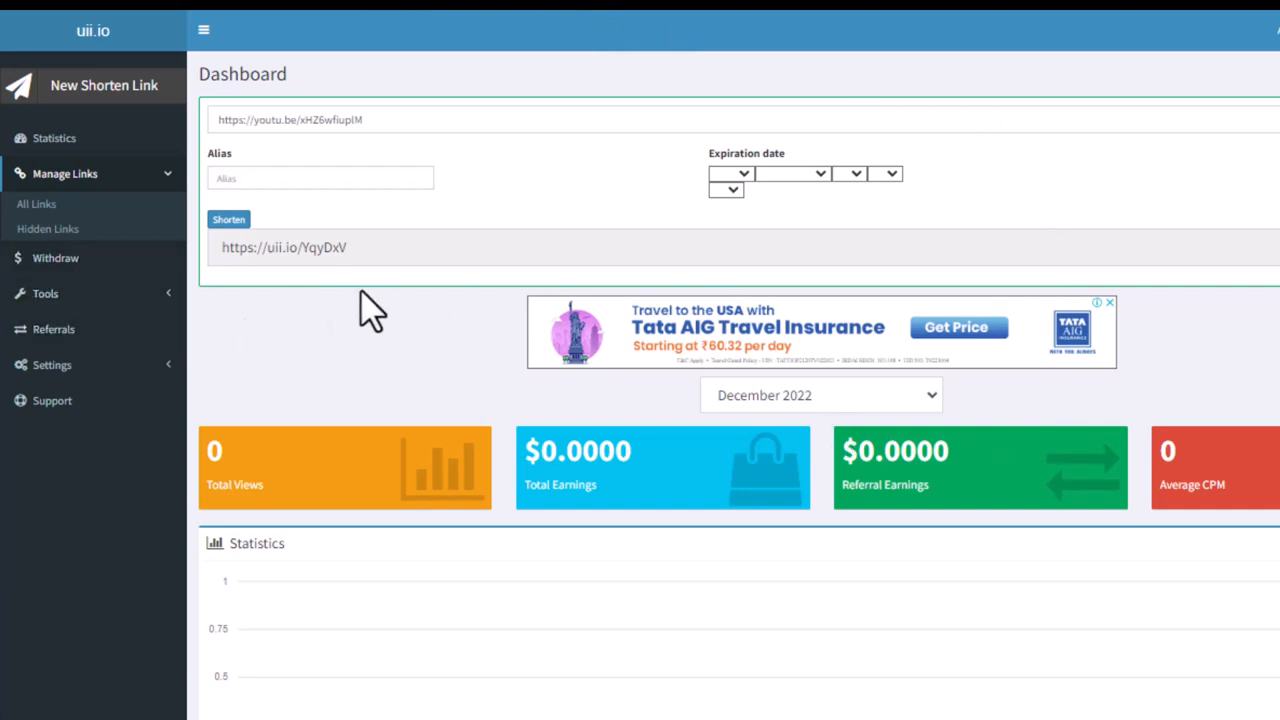
pyautogui.moveTo(864, 28)
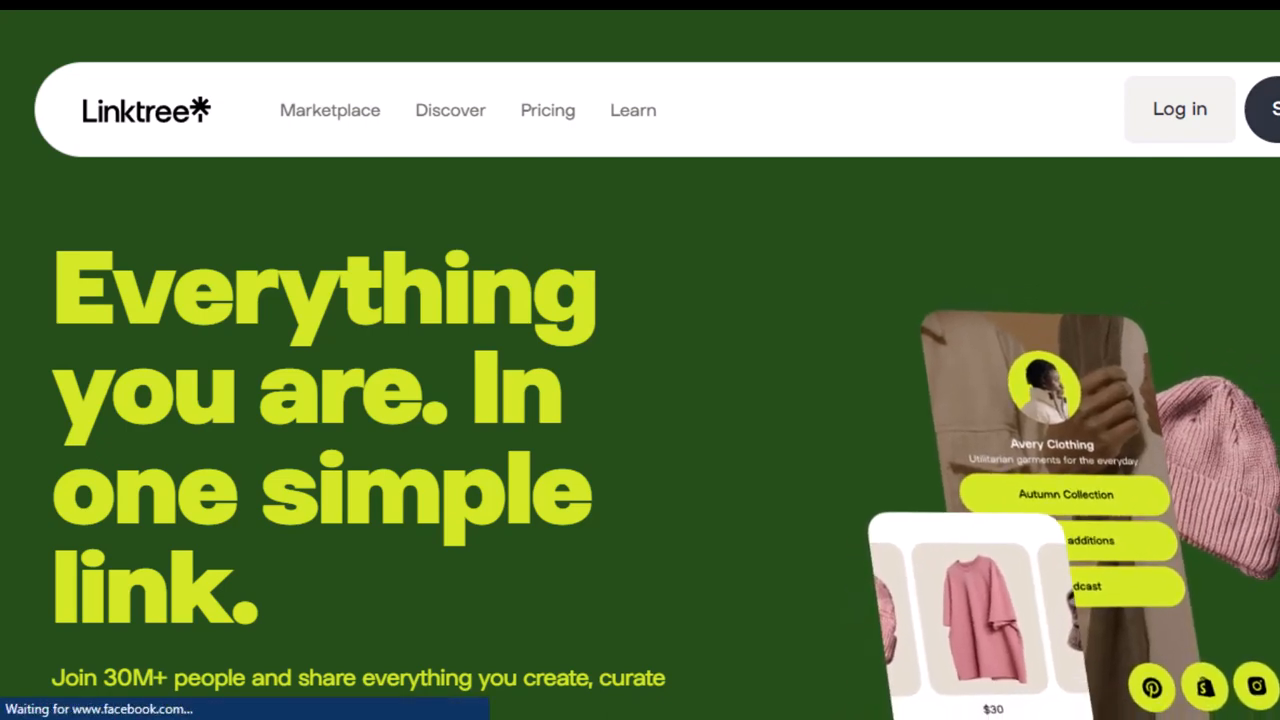
pyautogui.moveTo(664, 360)
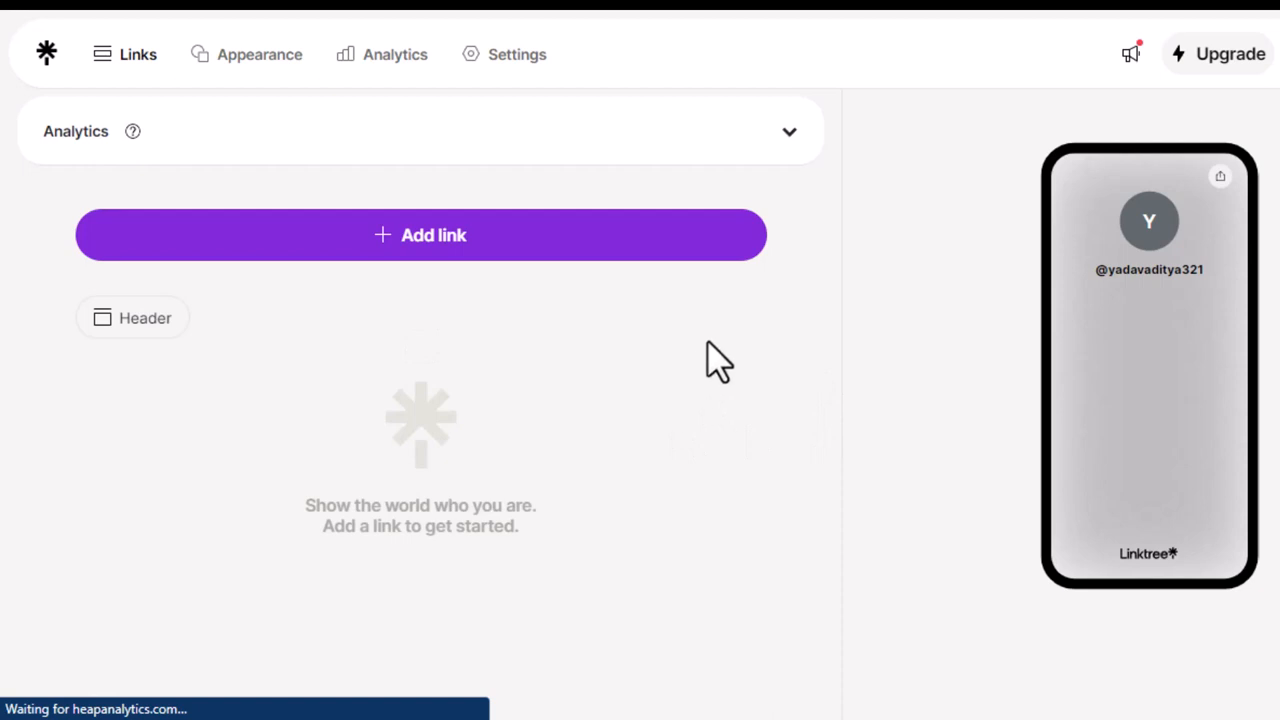
pyautogui.moveTo(1150, 336)
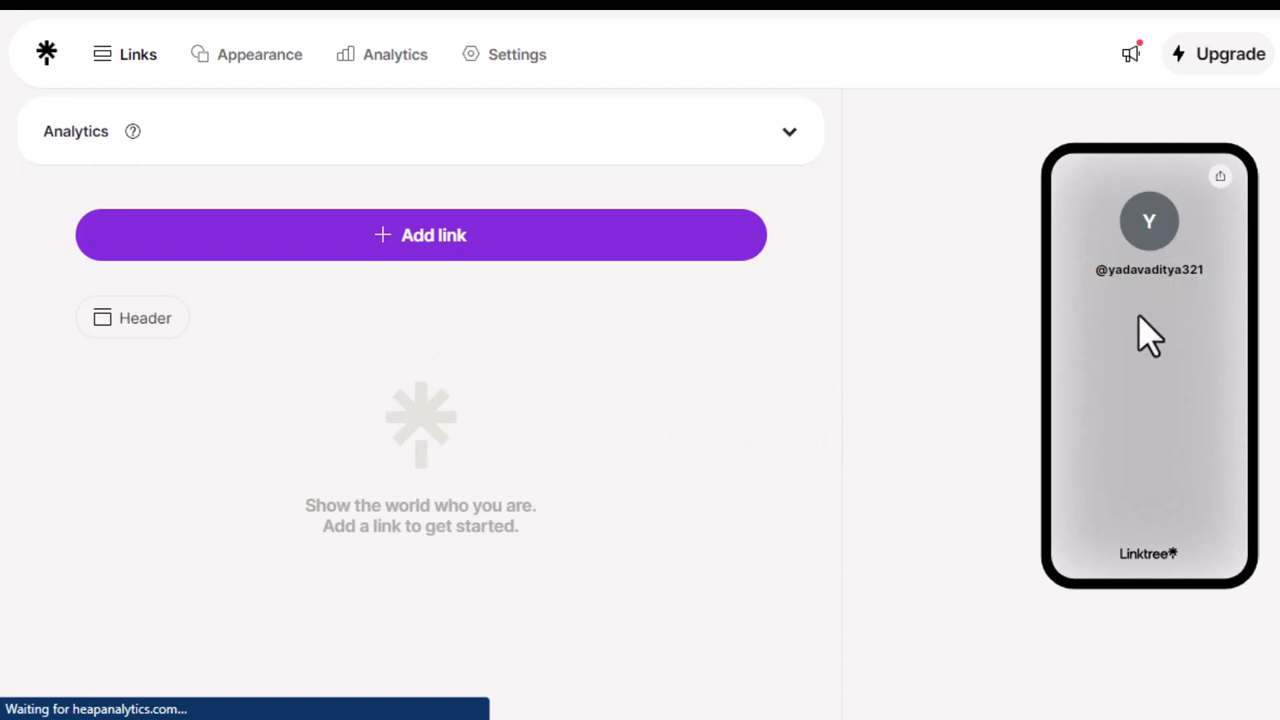
pyautogui.moveTo(384, 384)
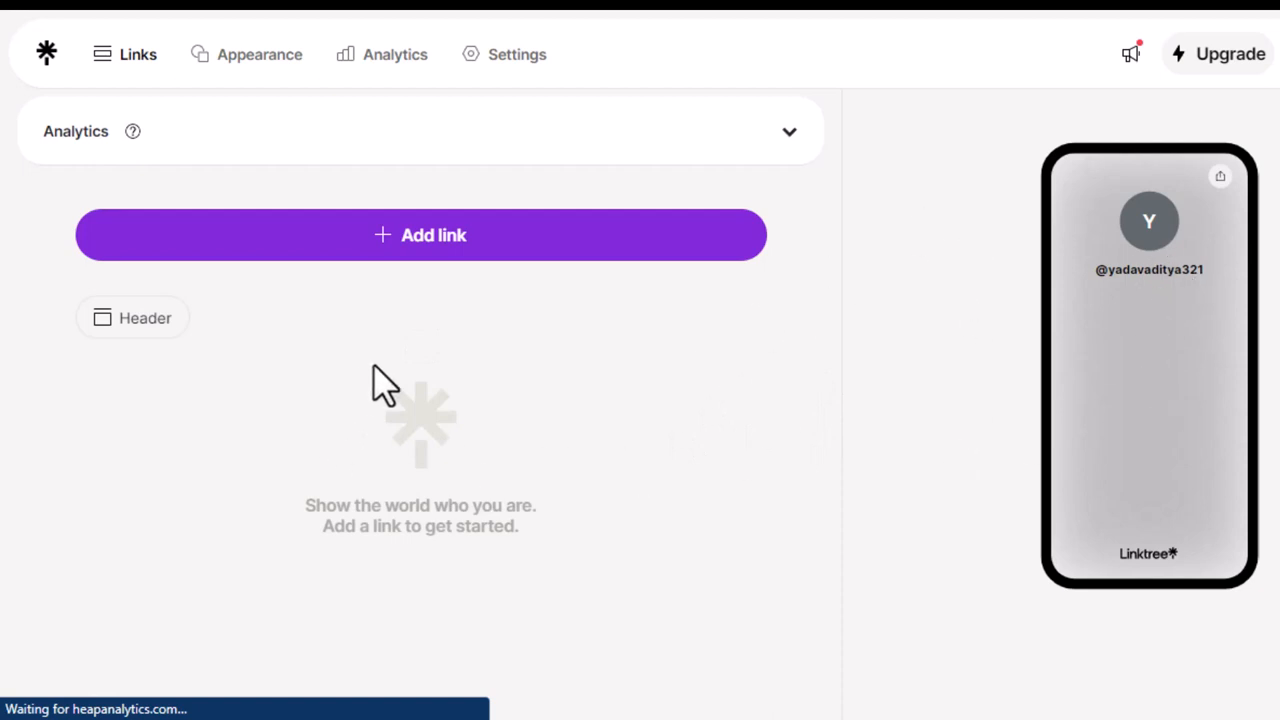
pyautogui.moveTo(824, 340)
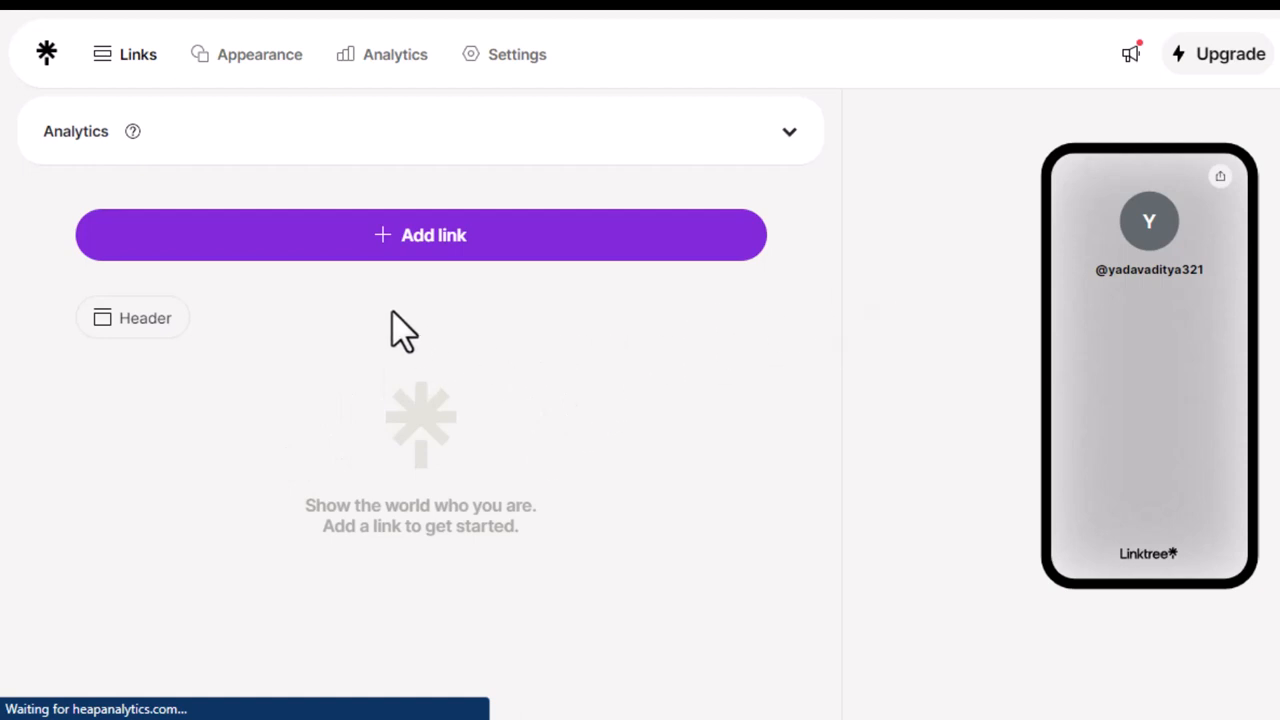
pyautogui.moveTo(268, 476)
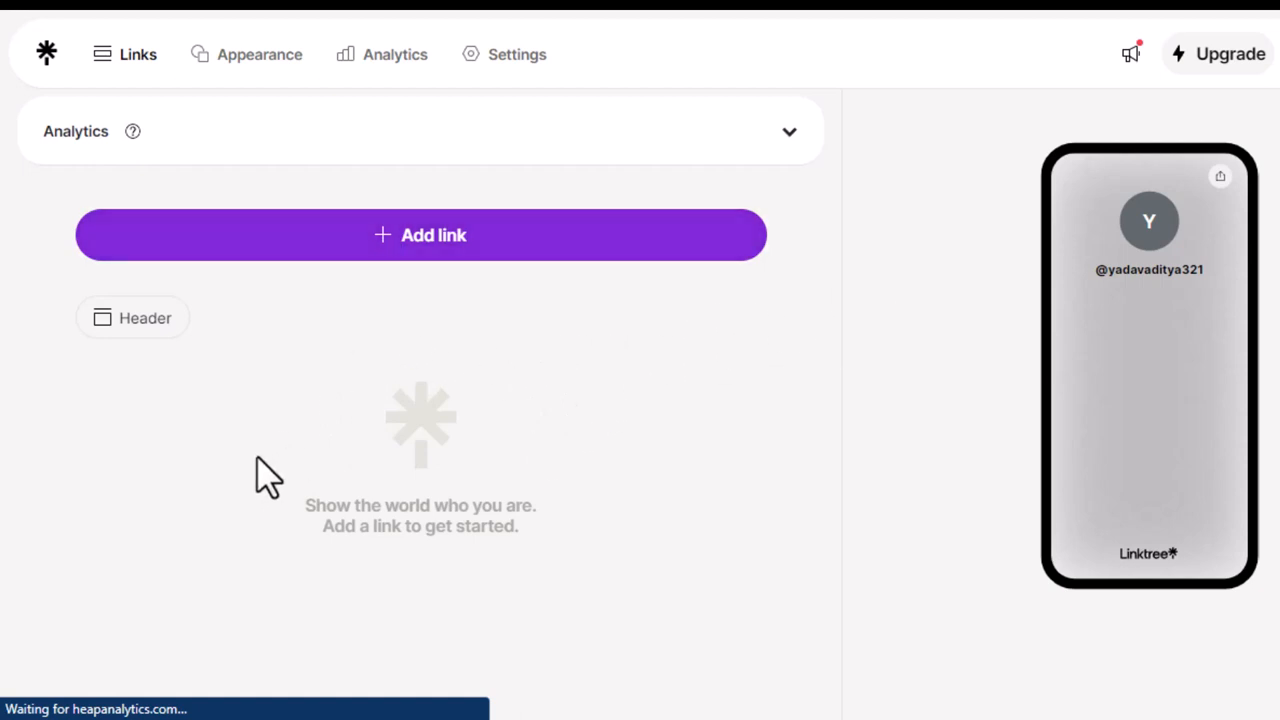
pyautogui.moveTo(420, 340)
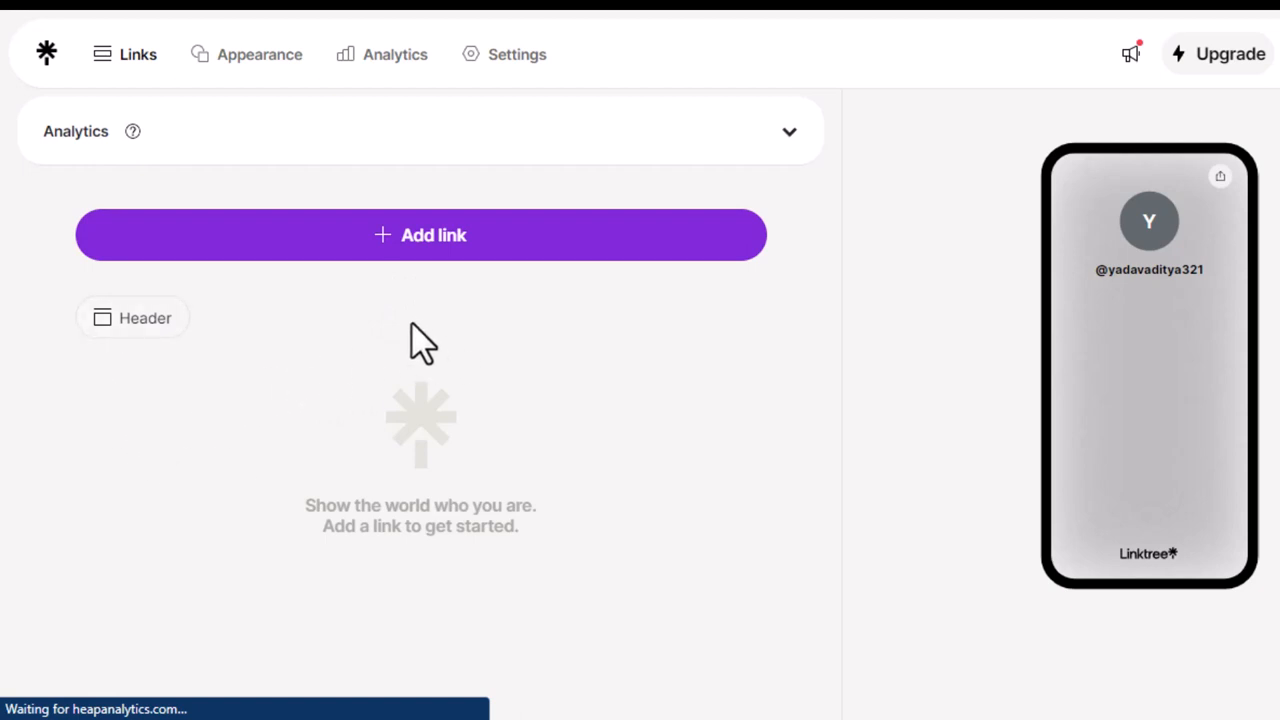
pyautogui.moveTo(556, 376)
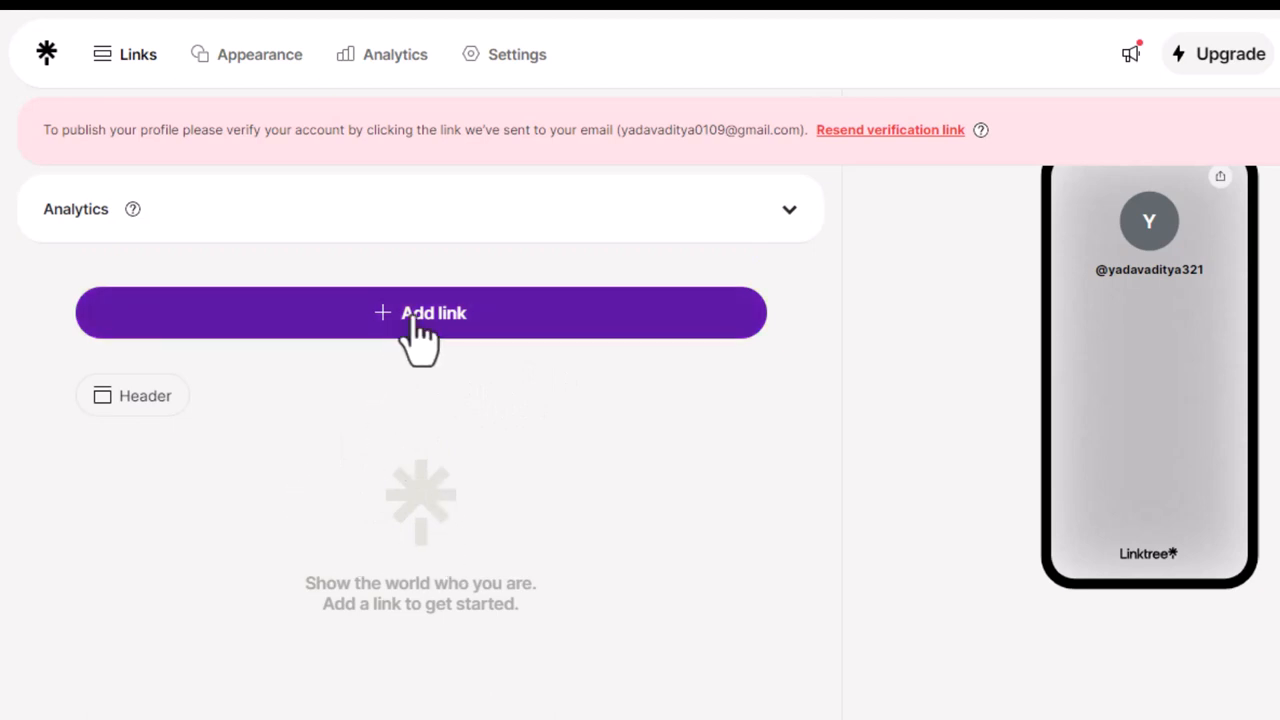
# Step: Add a Linktree link titled 'How to be FUNNY😂 *IMPROVE SENSE OF HUMOUR* :'
pyautogui.click(420, 312)
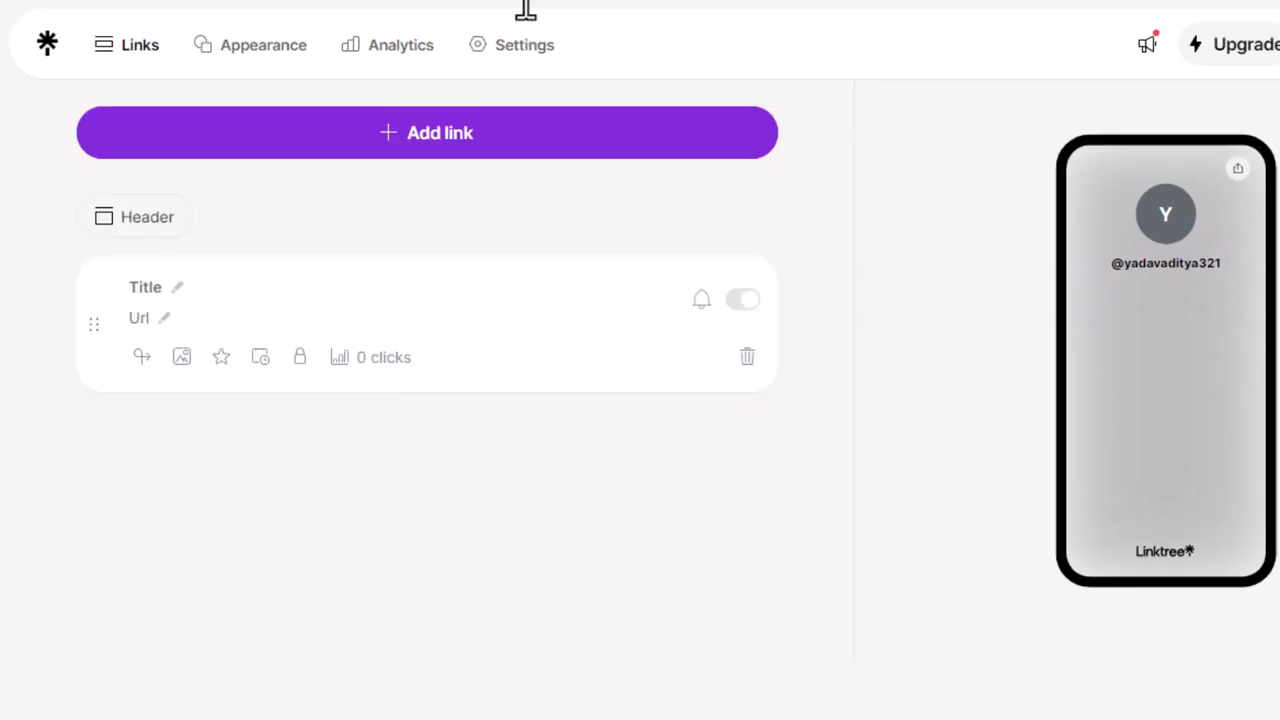
pyautogui.moveTo(204, 302)
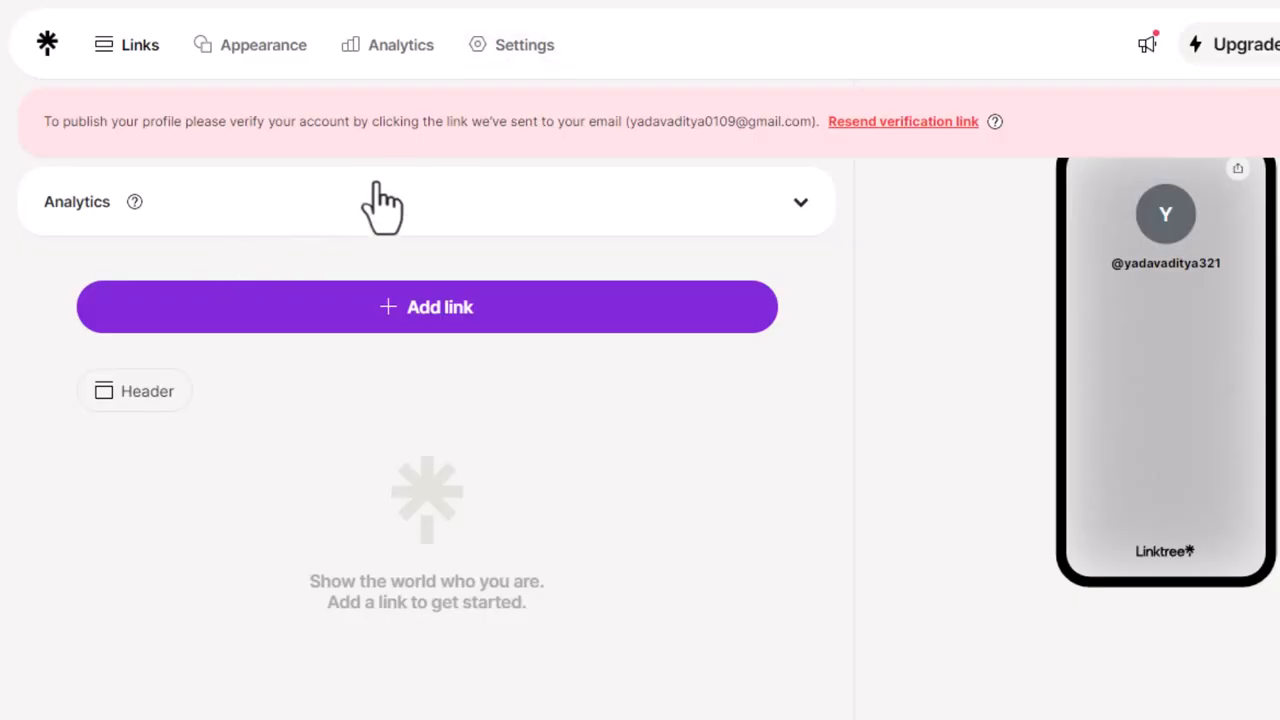
pyautogui.click(426, 308)
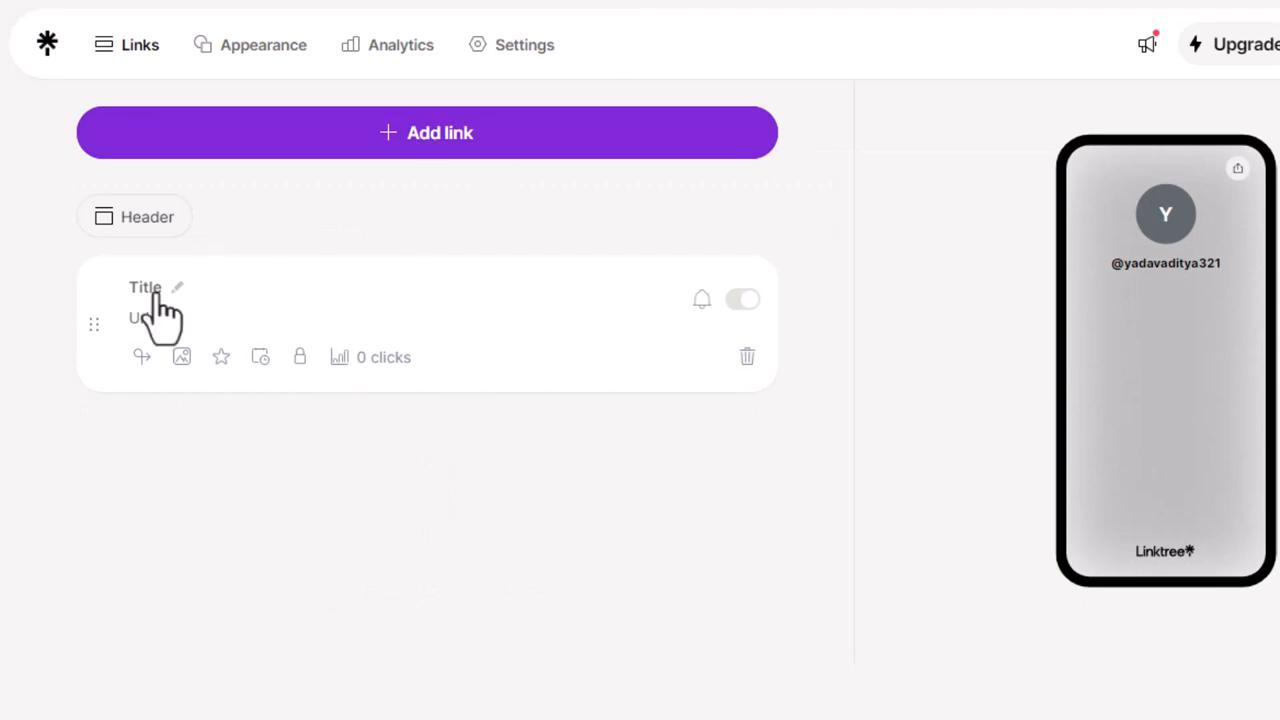
pyautogui.write('How to be FUNNY😂 *IMPROVE SENSE OF HUMOUR* :')
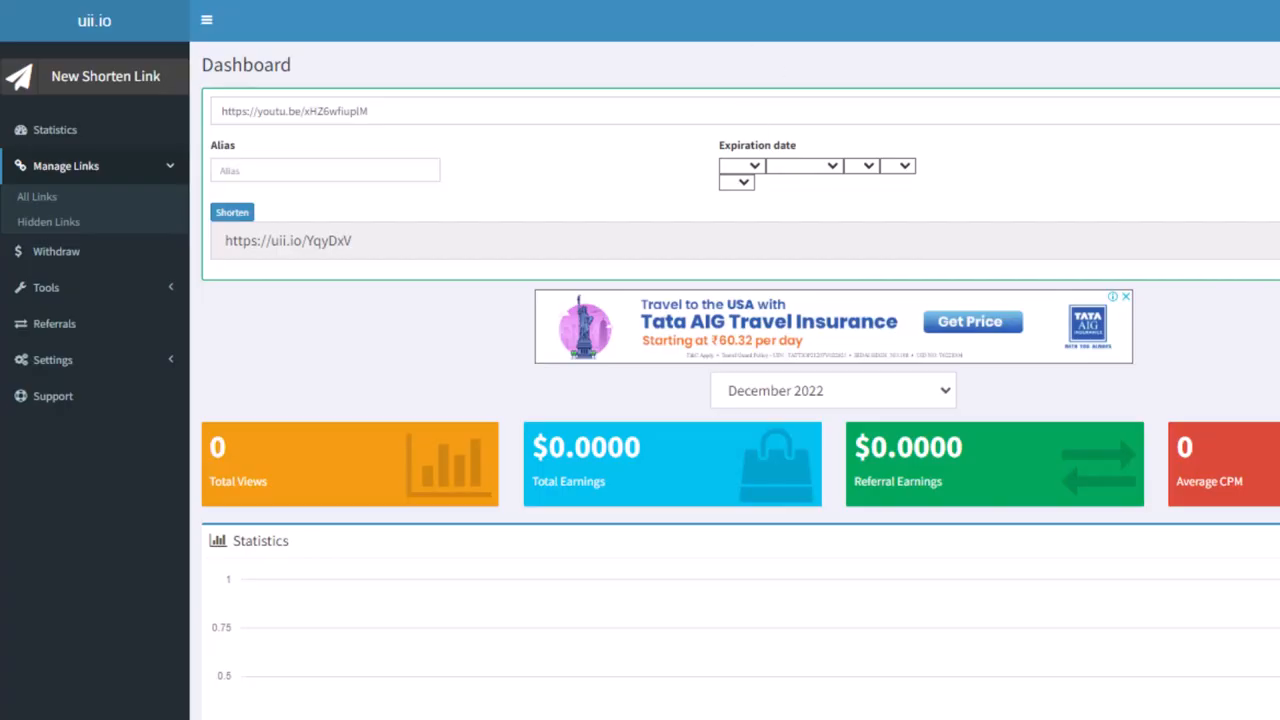
pyautogui.moveTo(716, 110)
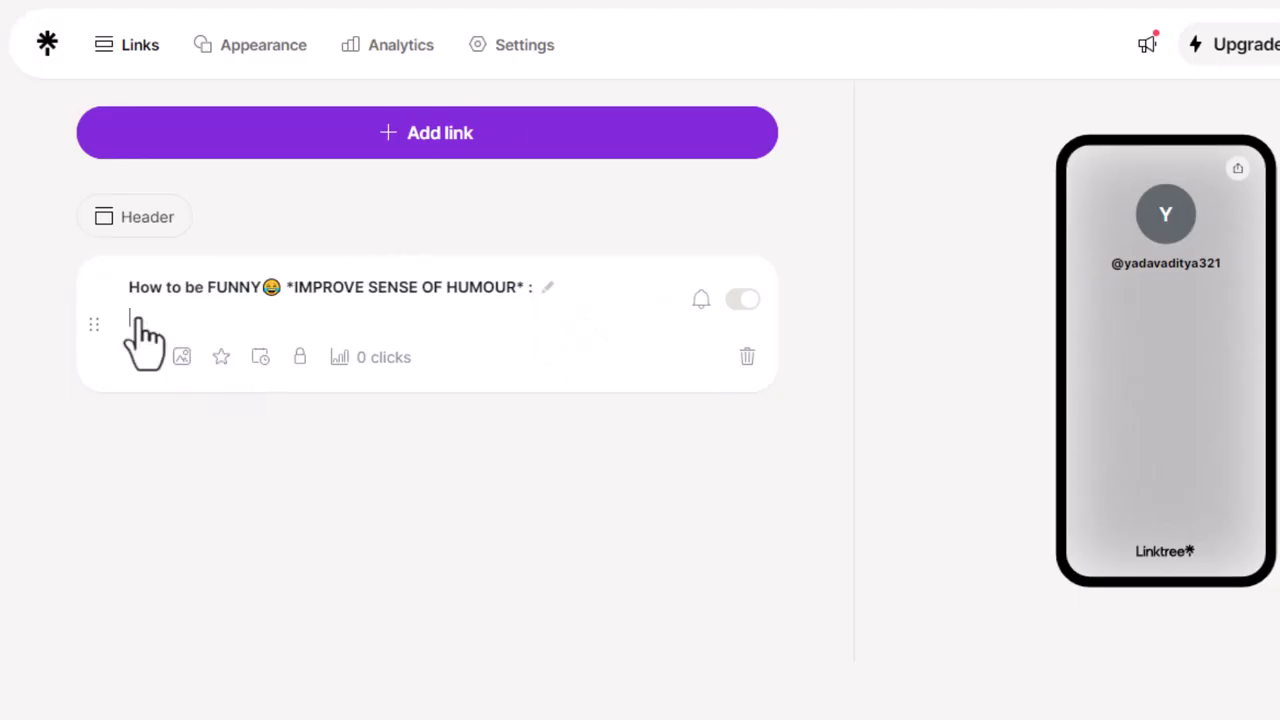
pyautogui.write('https://uii.io/YqyDxV')
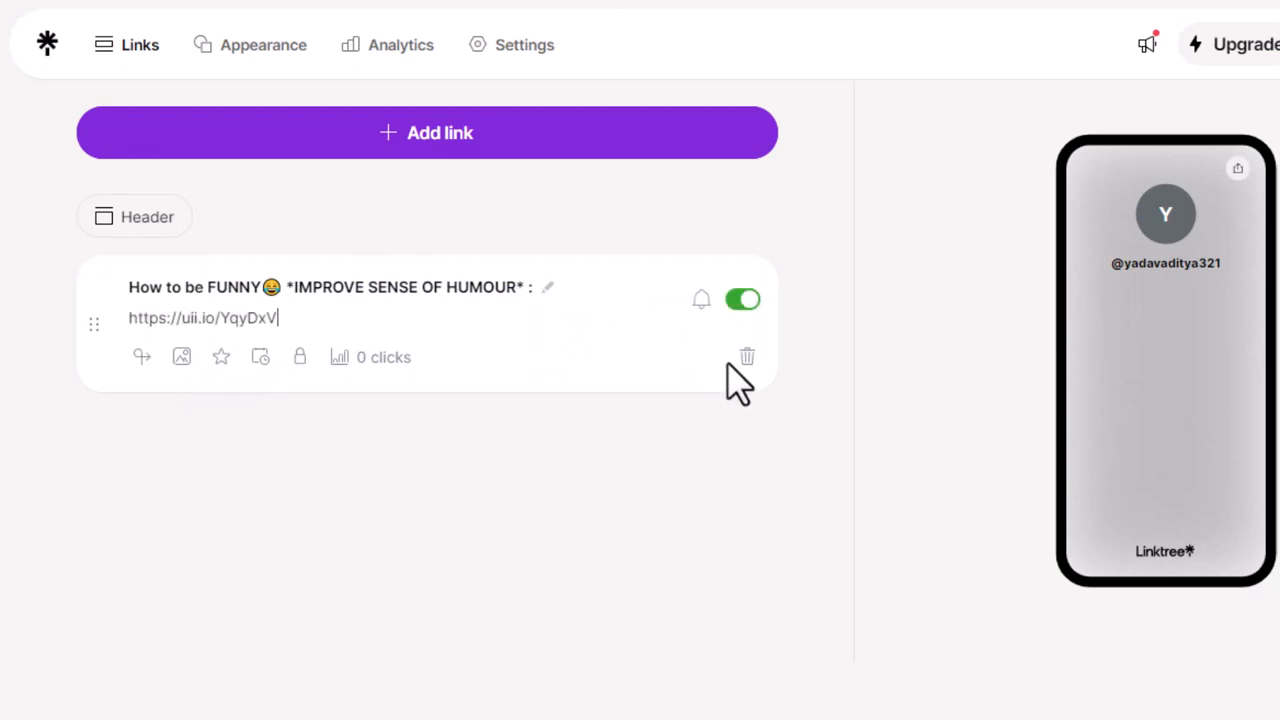
pyautogui.moveTo(700, 300)
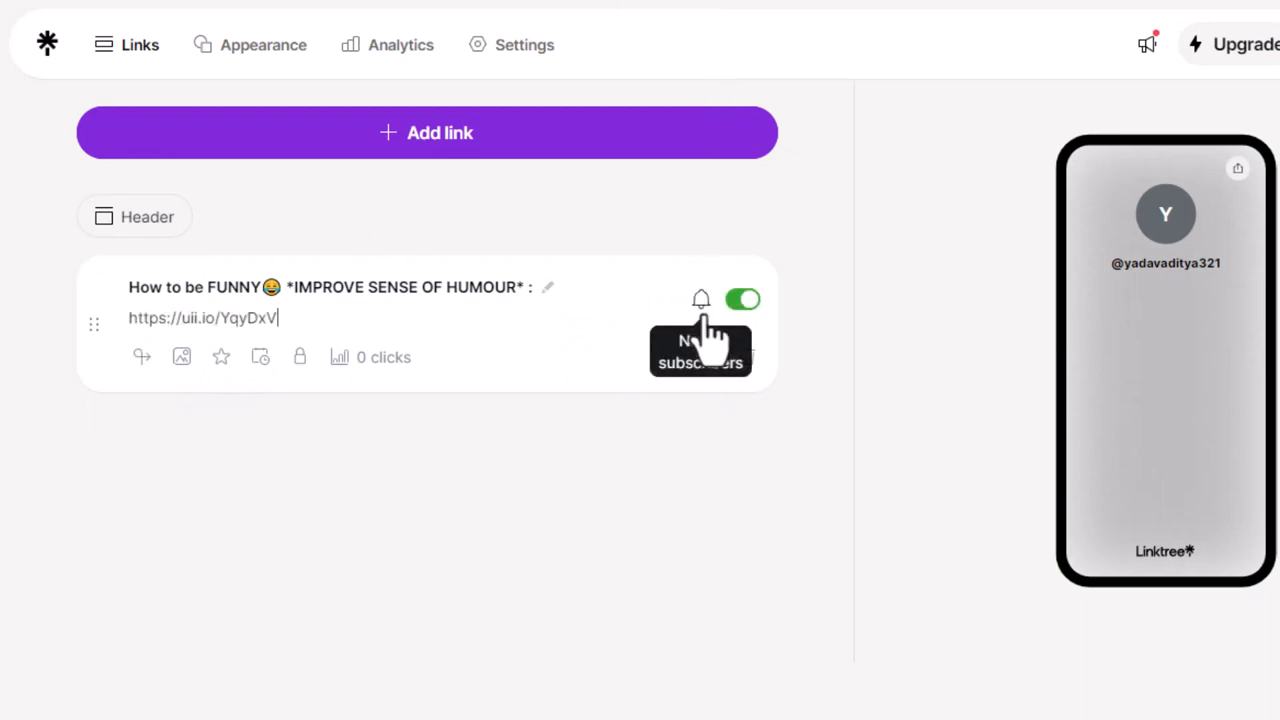
pyautogui.click(700, 300)
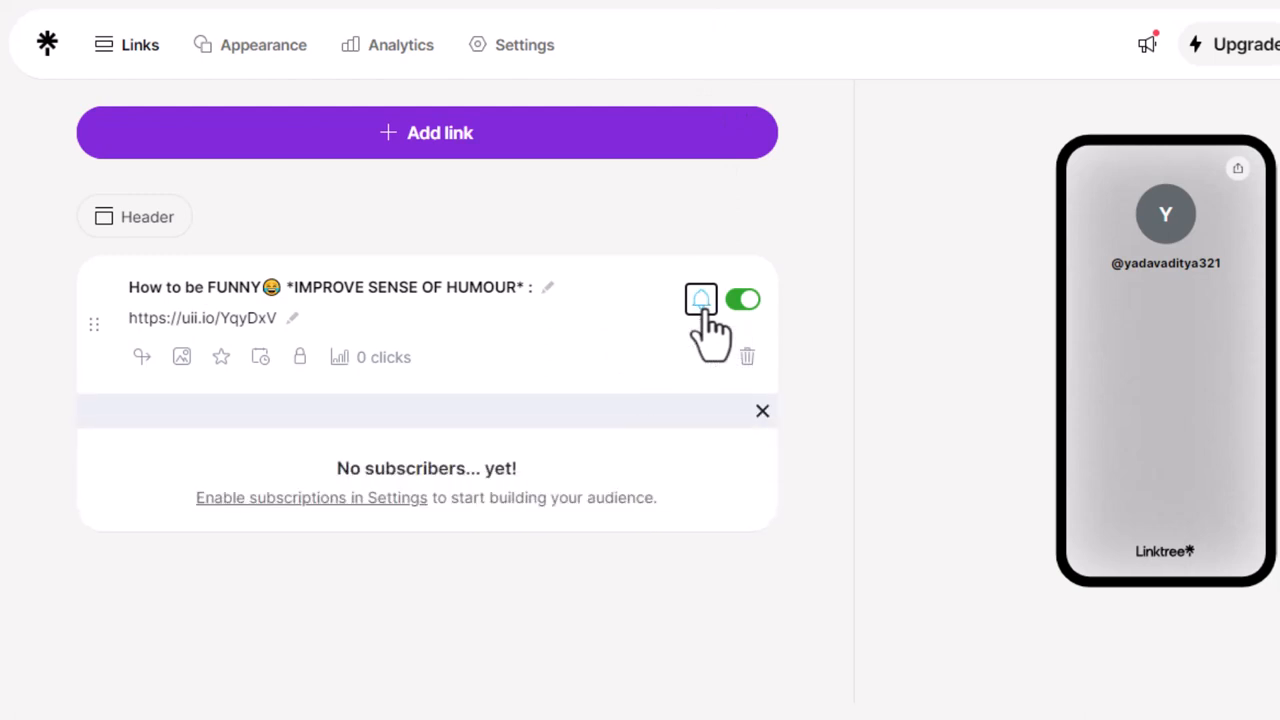
pyautogui.click(762, 412)
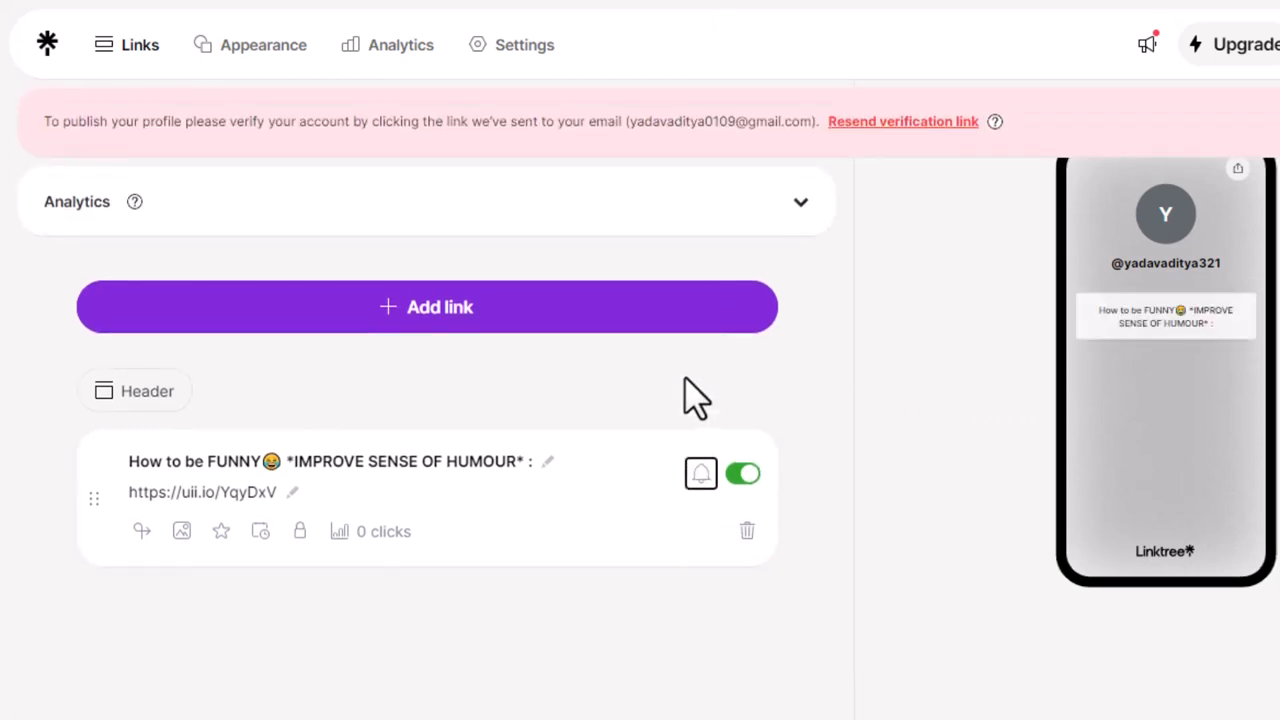
# Step: Expand the profile's lifetime analytics showing zero views and clicks
pyautogui.click(800, 200)
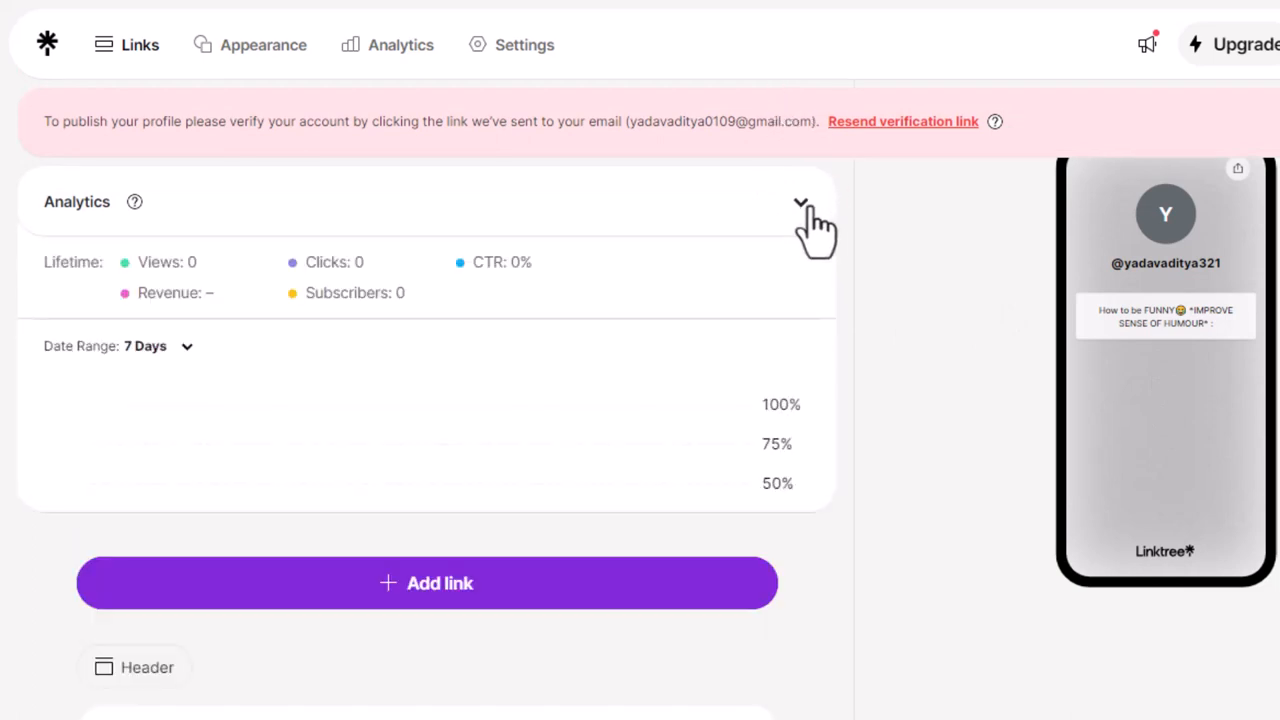
pyautogui.click(800, 200)
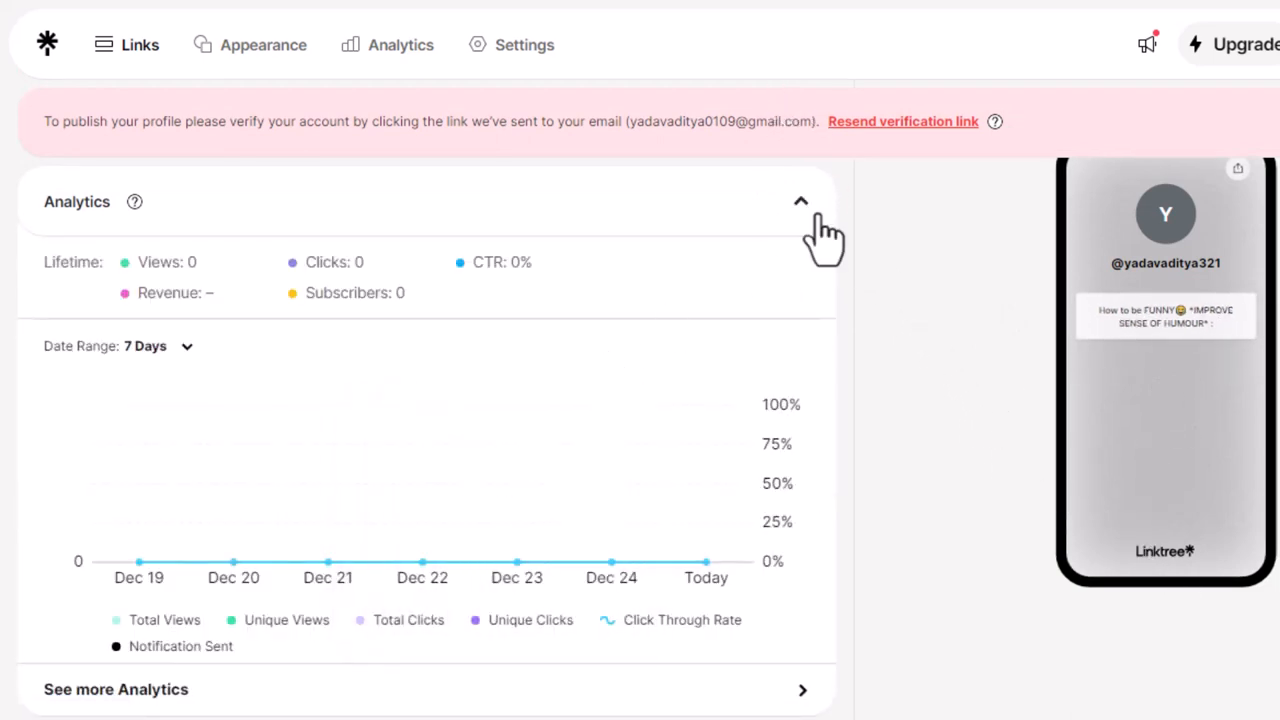
pyautogui.click(800, 200)
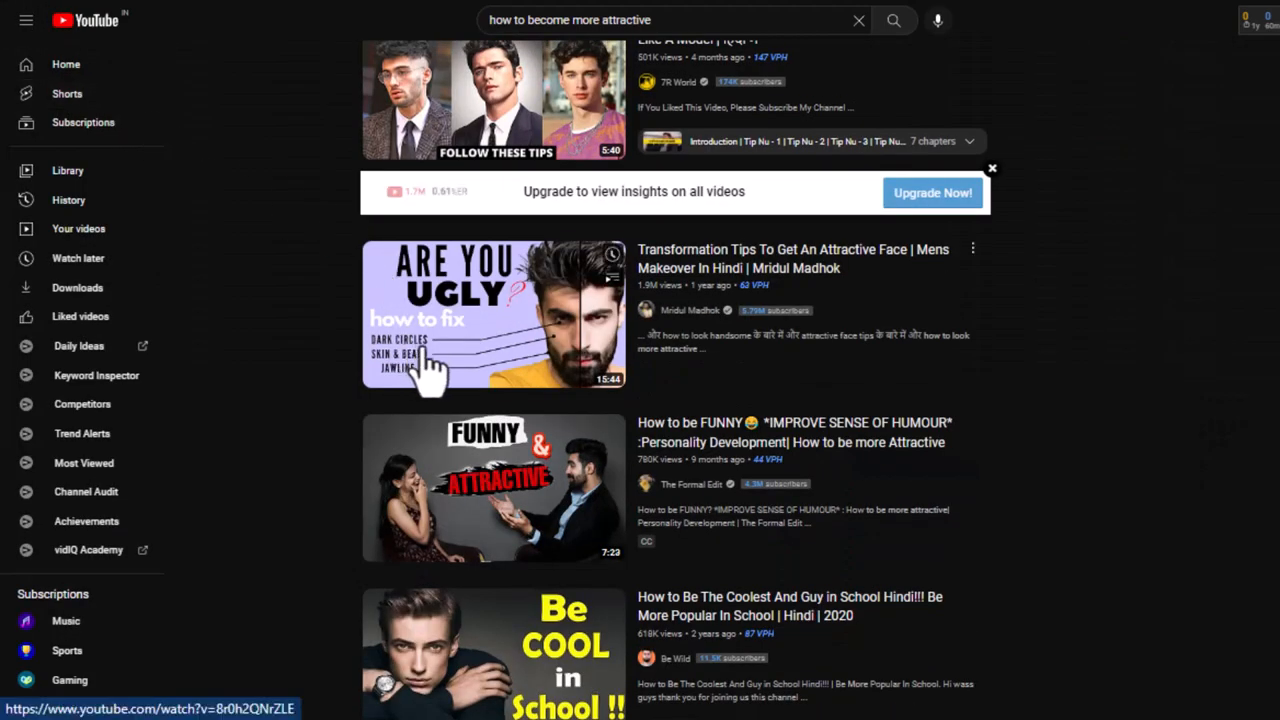
pyautogui.click(492, 316)
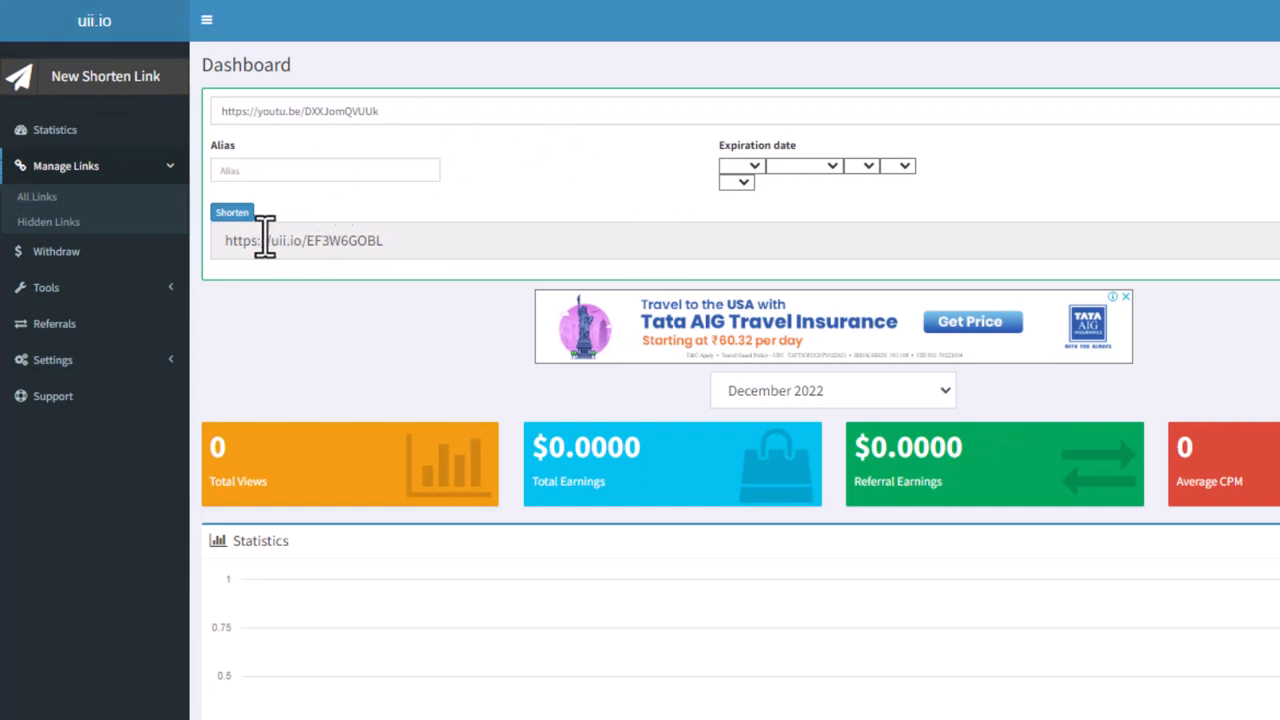
pyautogui.moveTo(1210, 140)
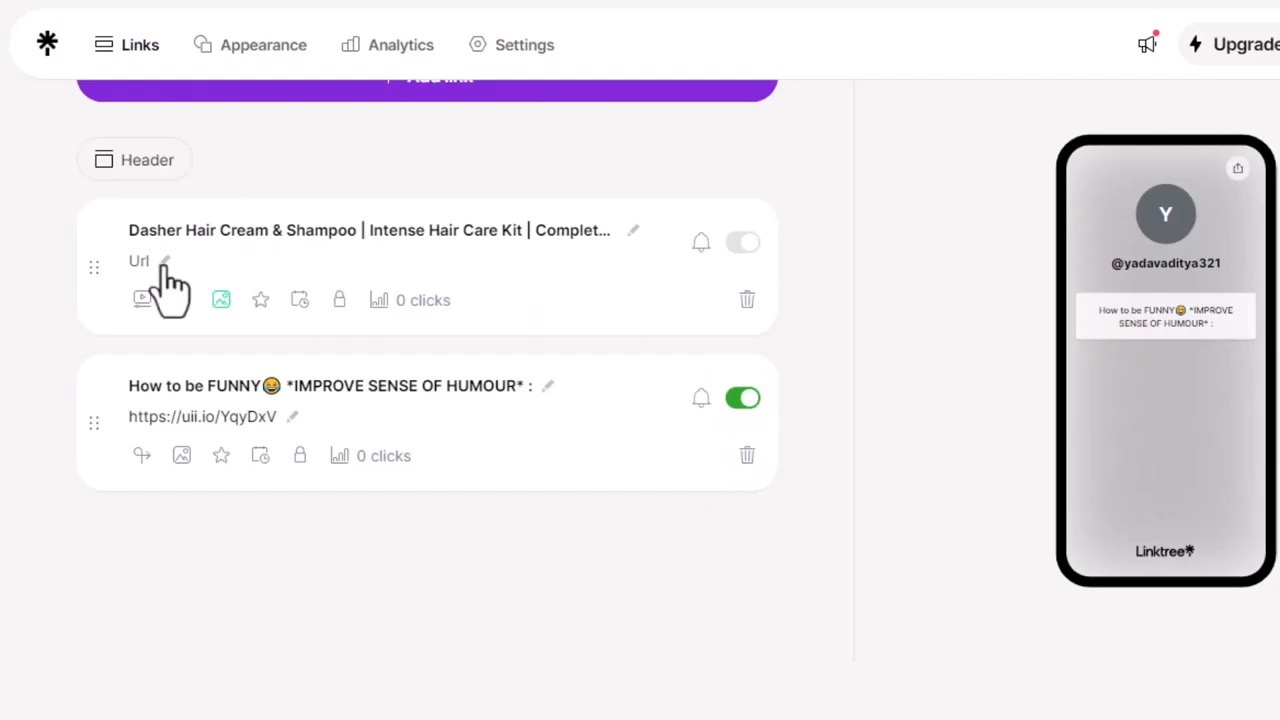
# Step: Give the Dasher Hair Cream & Shampoo link its address, check its bell panel, and keep it switched on
pyautogui.click(140, 260)
pyautogui.write('Dasher Hair Cream & Shampoo')
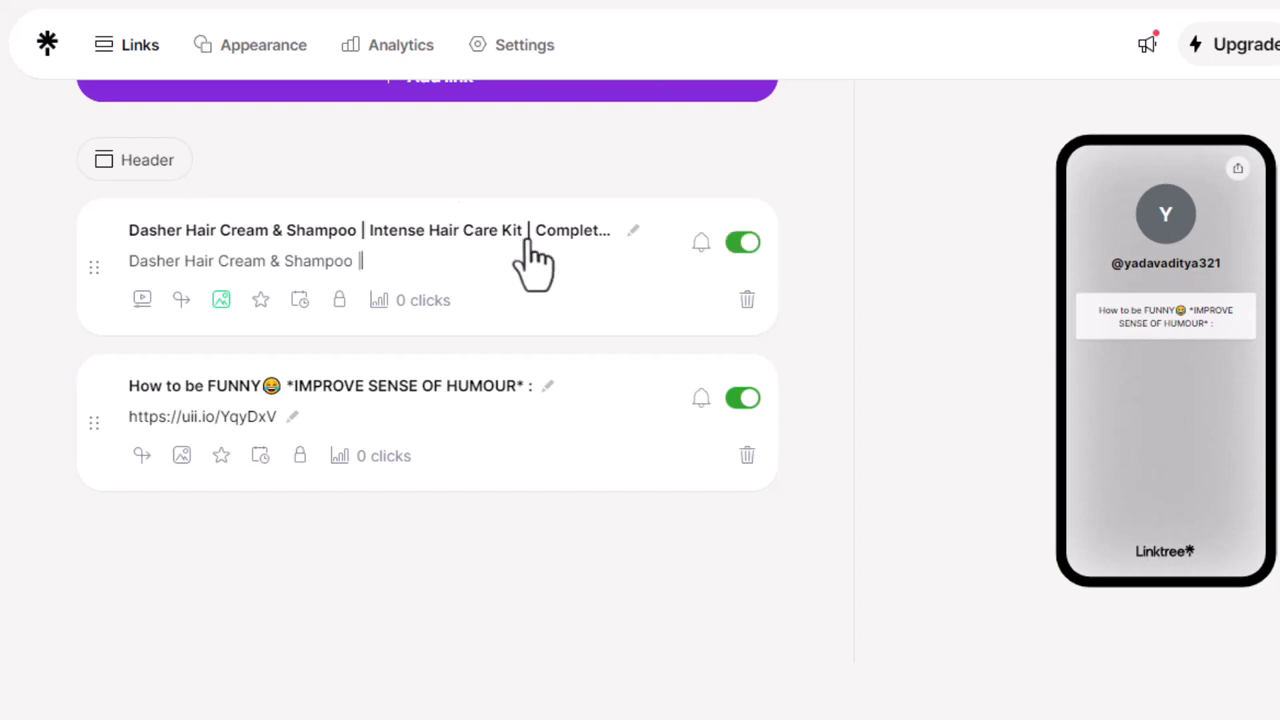
pyautogui.moveTo(576, 250)
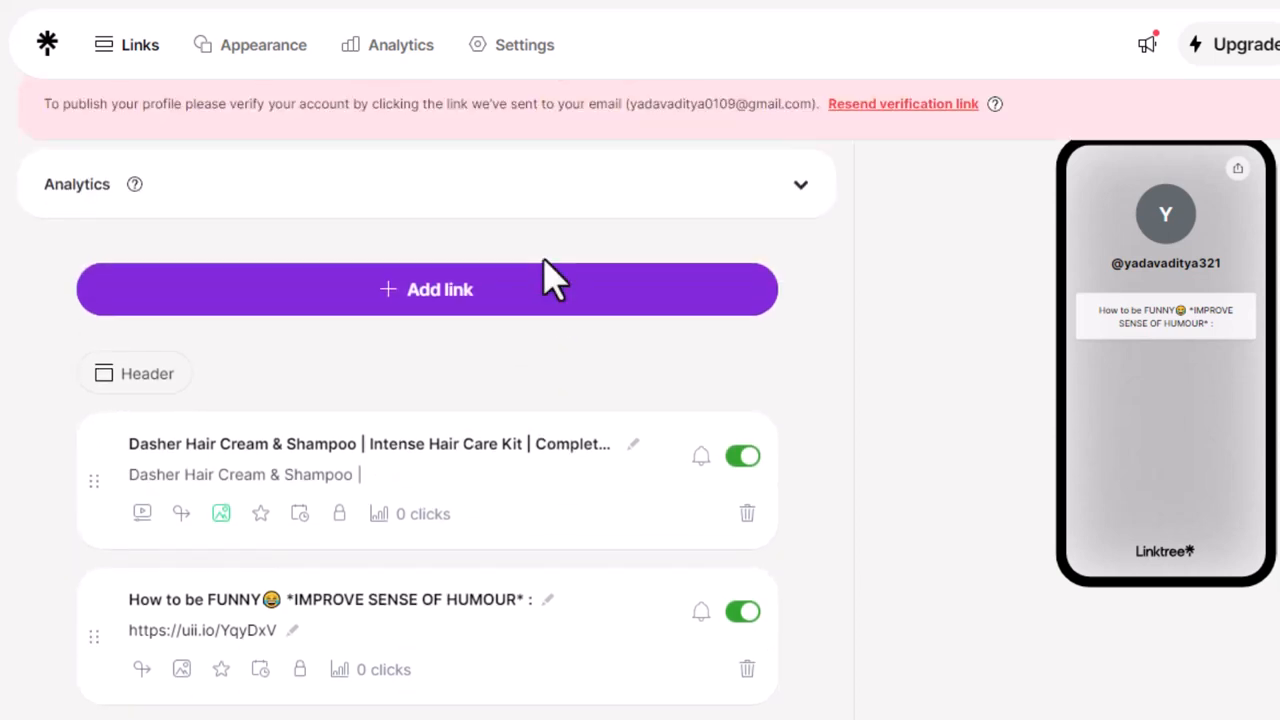
pyautogui.scroll(-3)
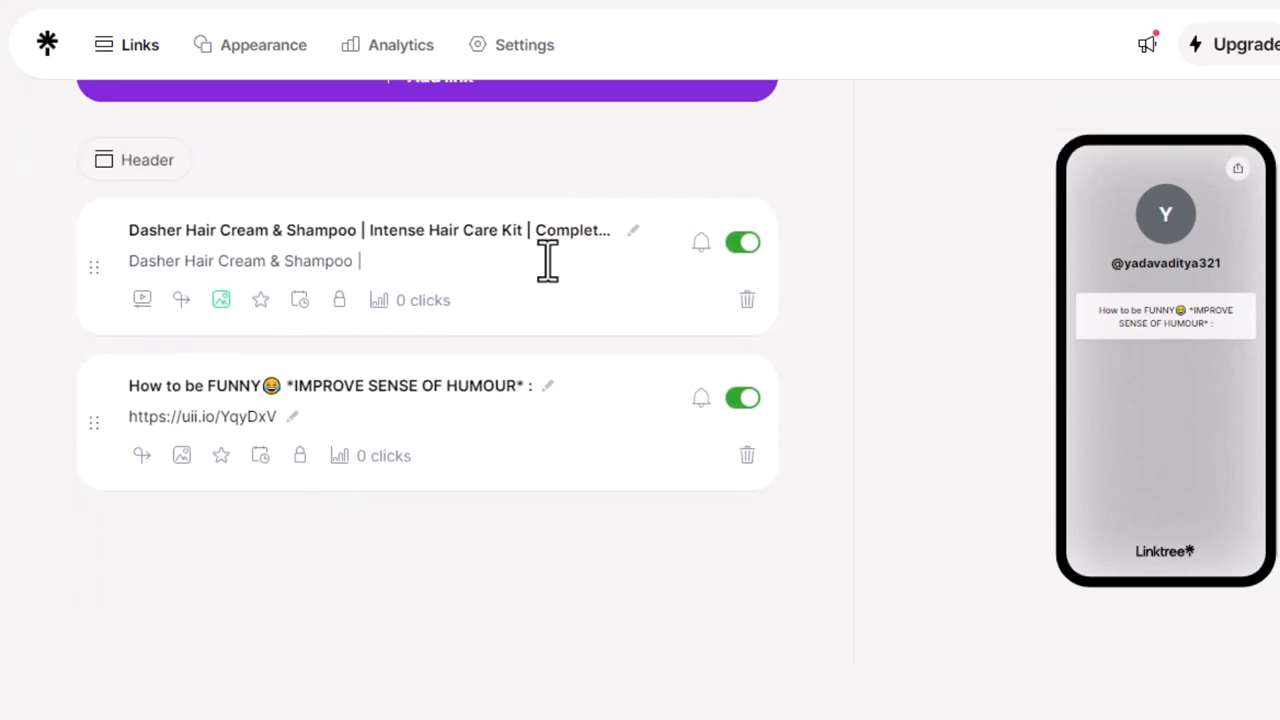
pyautogui.click(700, 242)
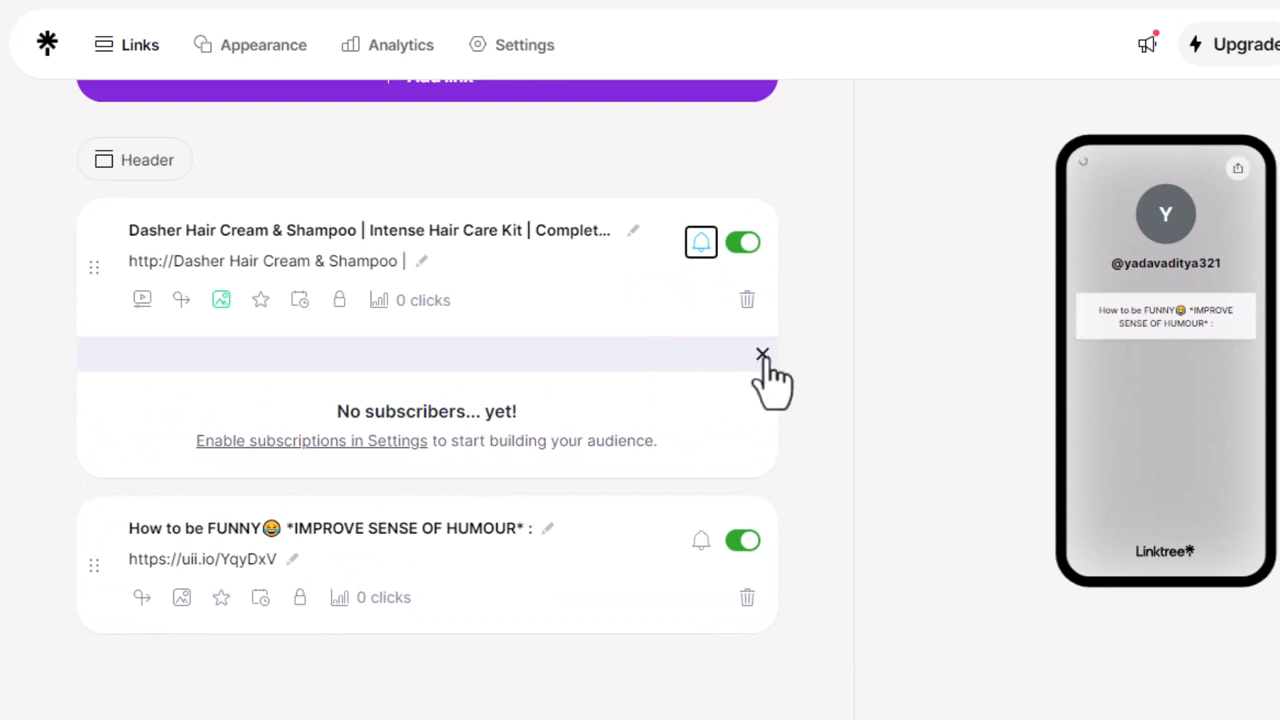
pyautogui.click(764, 356)
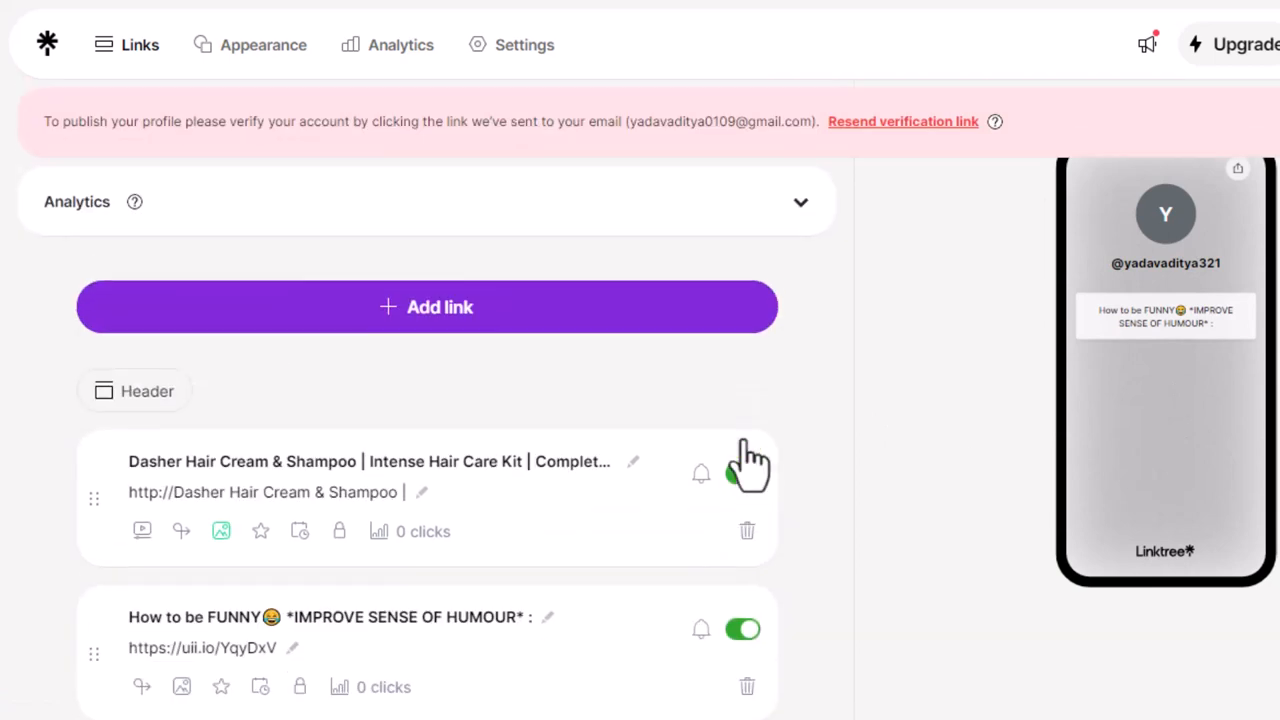
pyautogui.click(744, 472)
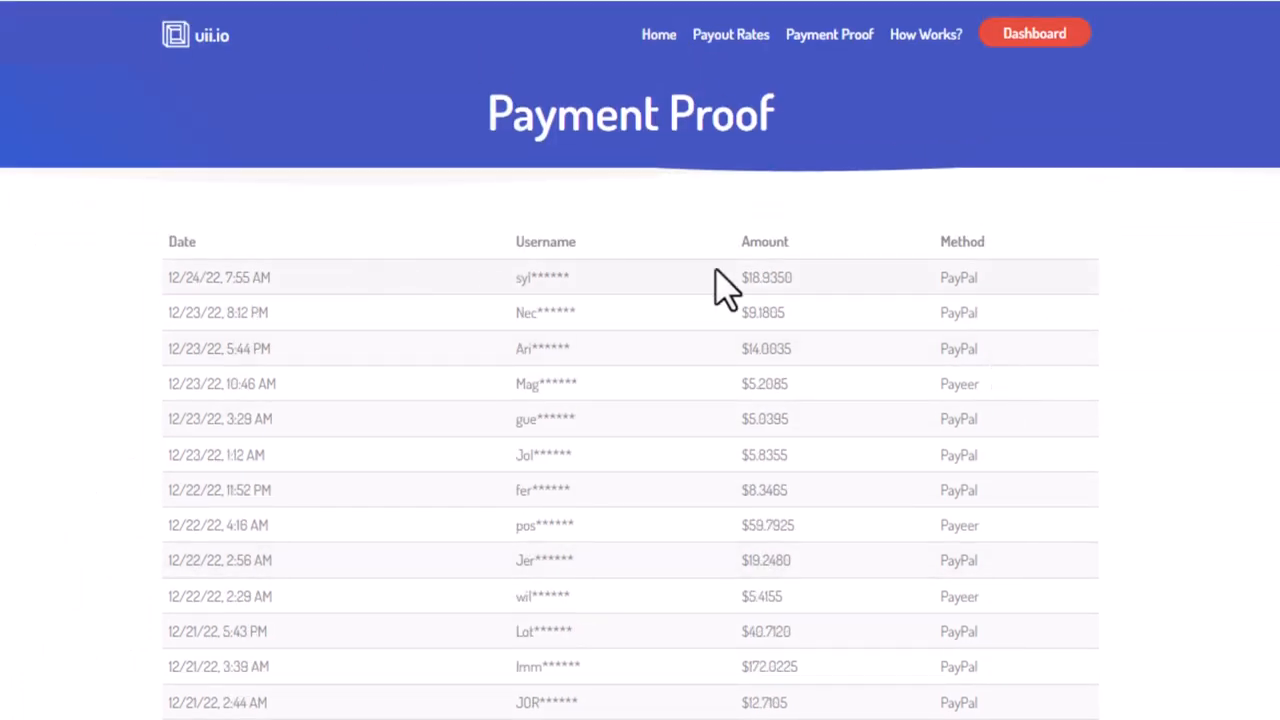
# Step: Scroll the uii.io Payment Proof list of recent PayPal and Payeer payouts
pyautogui.scroll(-3)
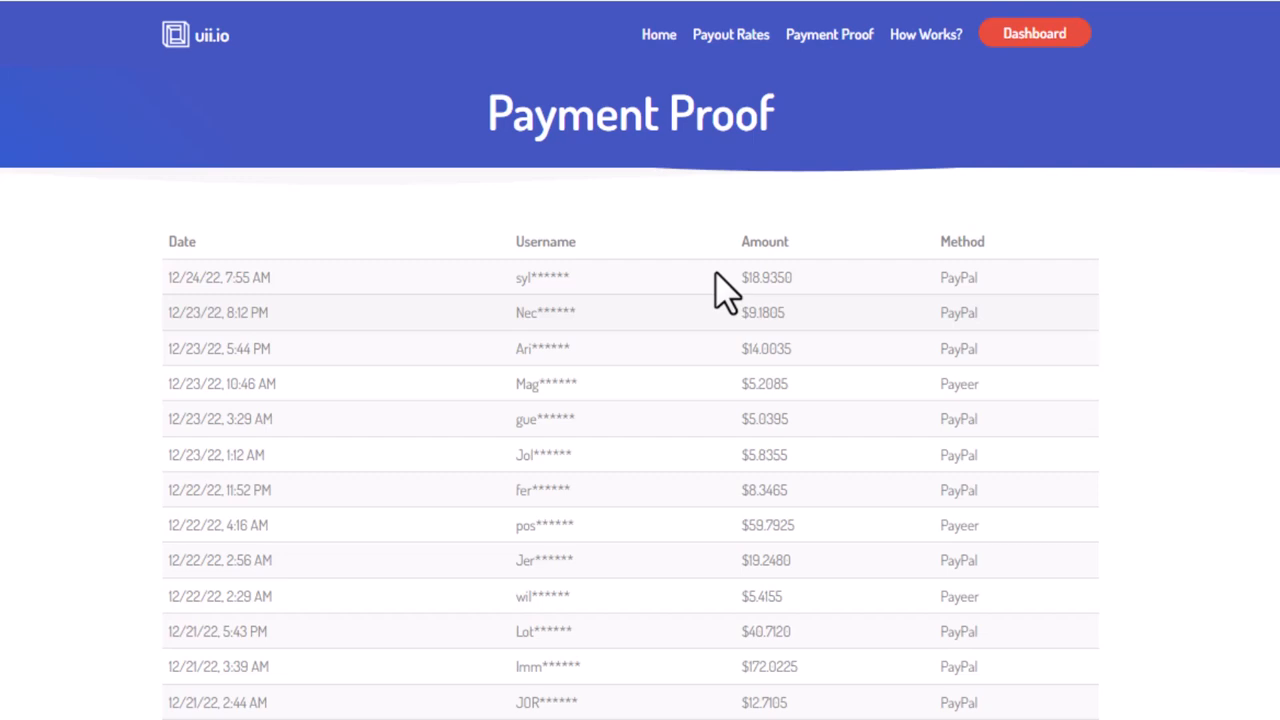
pyautogui.moveTo(480, 140)
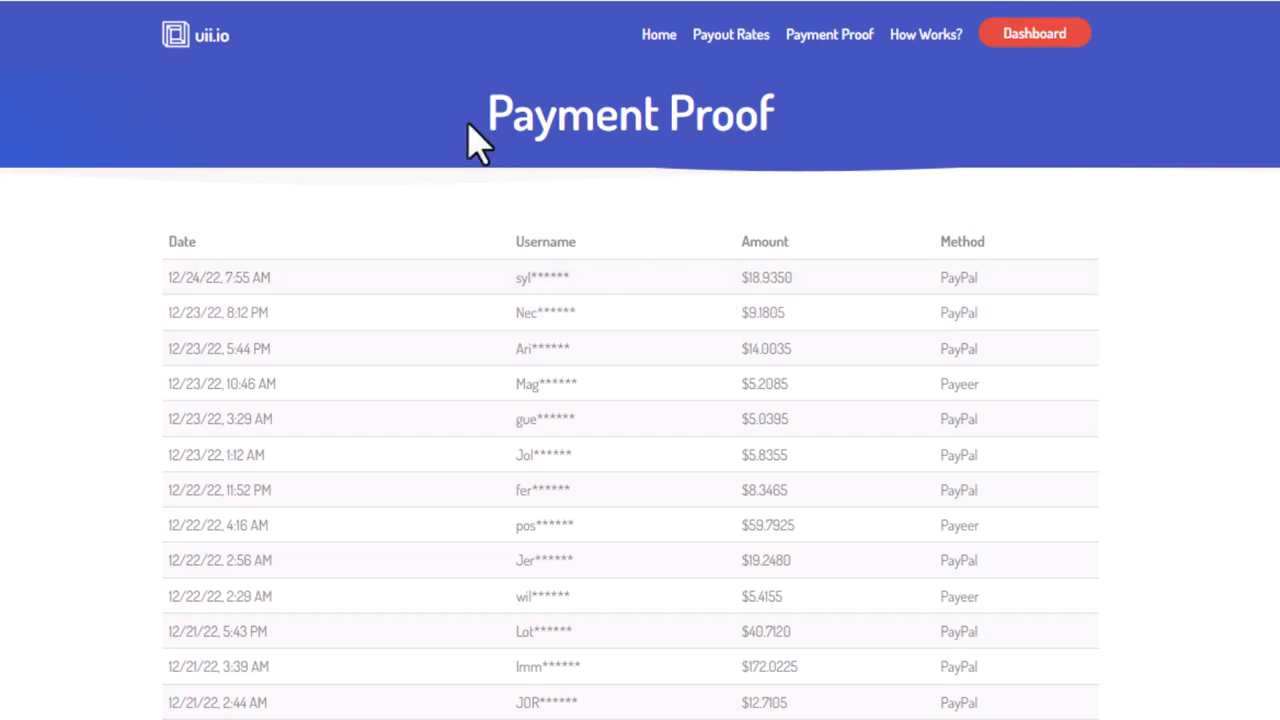
pyautogui.moveTo(302, 88)
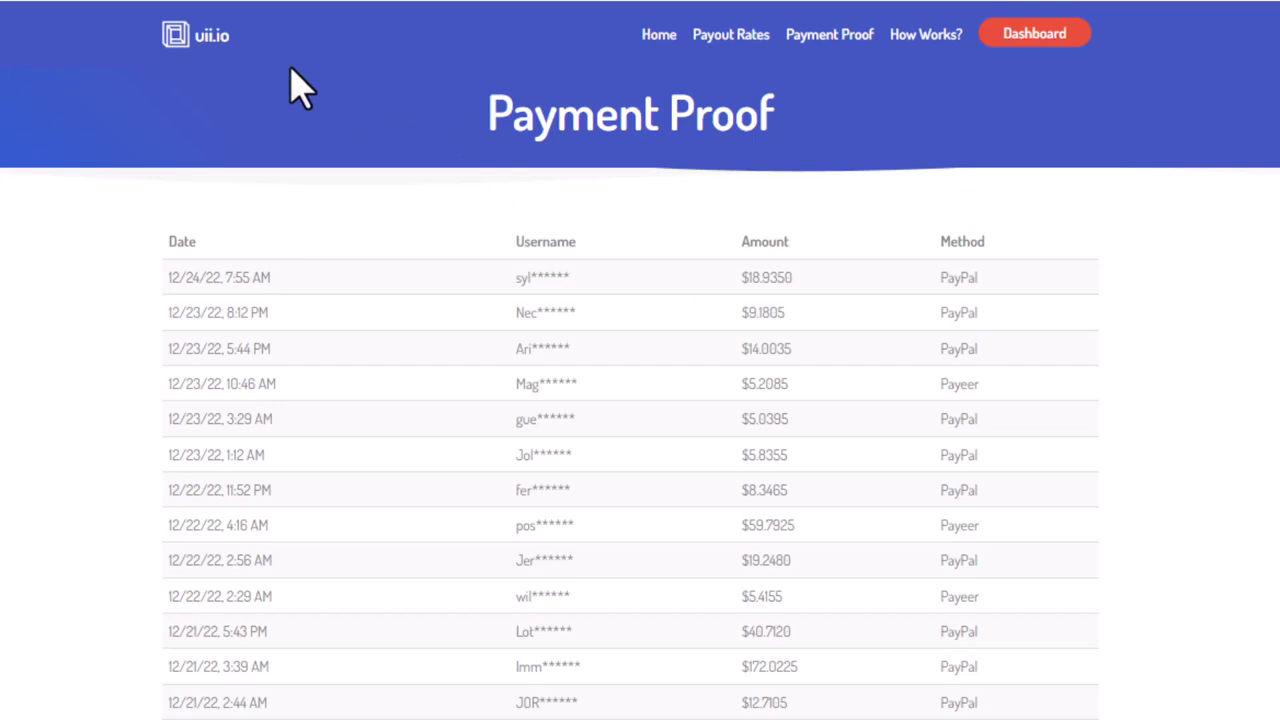
pyautogui.moveTo(268, 24)
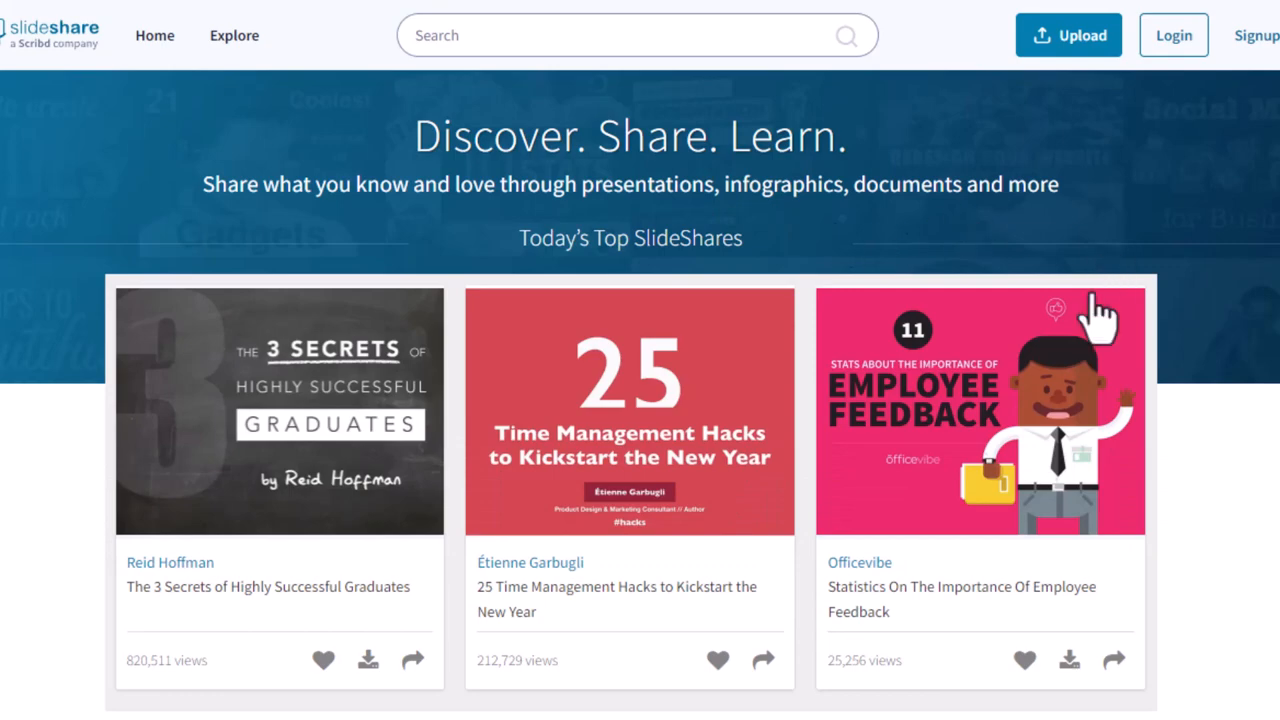
# Step: Scroll the SlideShare home page down to the Featured SlideShares
pyautogui.scroll(-3)
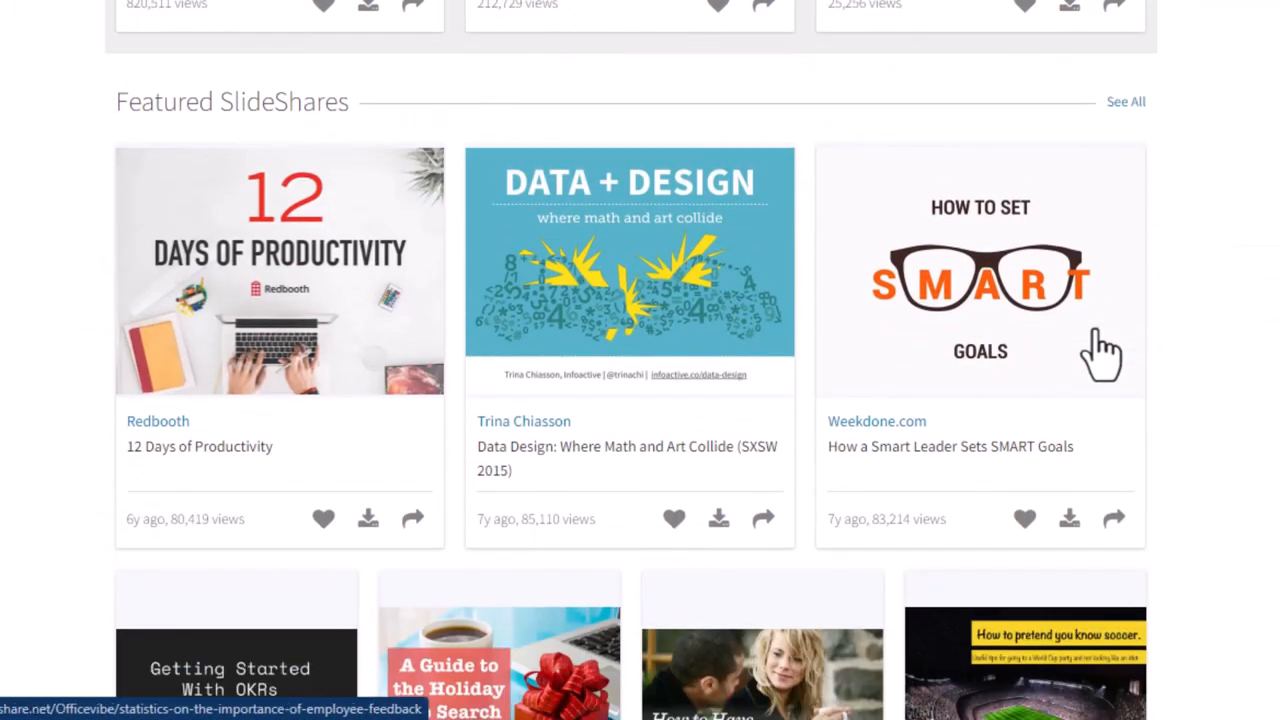
pyautogui.scroll(-3)
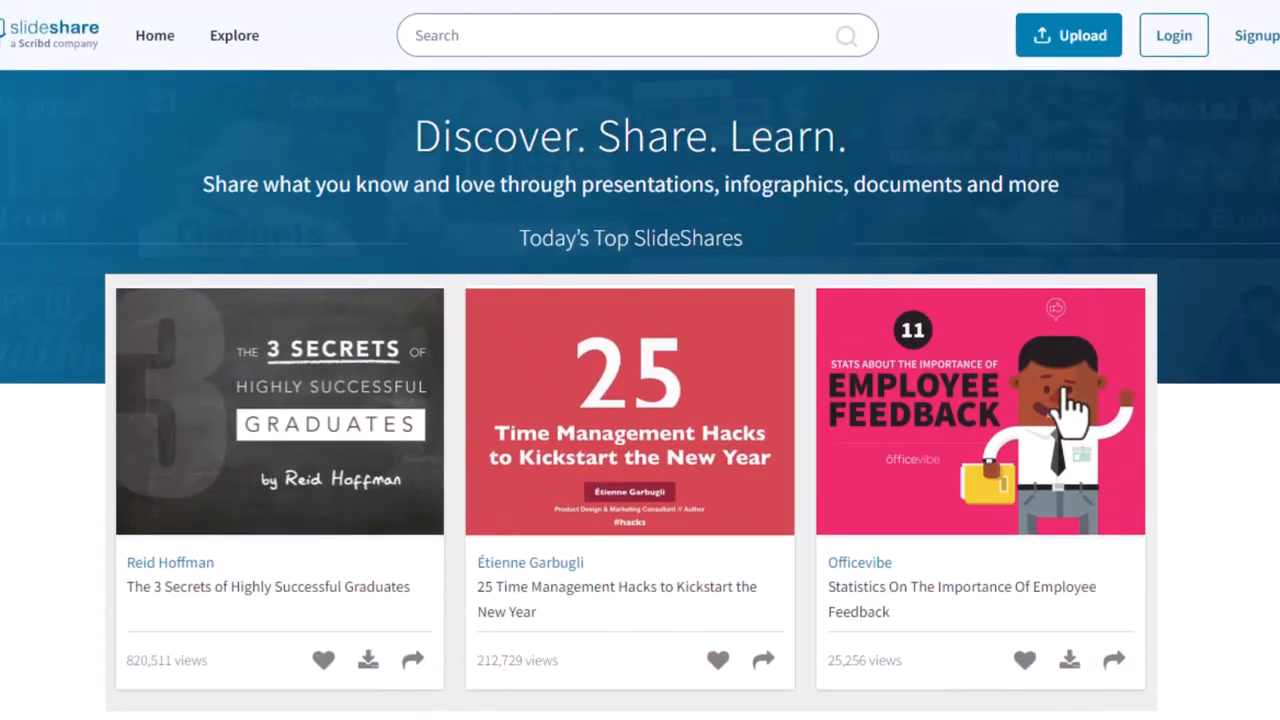
pyautogui.moveTo(880, 390)
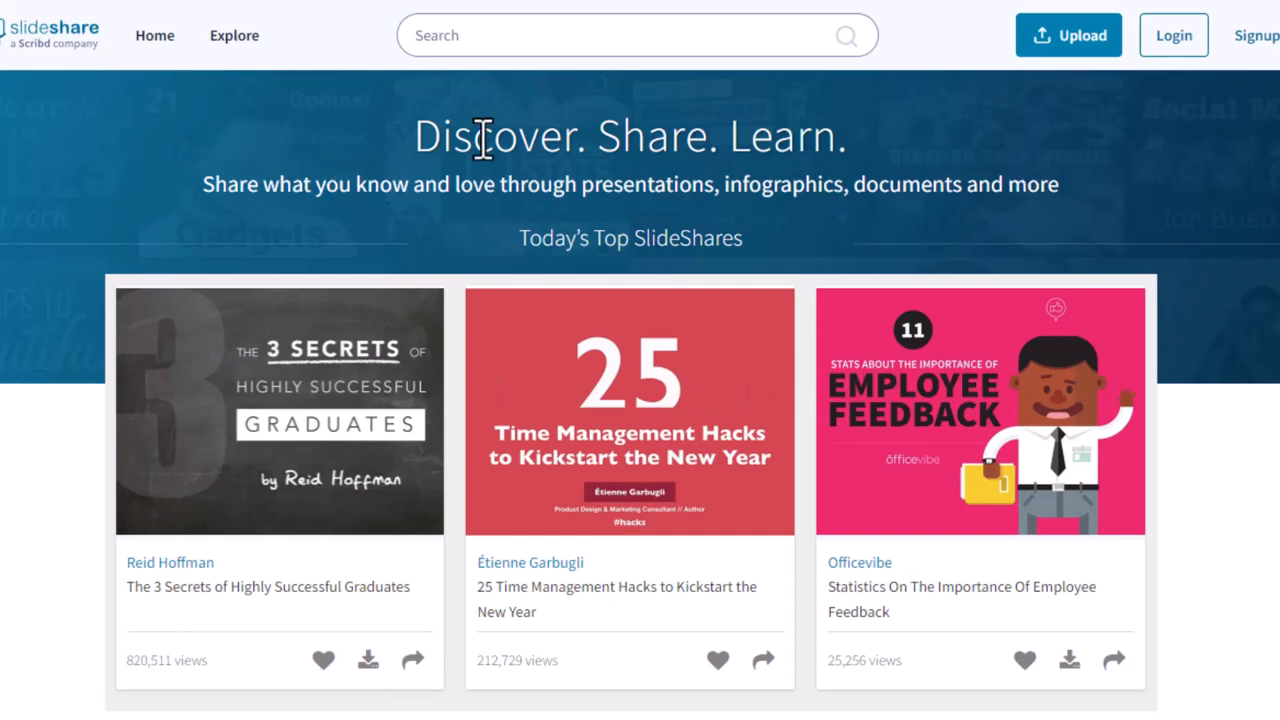
pyautogui.moveTo(544, 136)
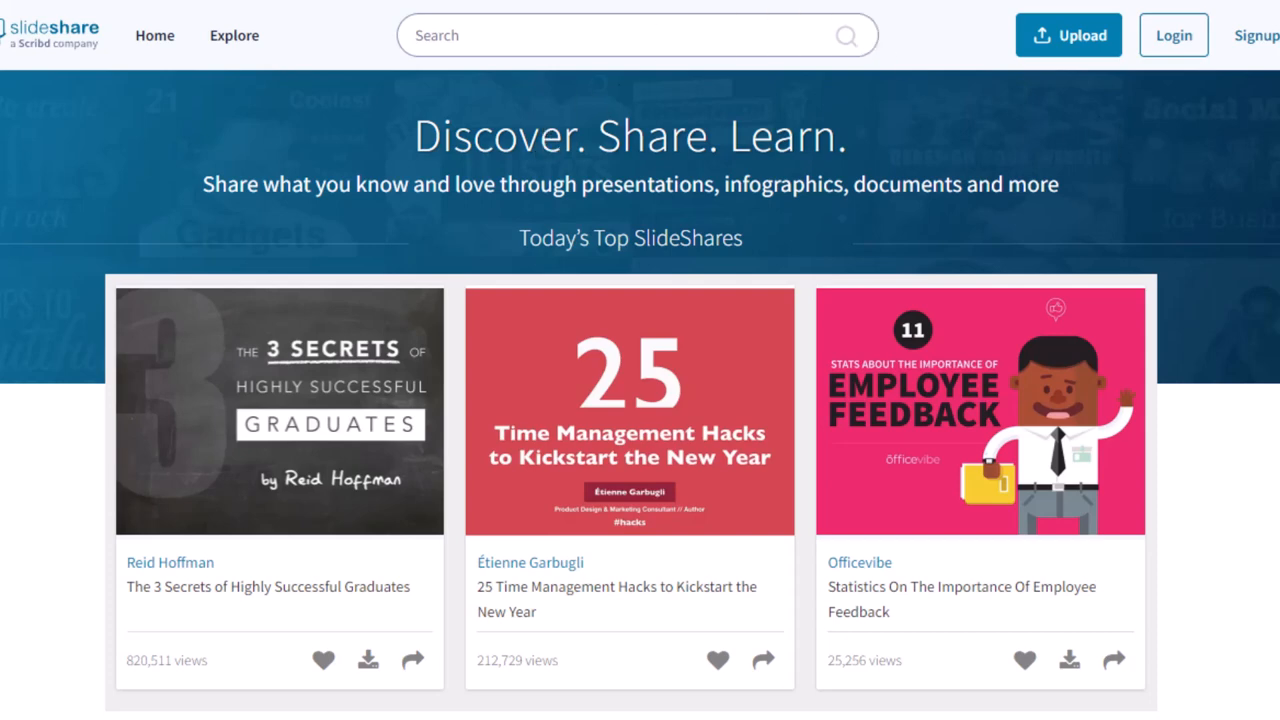
pyautogui.moveTo(1050, 244)
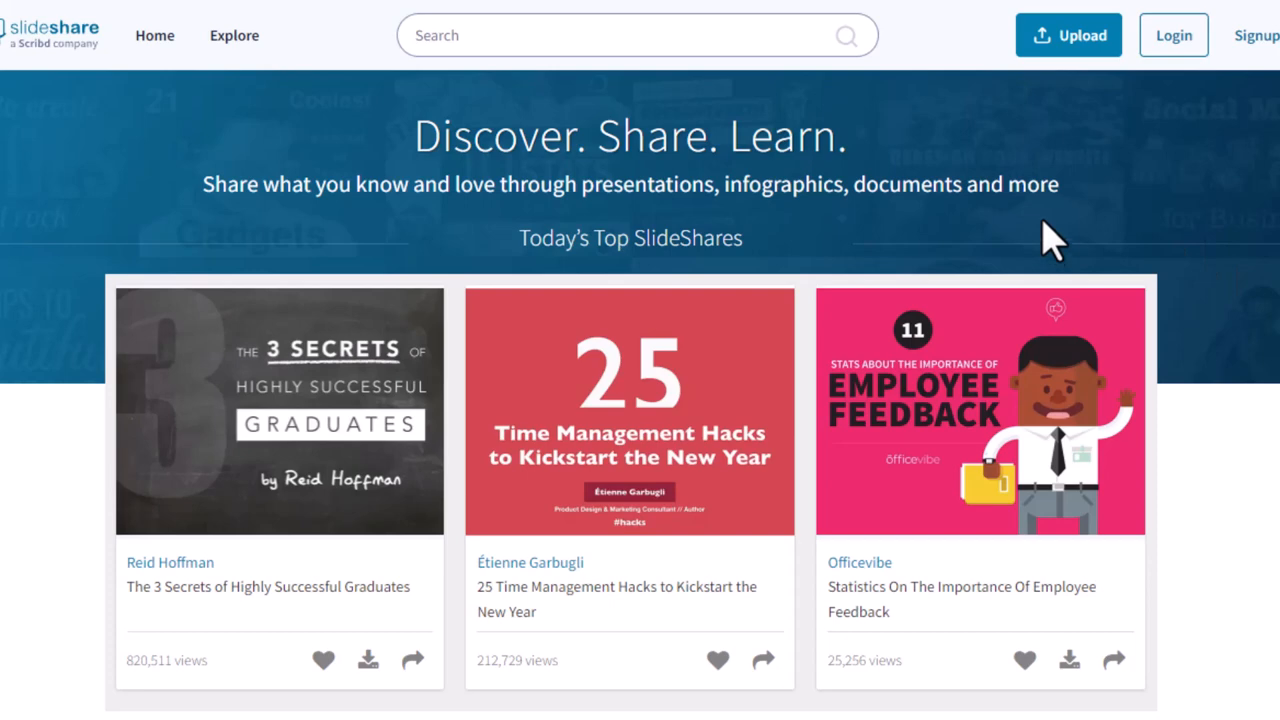
pyautogui.moveTo(540, 240)
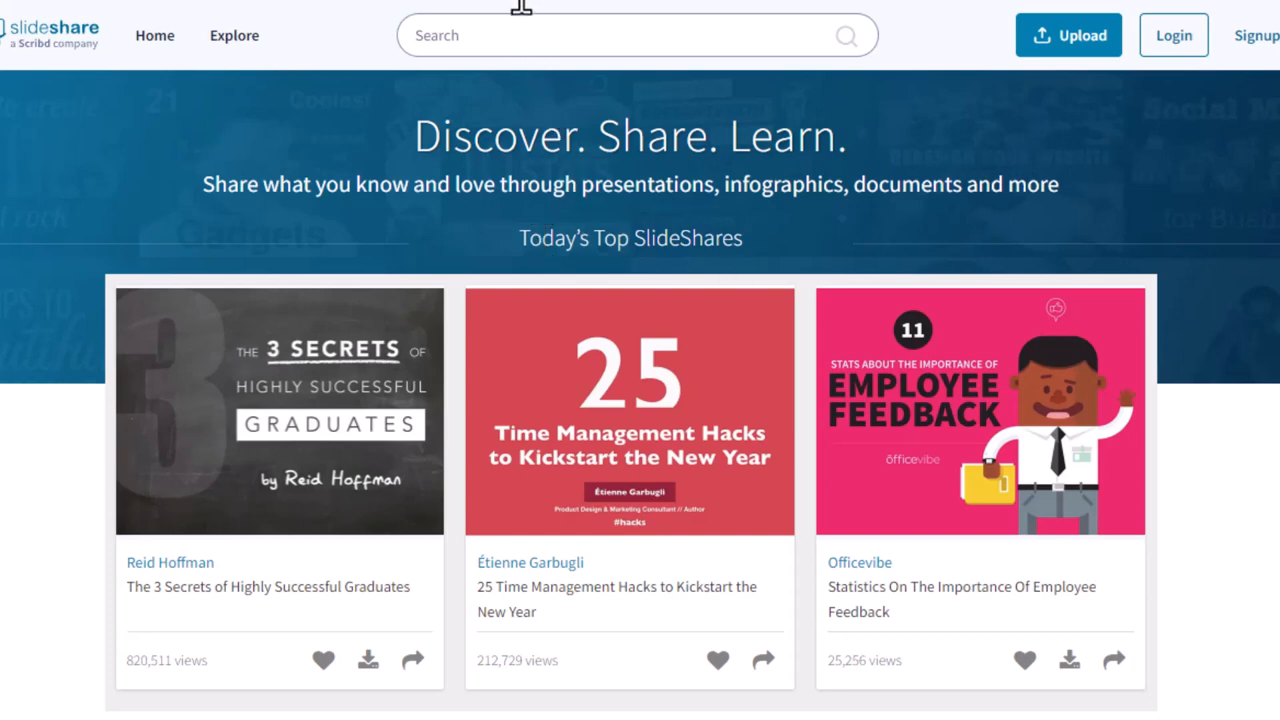
# Step: Search SlideShare for "attractive", listing 10,000 results
pyautogui.write('attractive')
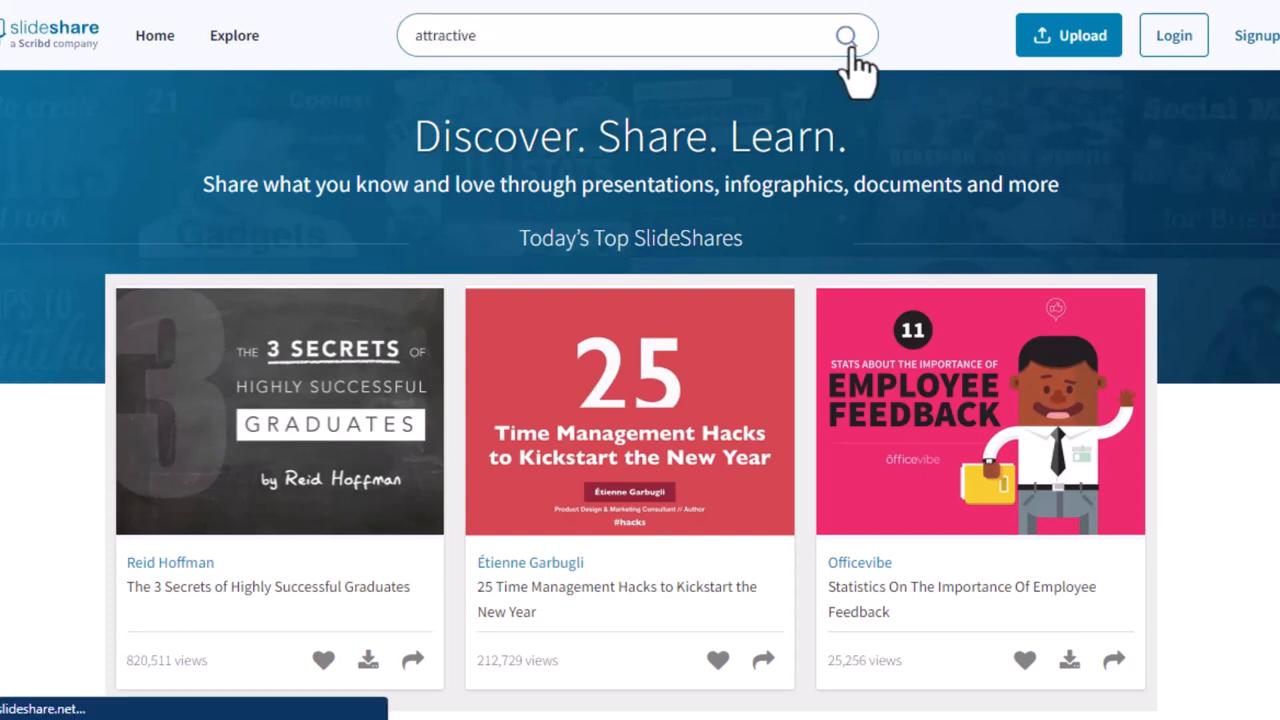
pyautogui.click(844, 36)
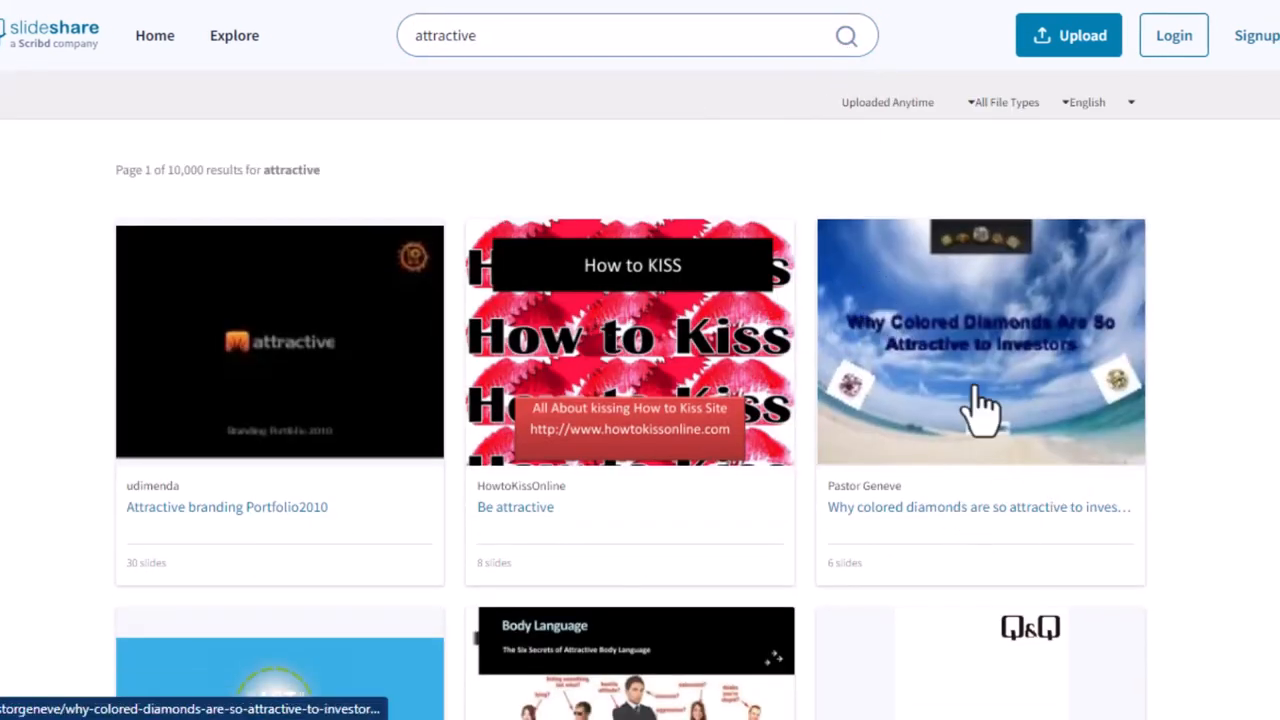
pyautogui.moveTo(1256, 50)
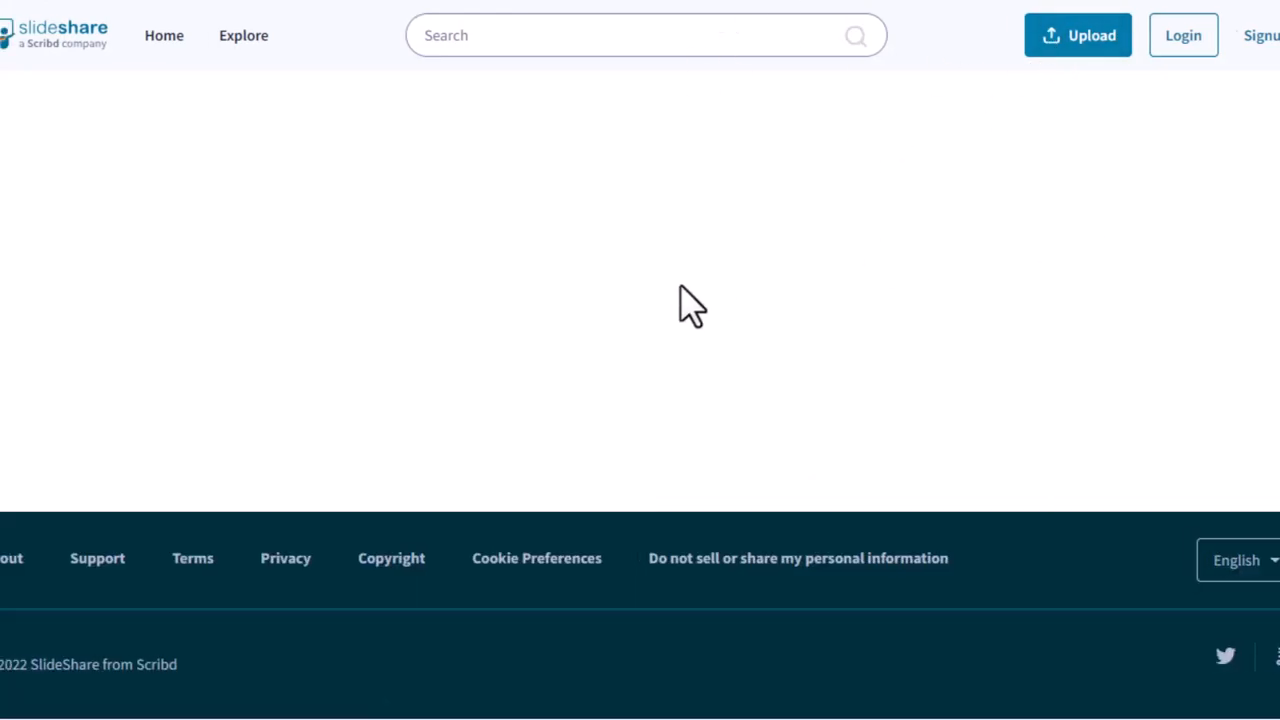
# Step: Go to SlideShare's Upload page for sharing documents
pyautogui.click(1078, 36)
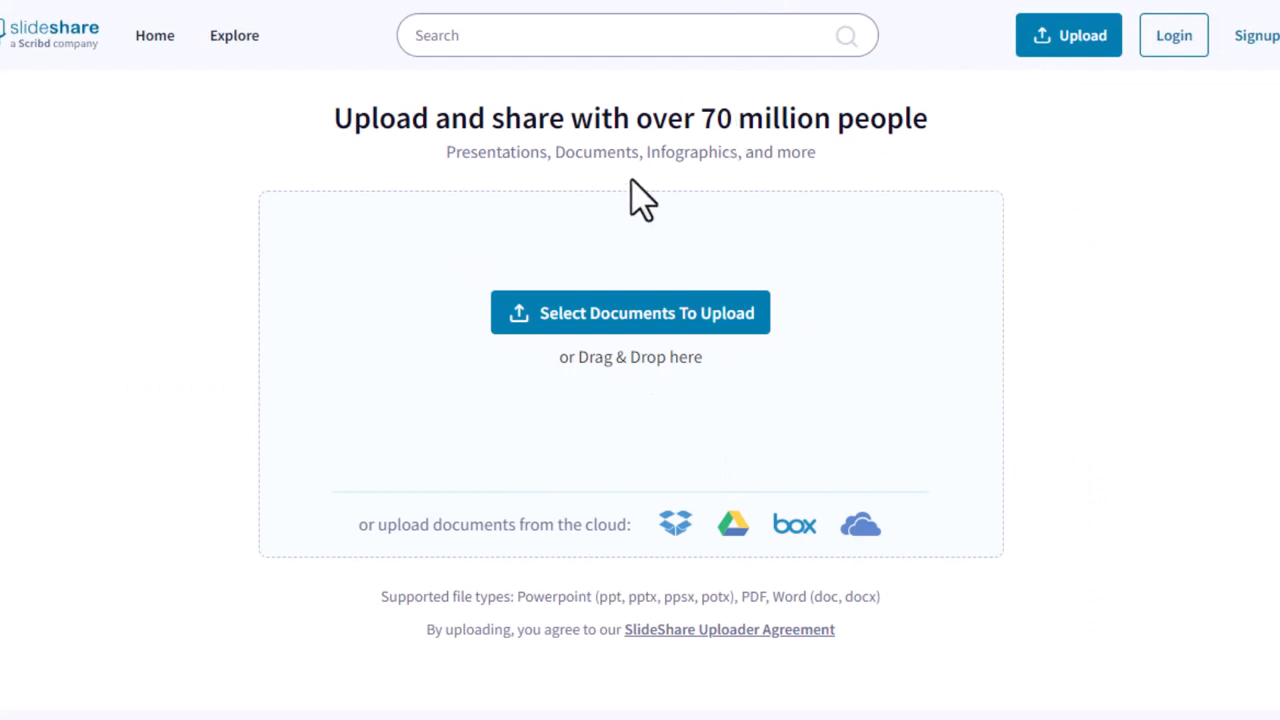
pyautogui.moveTo(432, 296)
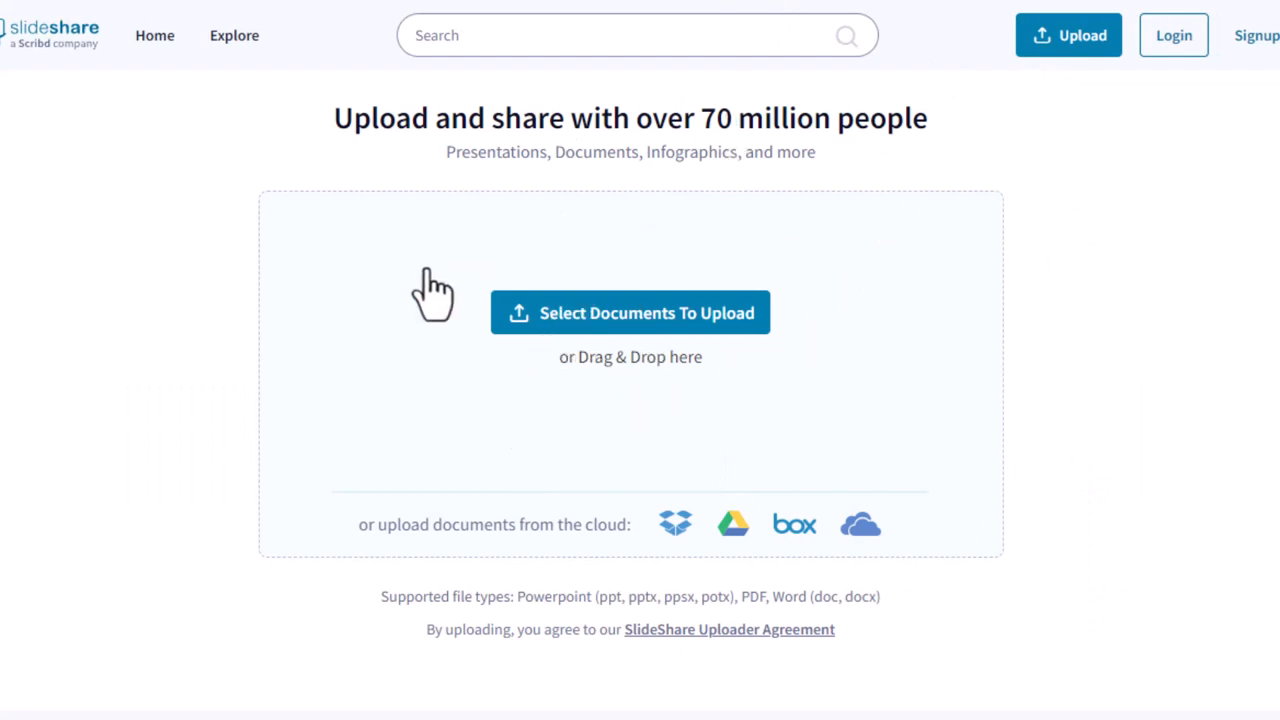
pyautogui.moveTo(632, 298)
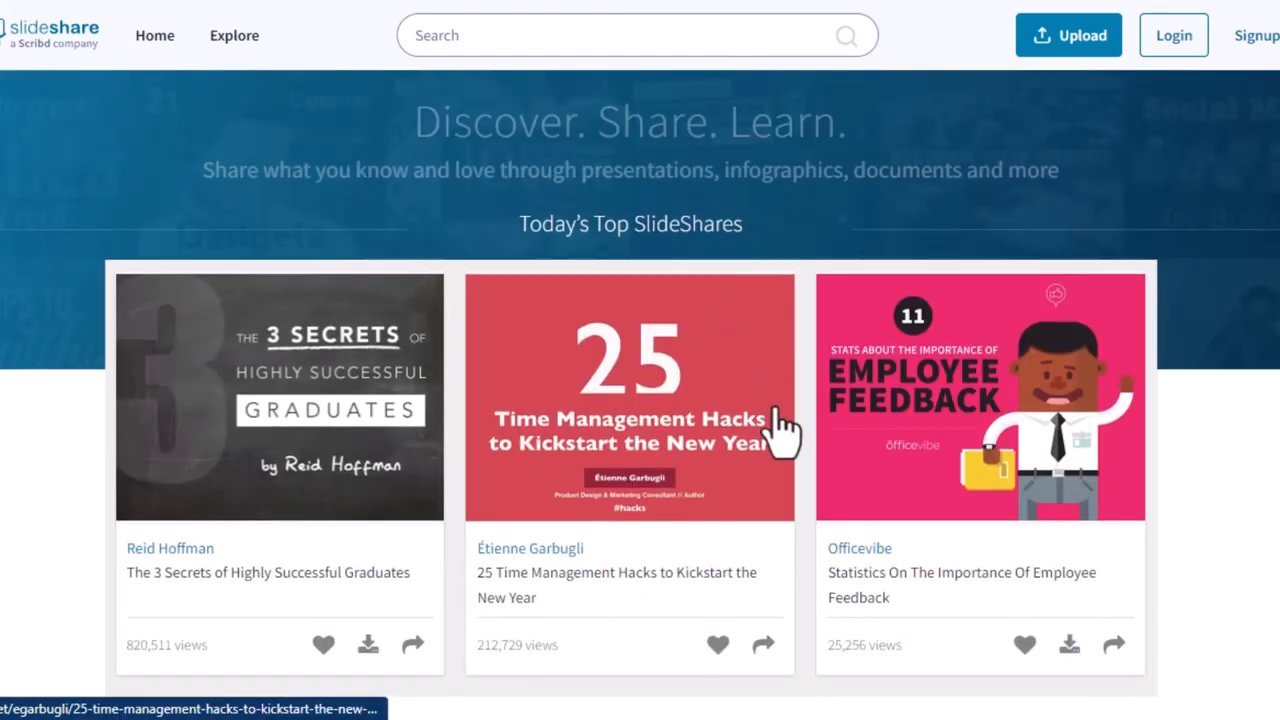
# Step: Return to the home page and scroll through the Featured SlideShares
pyautogui.scroll(3)
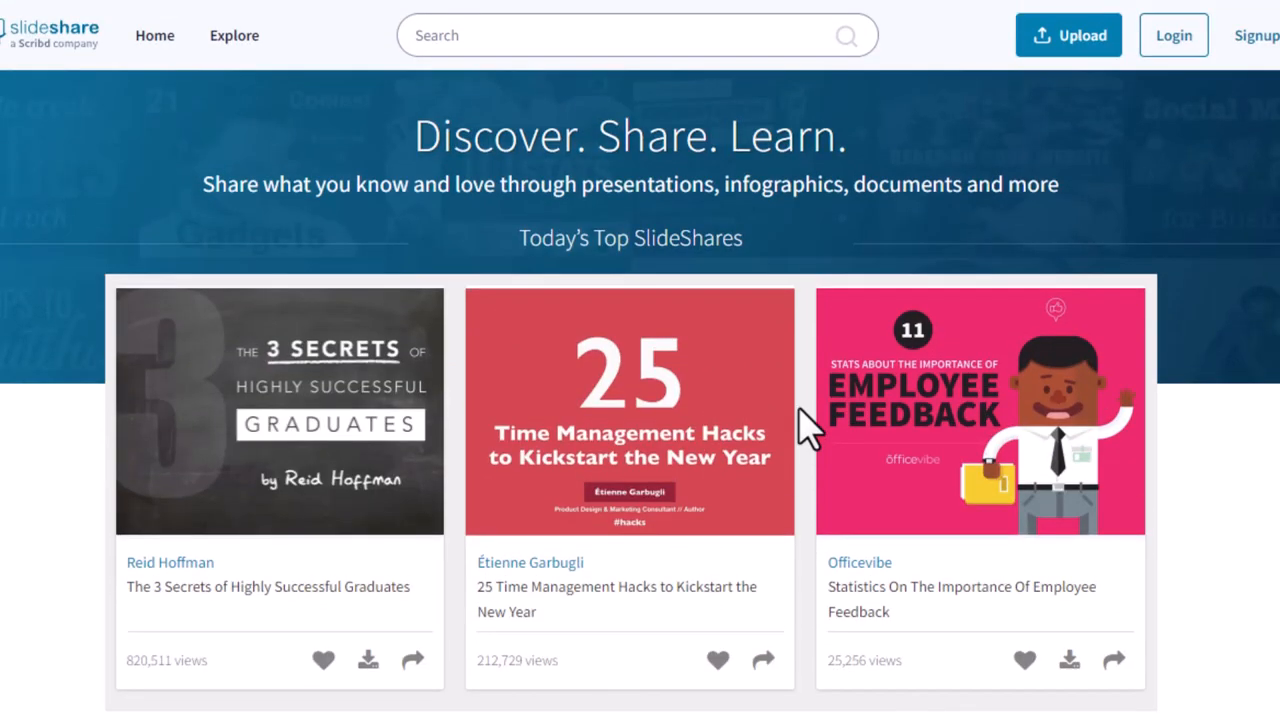
pyautogui.moveTo(804, 430)
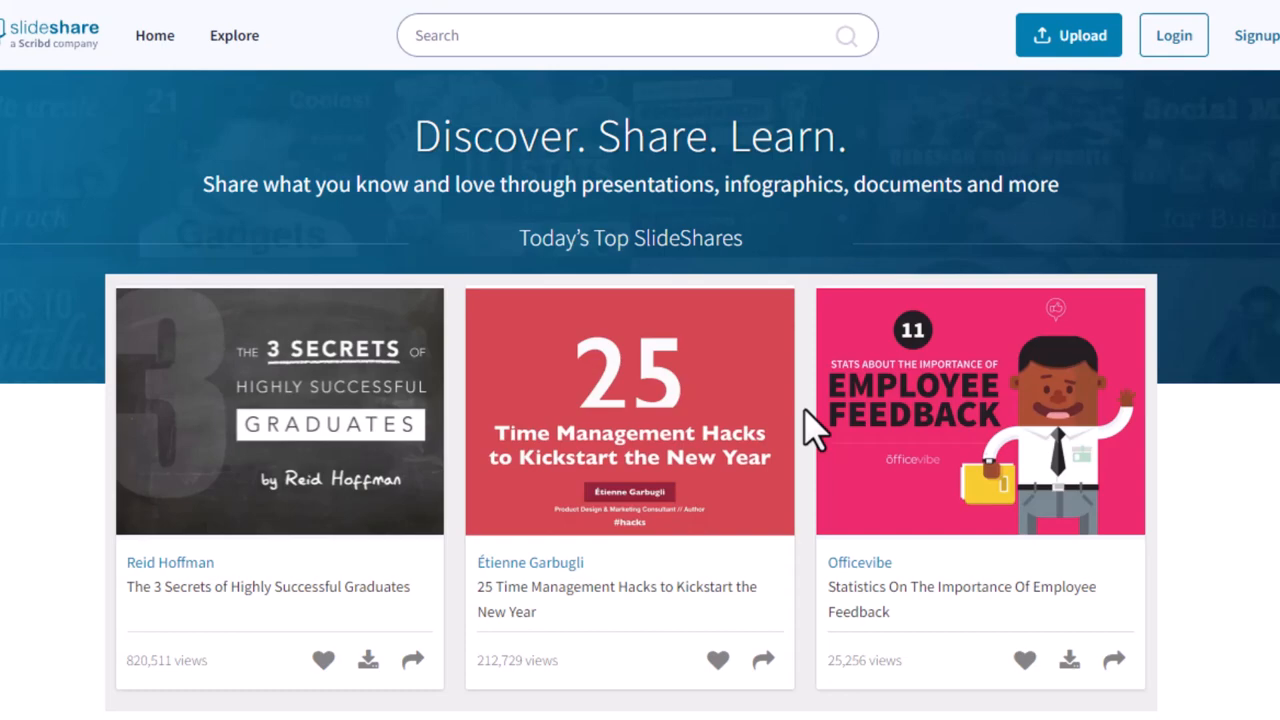
pyautogui.scroll(-3)
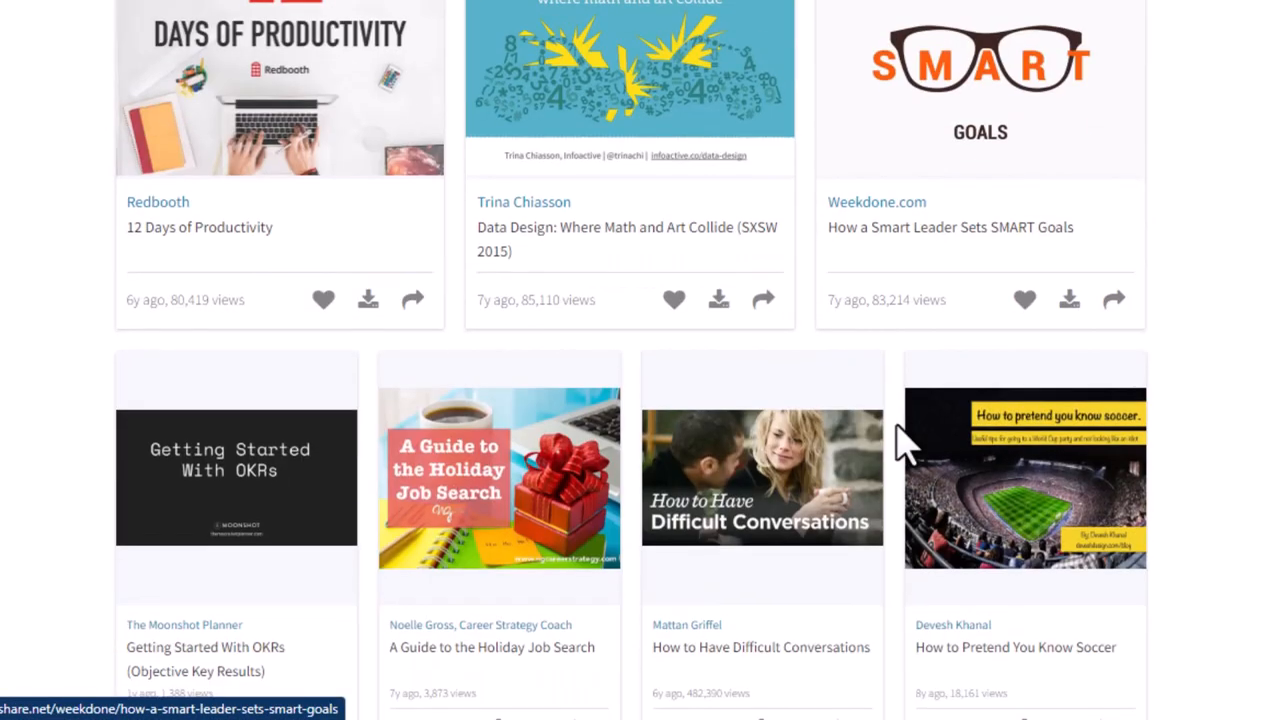
pyautogui.scroll(-3)
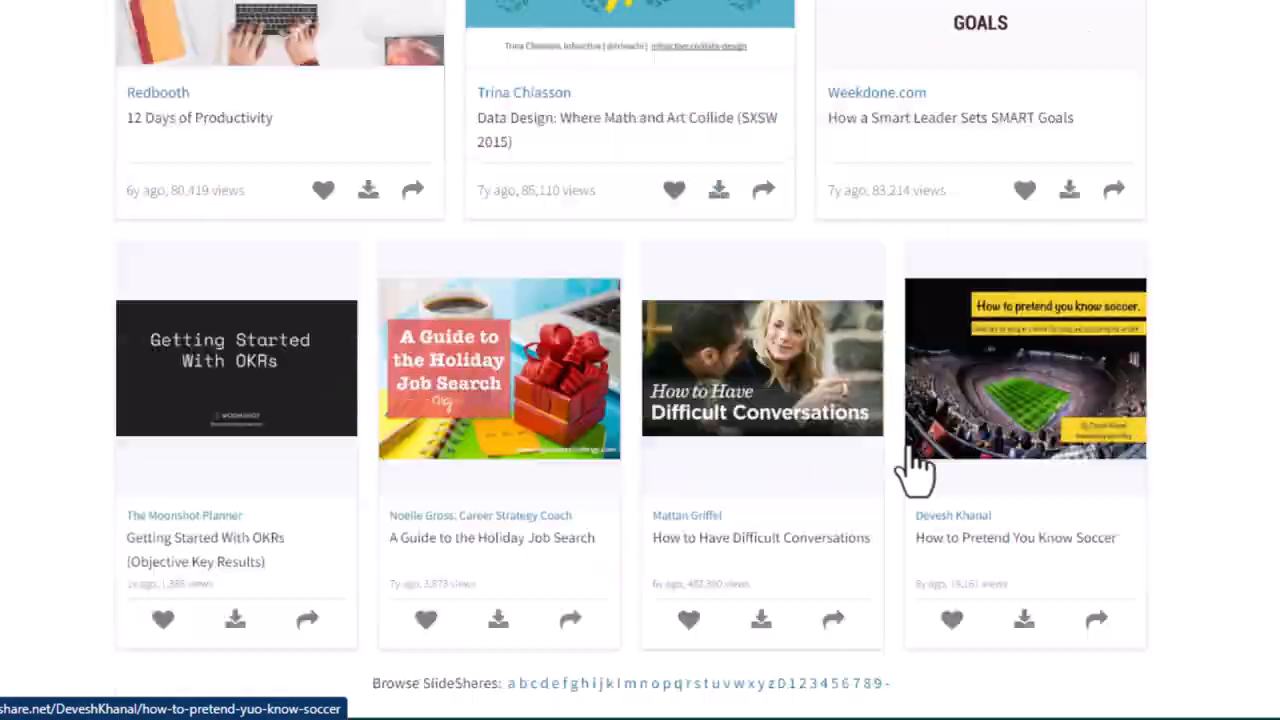